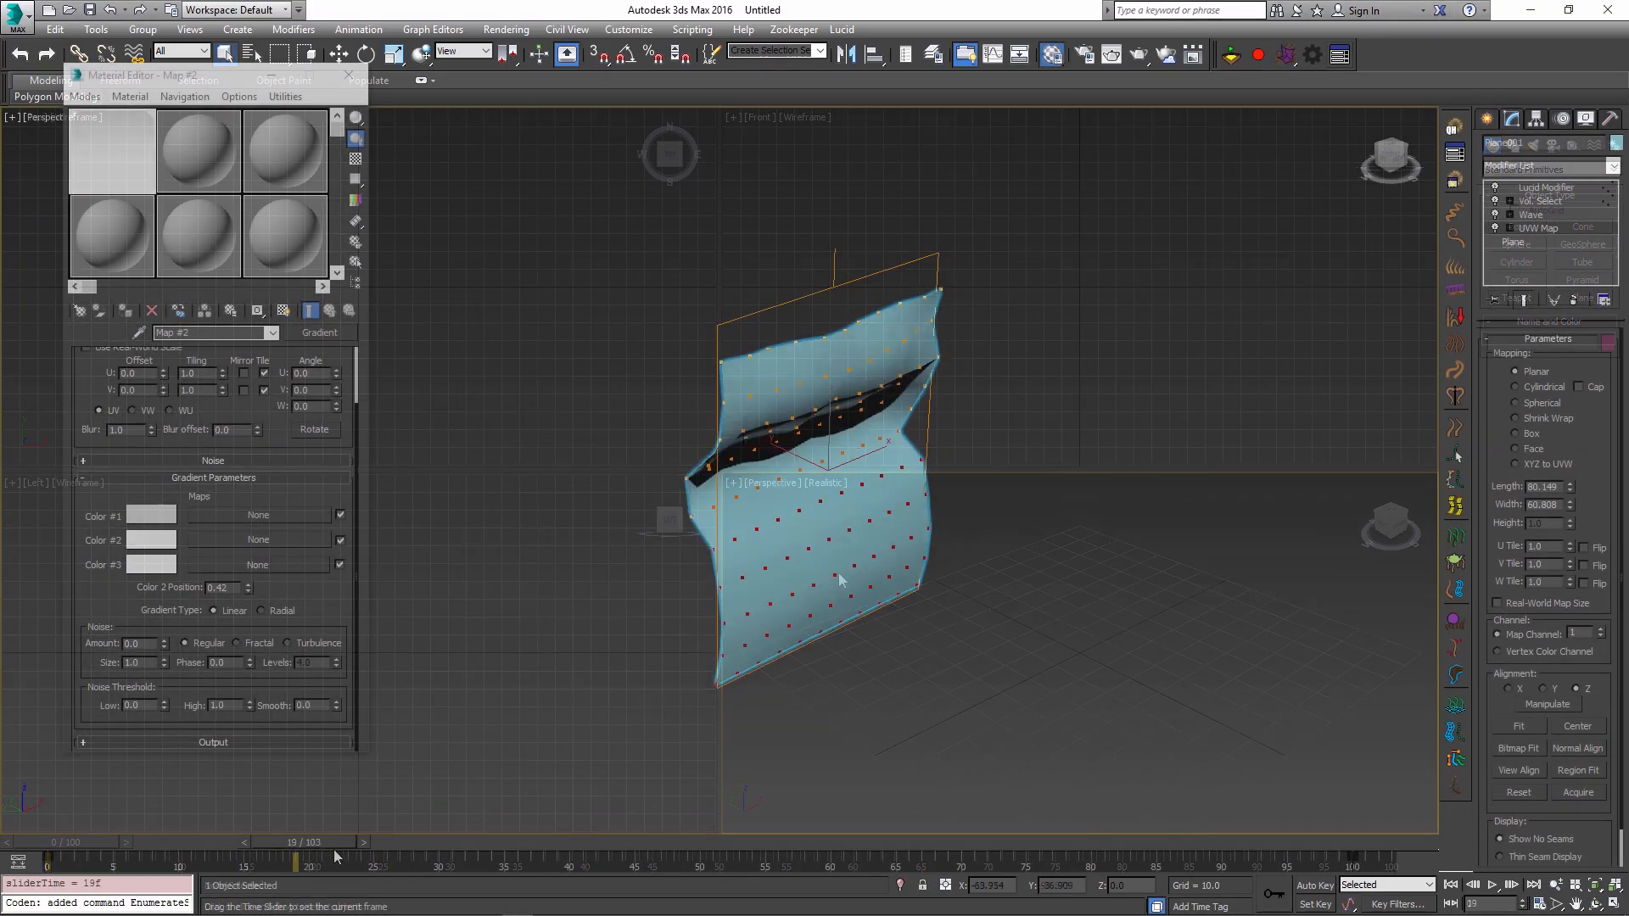
Step: Scrub the timeline to around frame 19 to watch the dotted sheet collapse
{"action": "left_click_drag", "start_coordinate": [332, 841], "coordinate": [392, 842]}
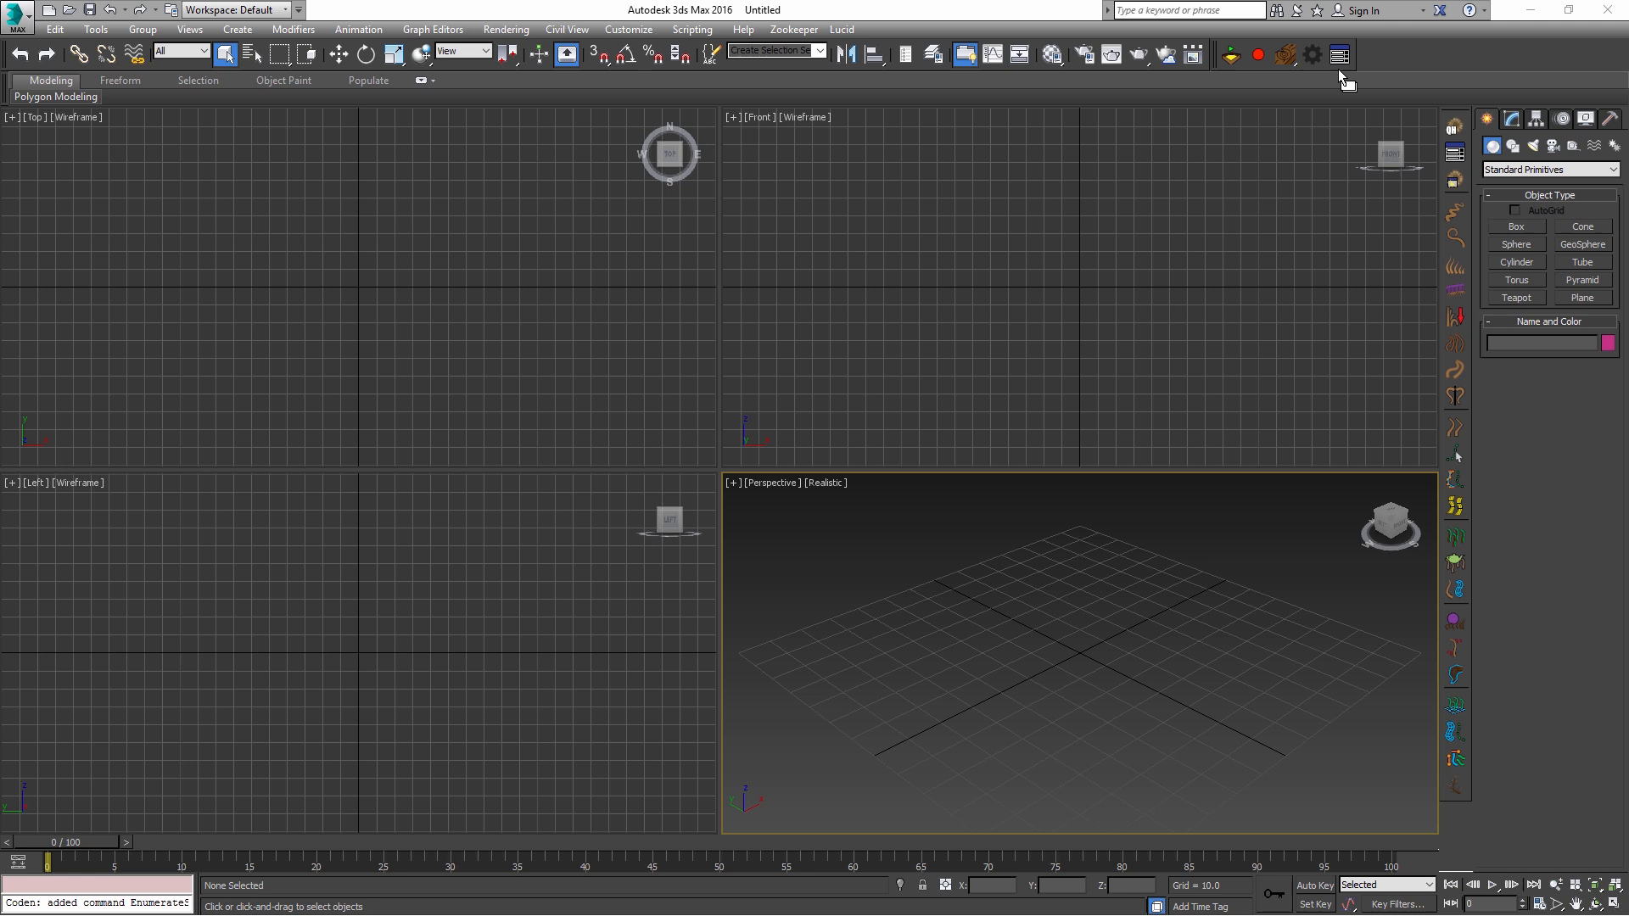
{"action": "mouse_move", "coordinate": [1341, 54]}
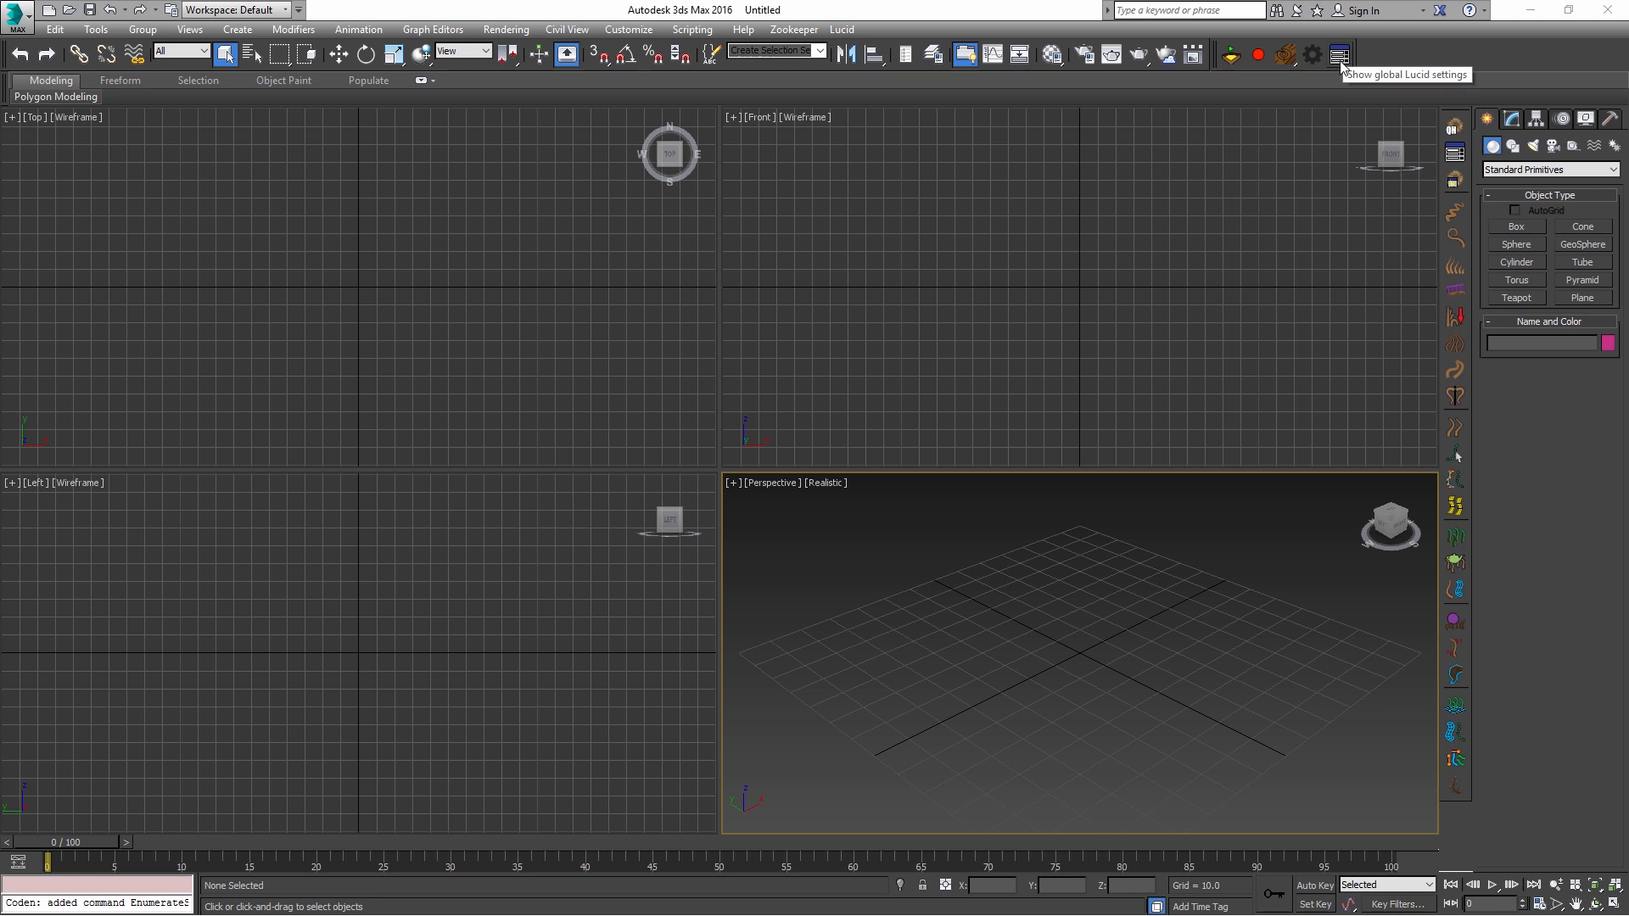
{"action": "left_click", "coordinate": [1339, 54]}
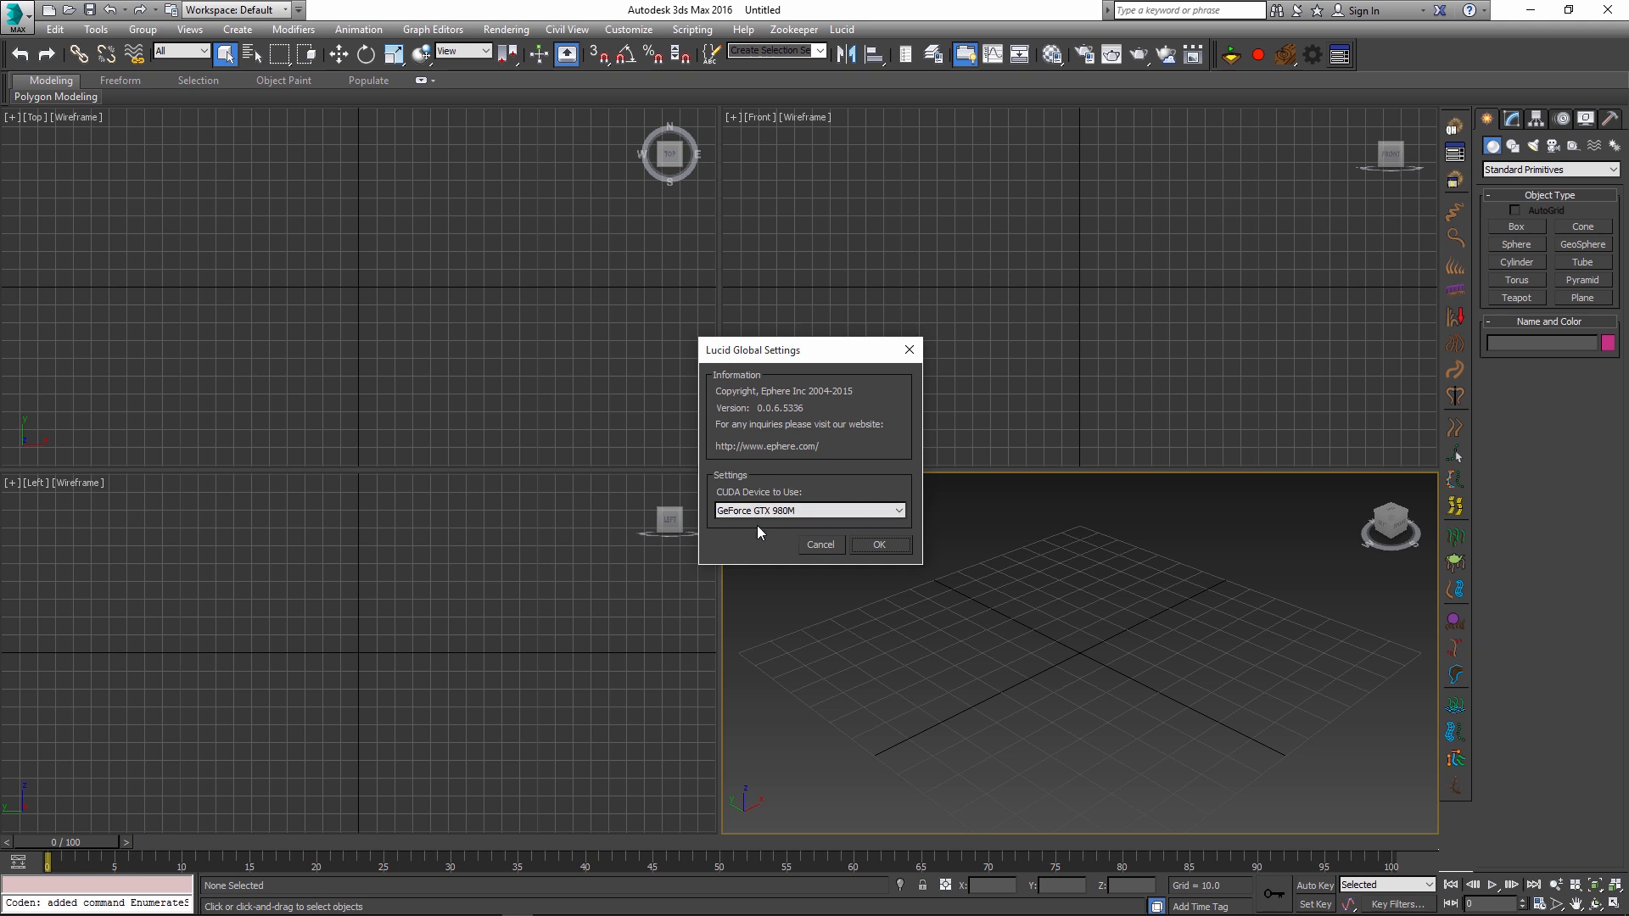
{"action": "left_click", "coordinate": [808, 511]}
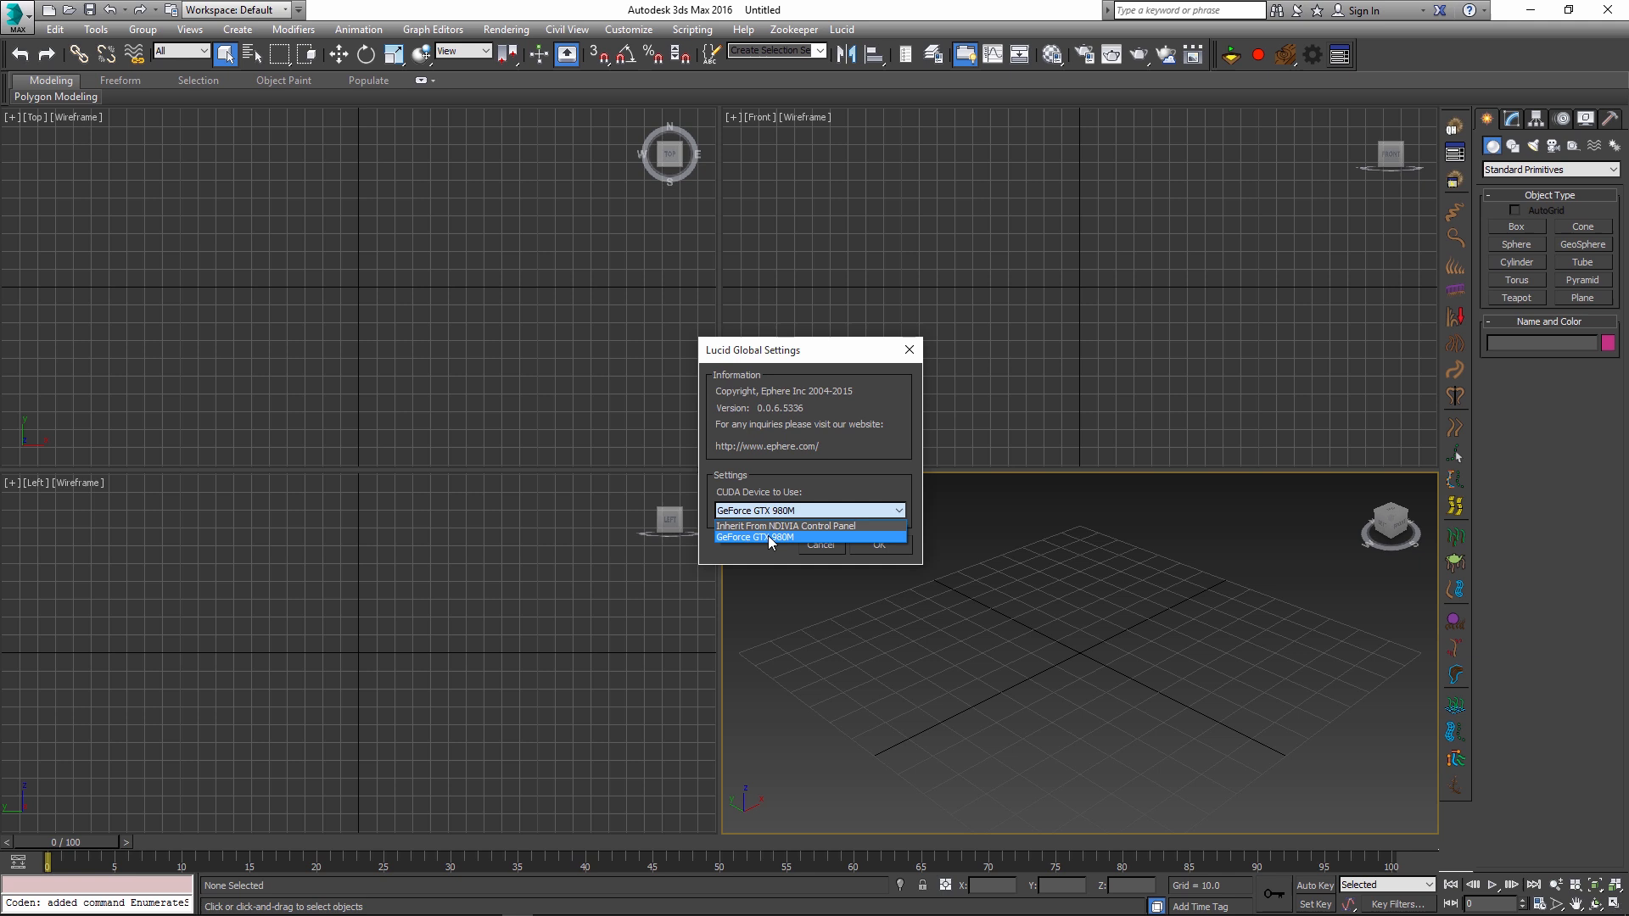
{"action": "left_click", "coordinate": [781, 524]}
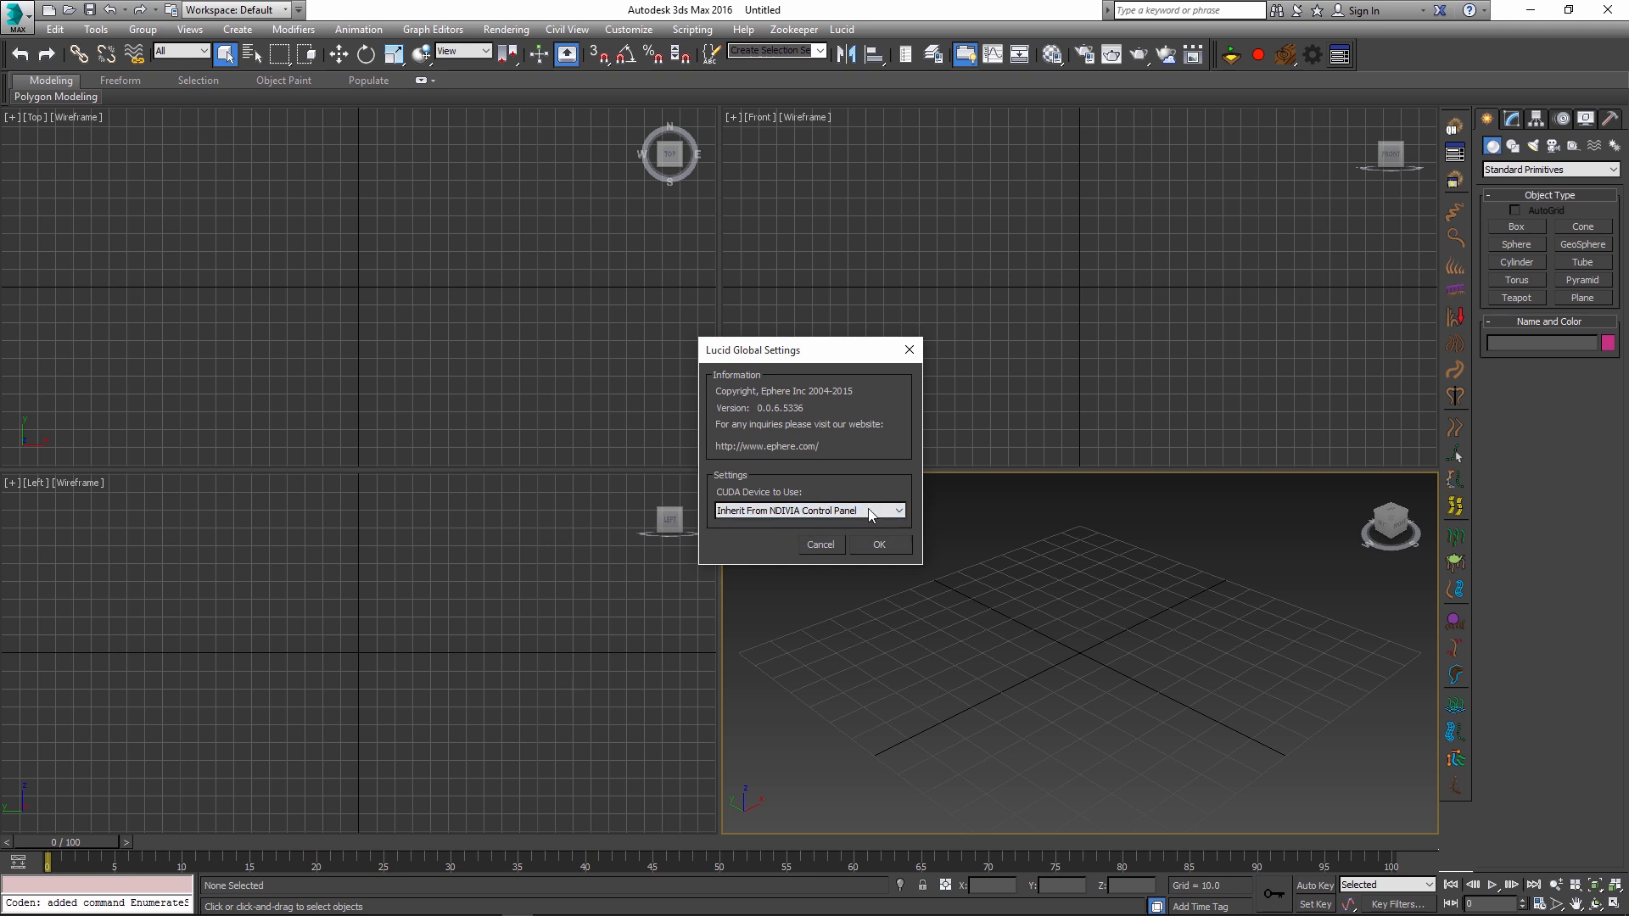
{"action": "left_click", "coordinate": [799, 511]}
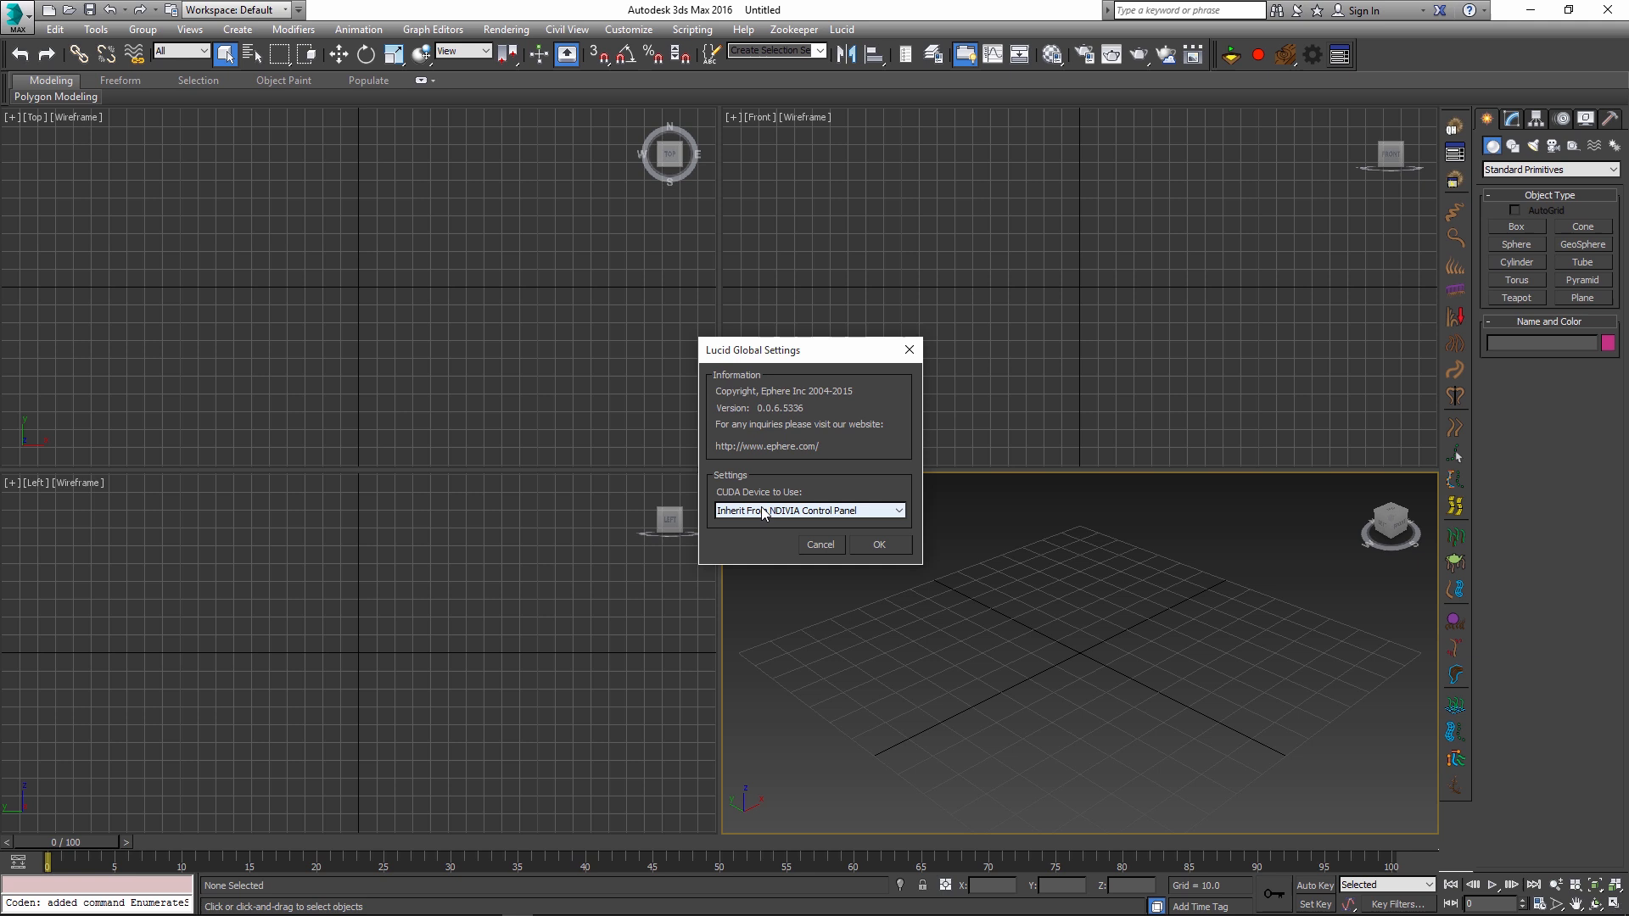
{"action": "left_click", "coordinate": [808, 510]}
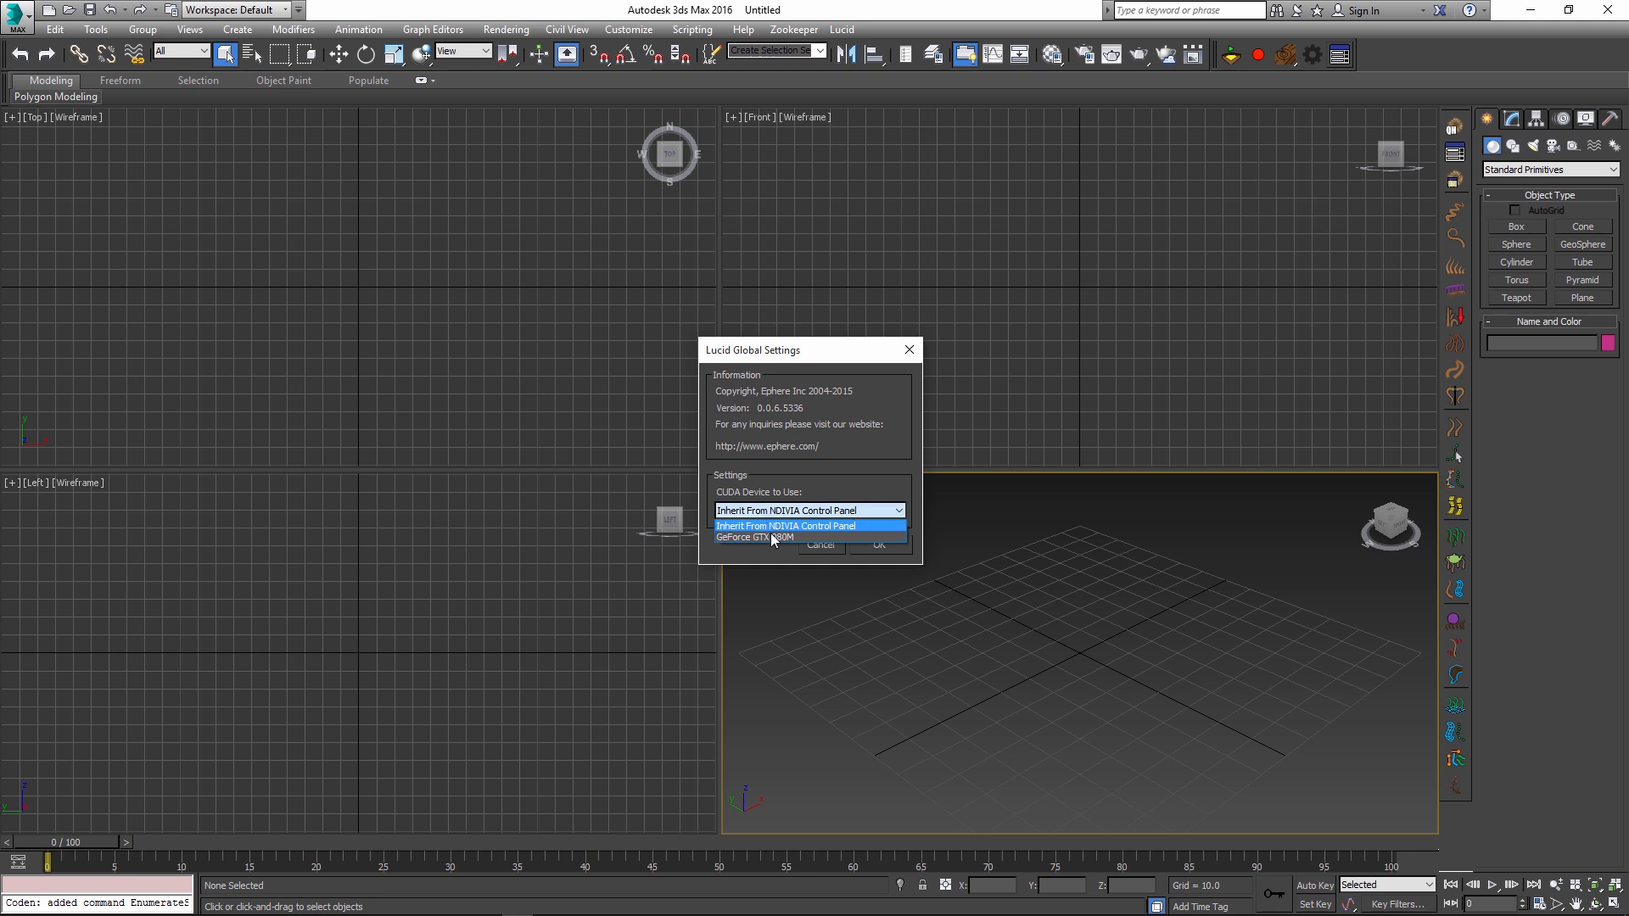
{"action": "left_click", "coordinate": [754, 538]}
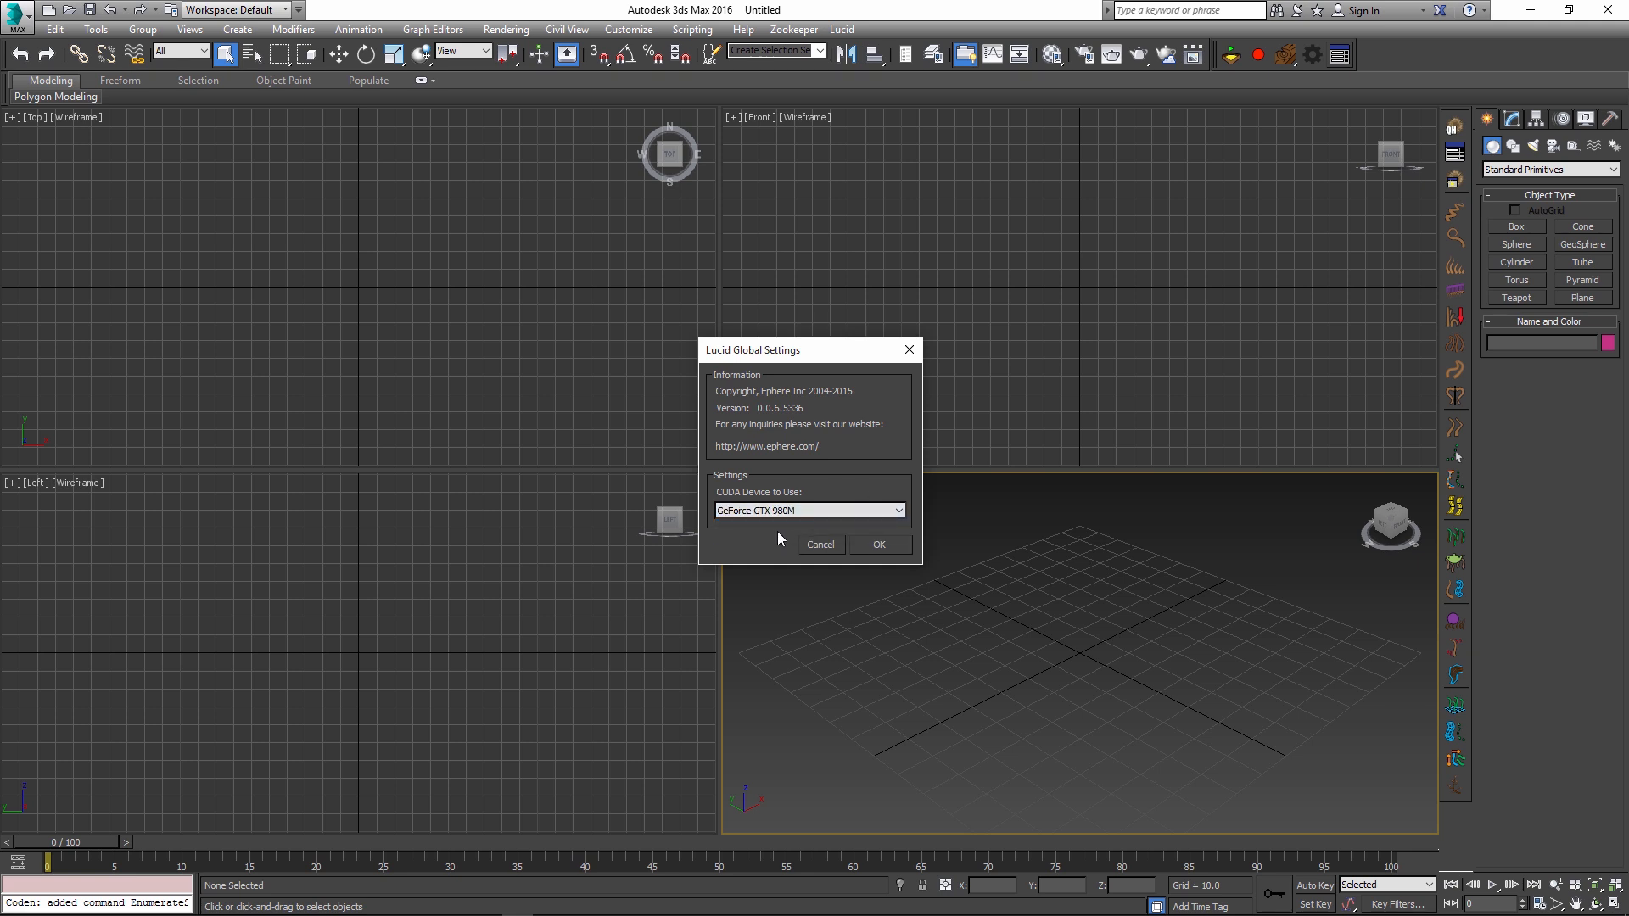
{"action": "left_click", "coordinate": [807, 511]}
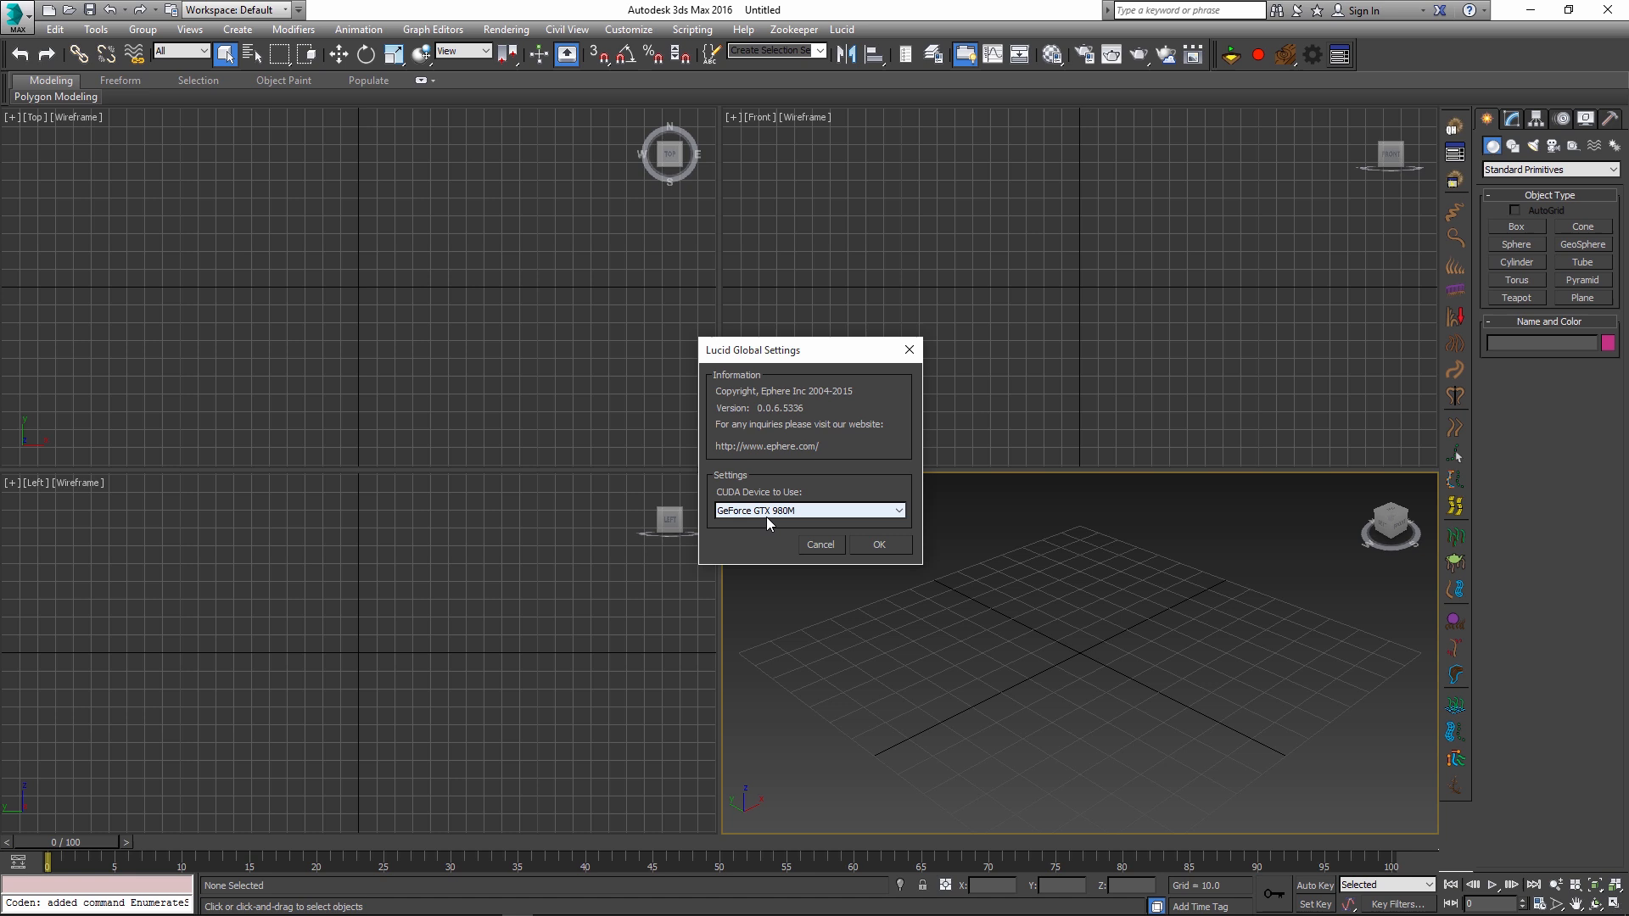
{"action": "mouse_move", "coordinate": [779, 518]}
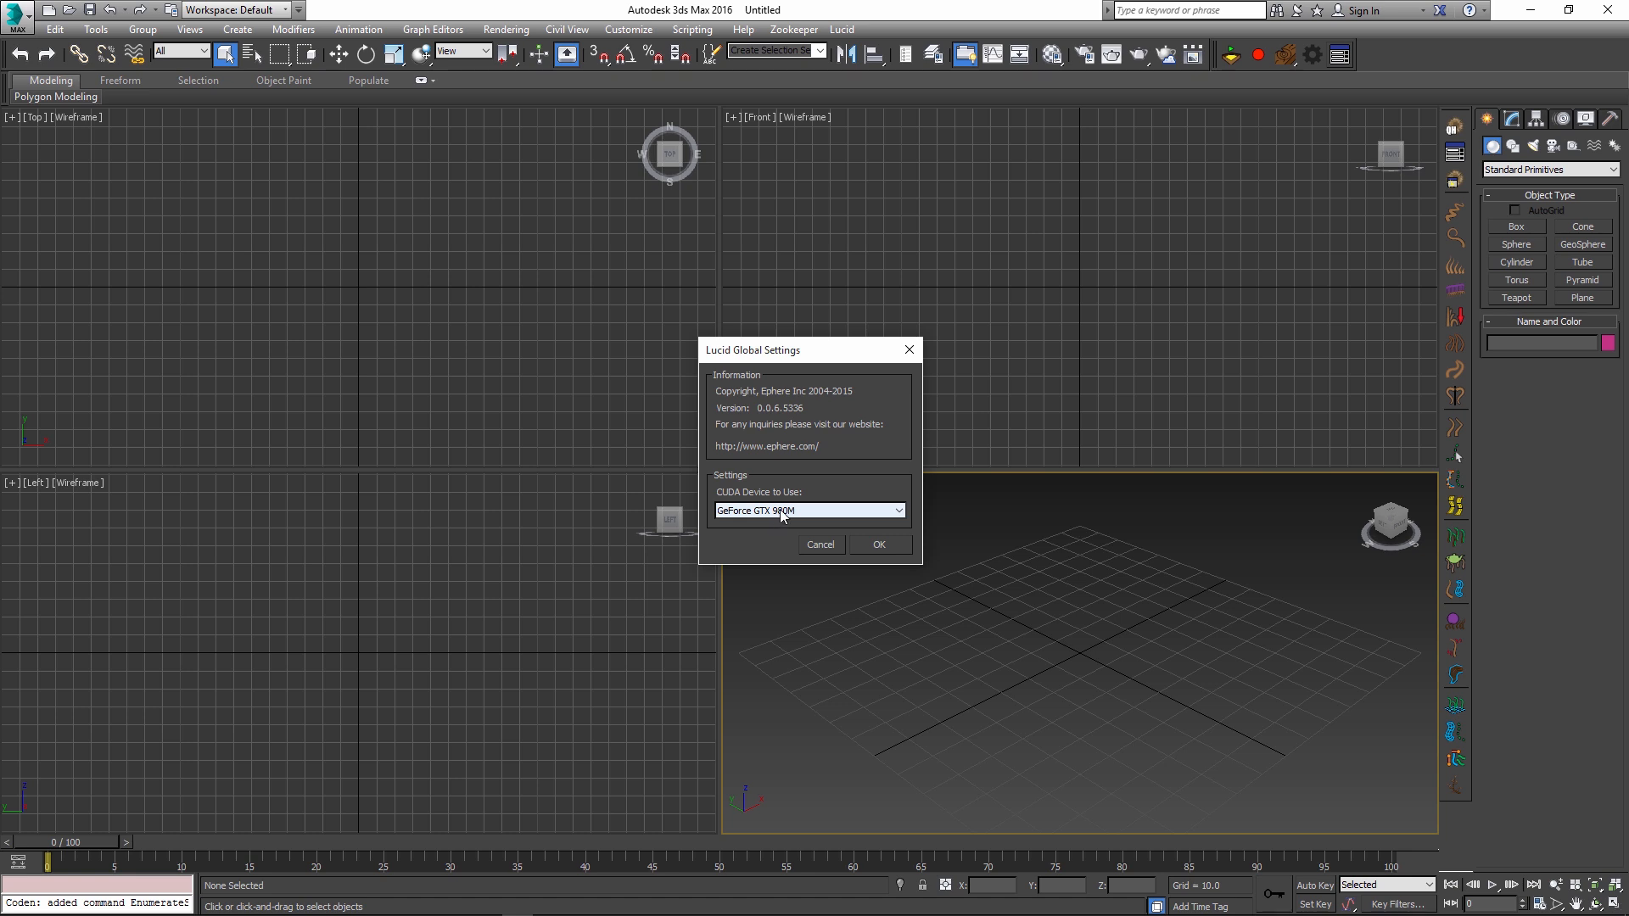
{"action": "mouse_move", "coordinate": [927, 508]}
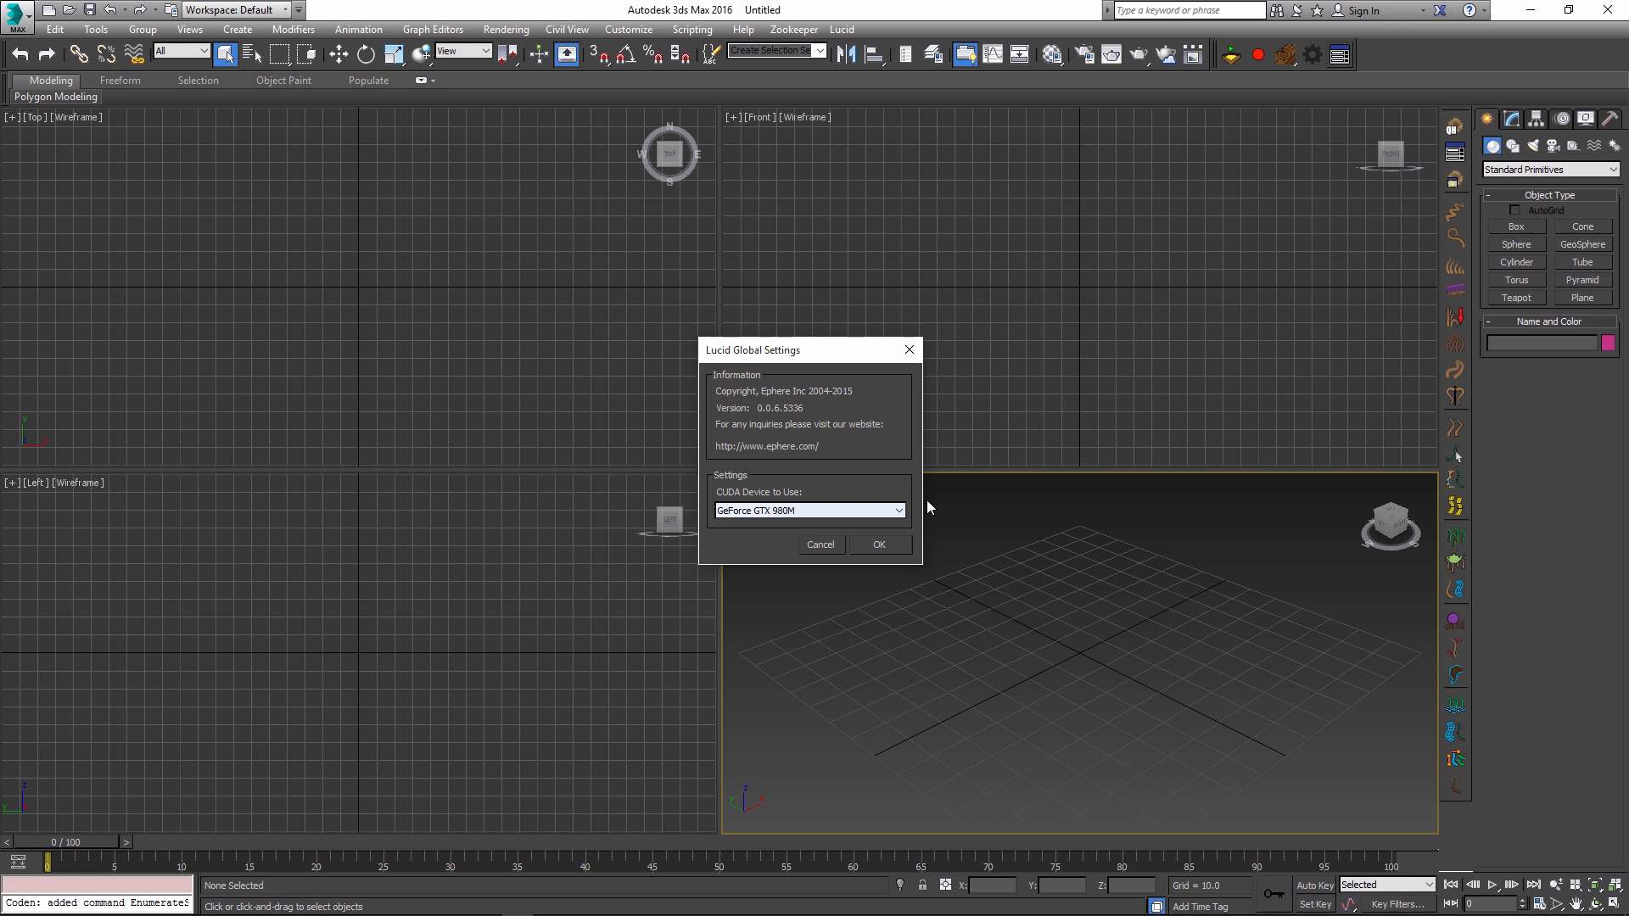
{"action": "left_click", "coordinate": [877, 545]}
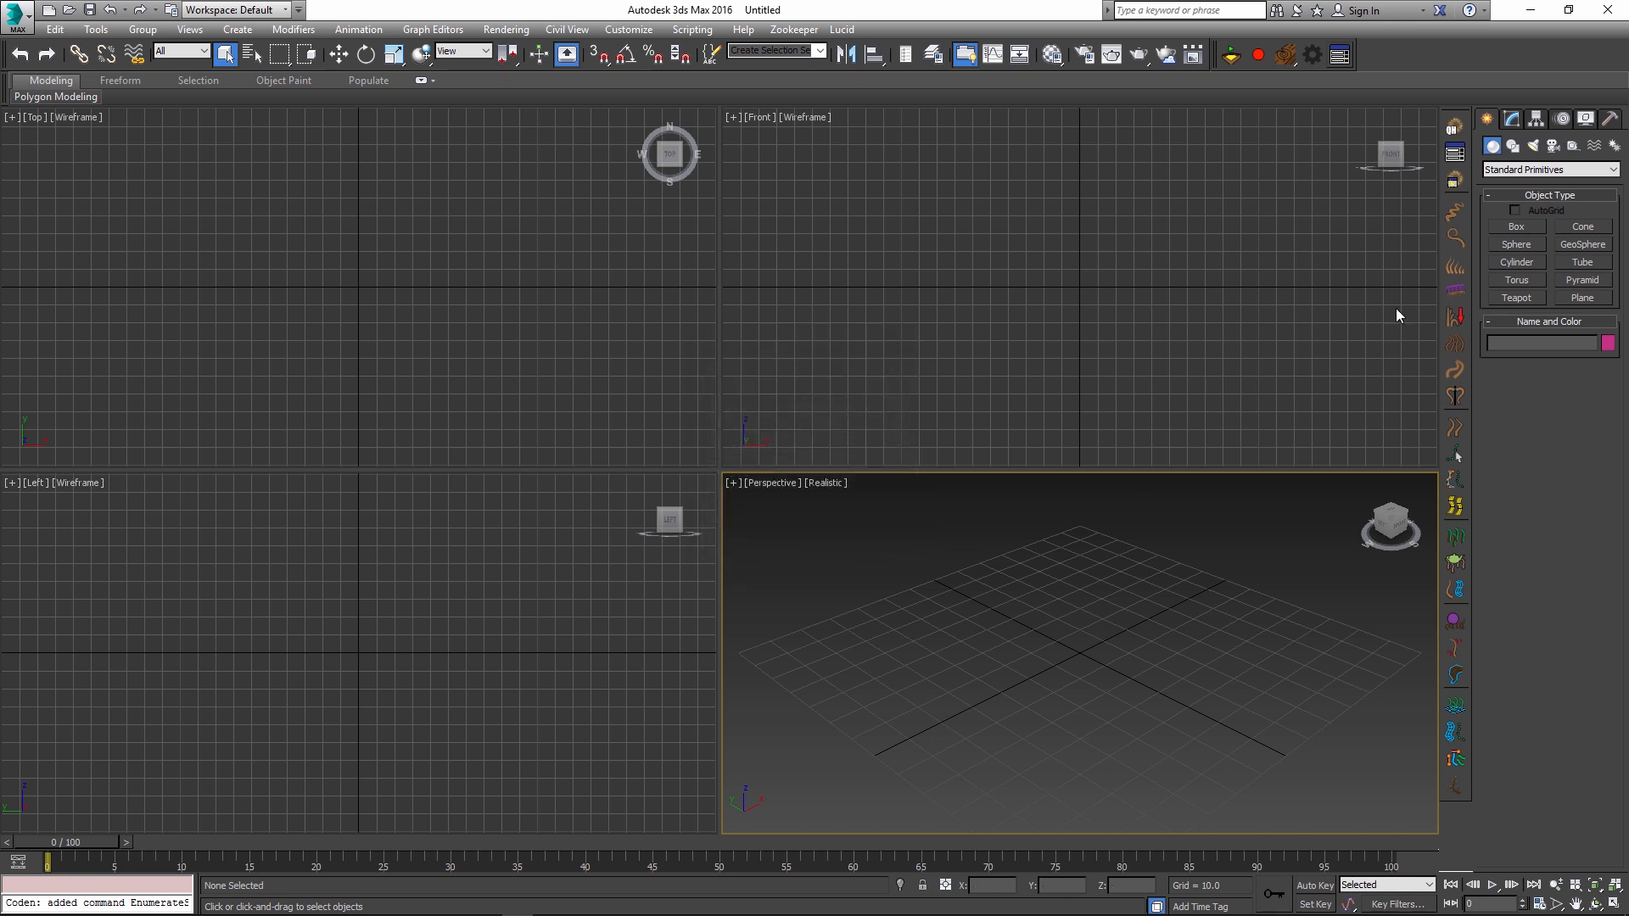
{"action": "mouse_move", "coordinate": [1053, 427]}
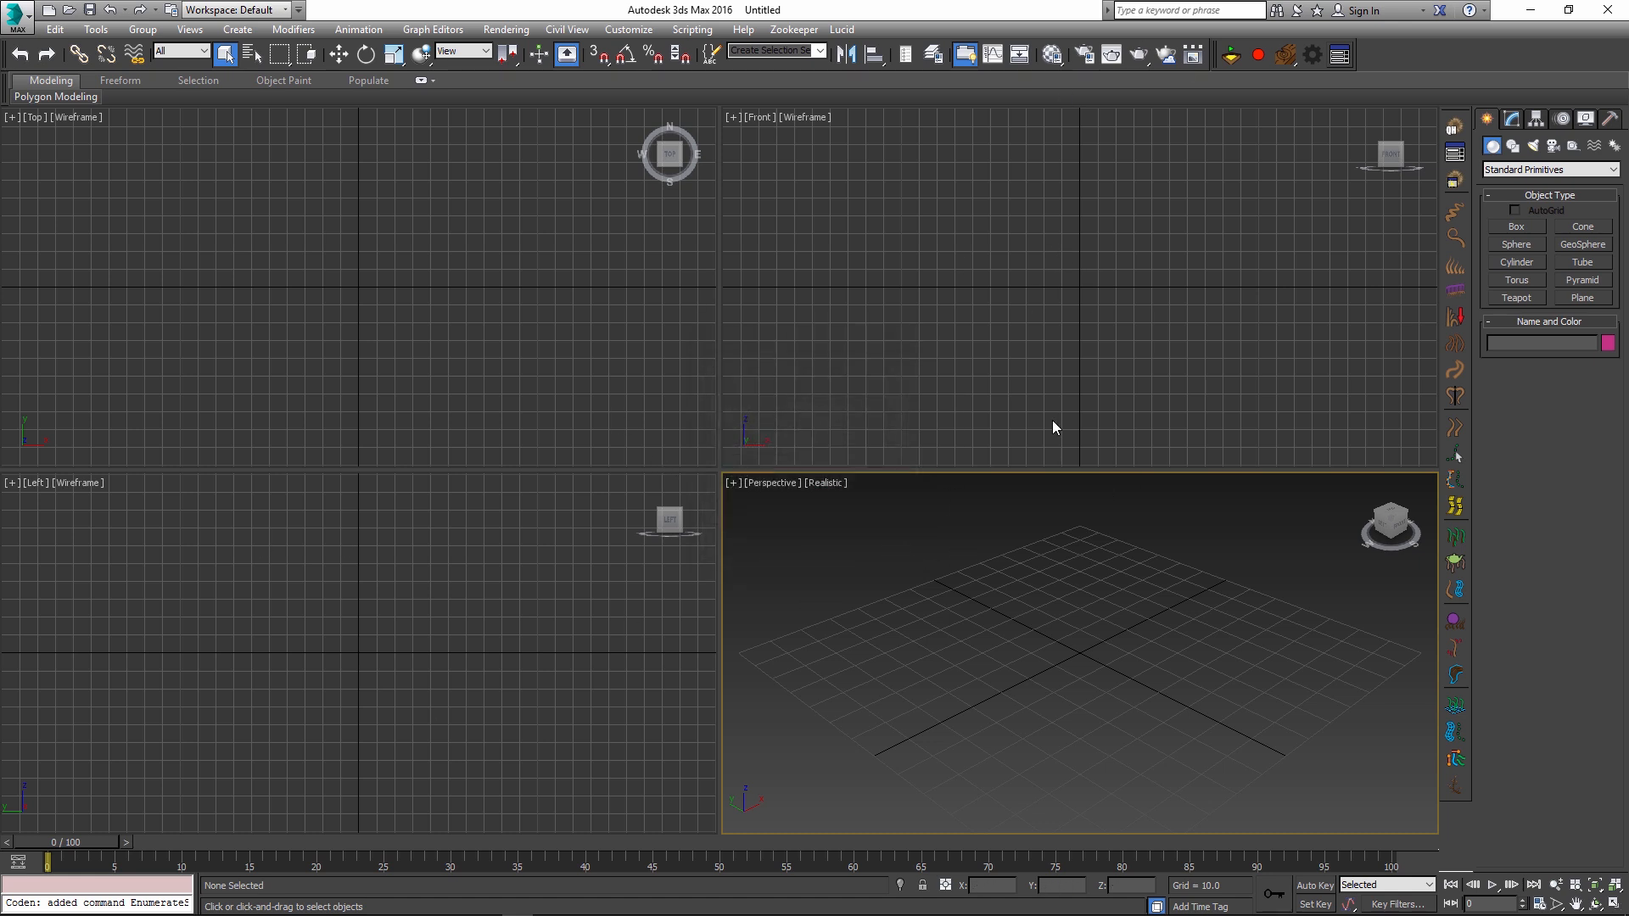
{"action": "mouse_move", "coordinate": [791, 706]}
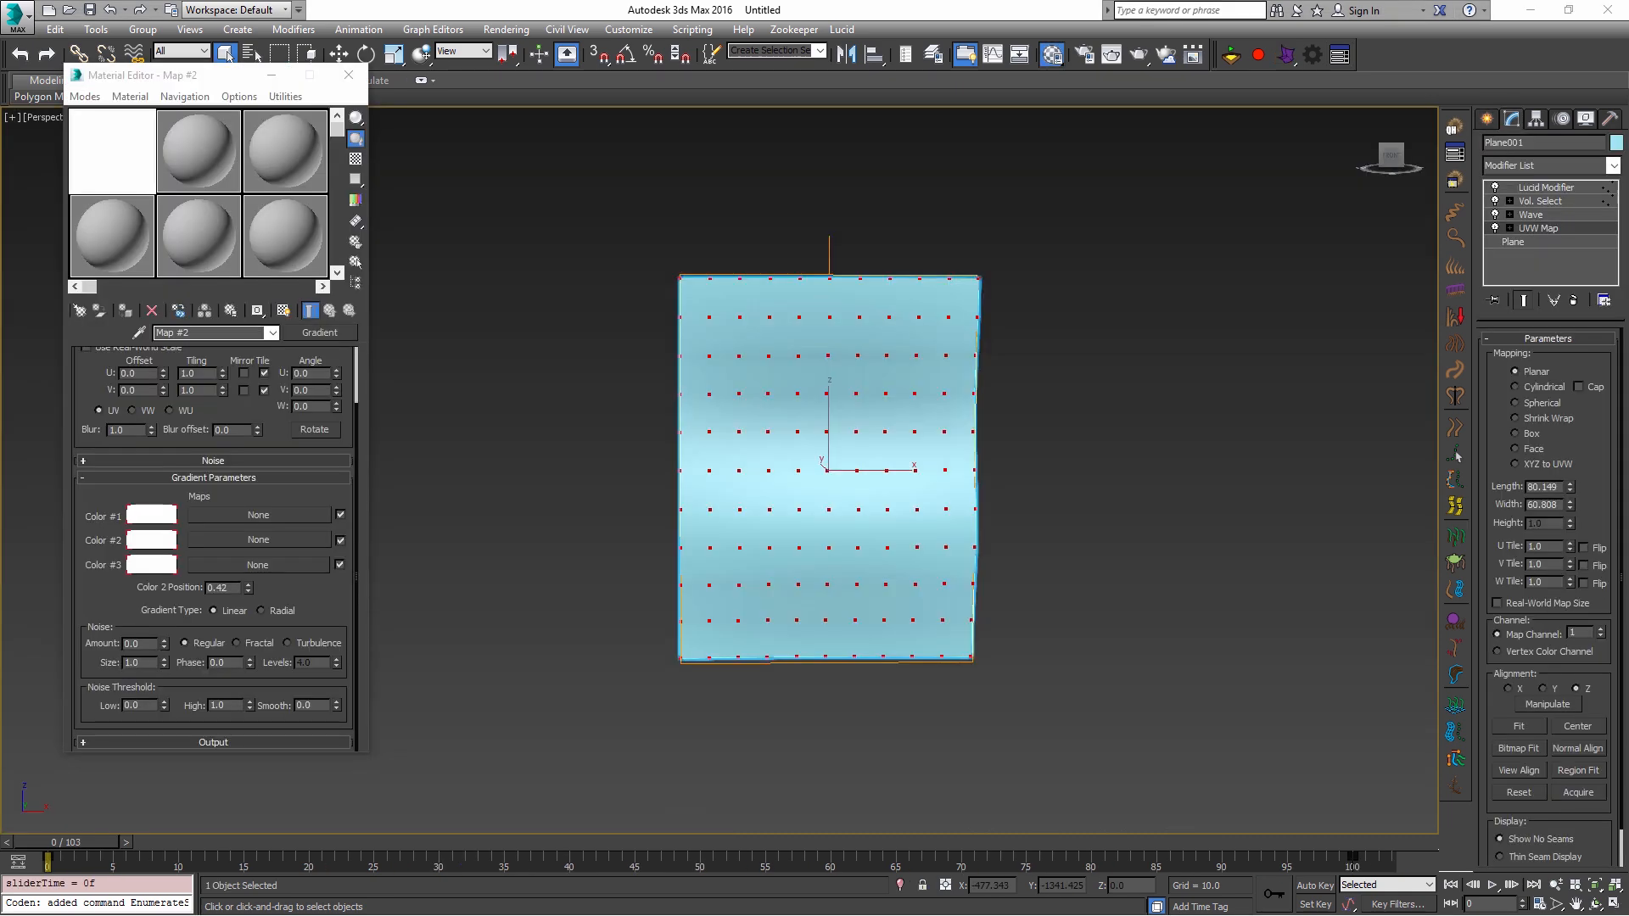
{"action": "mouse_move", "coordinate": [1193, 565]}
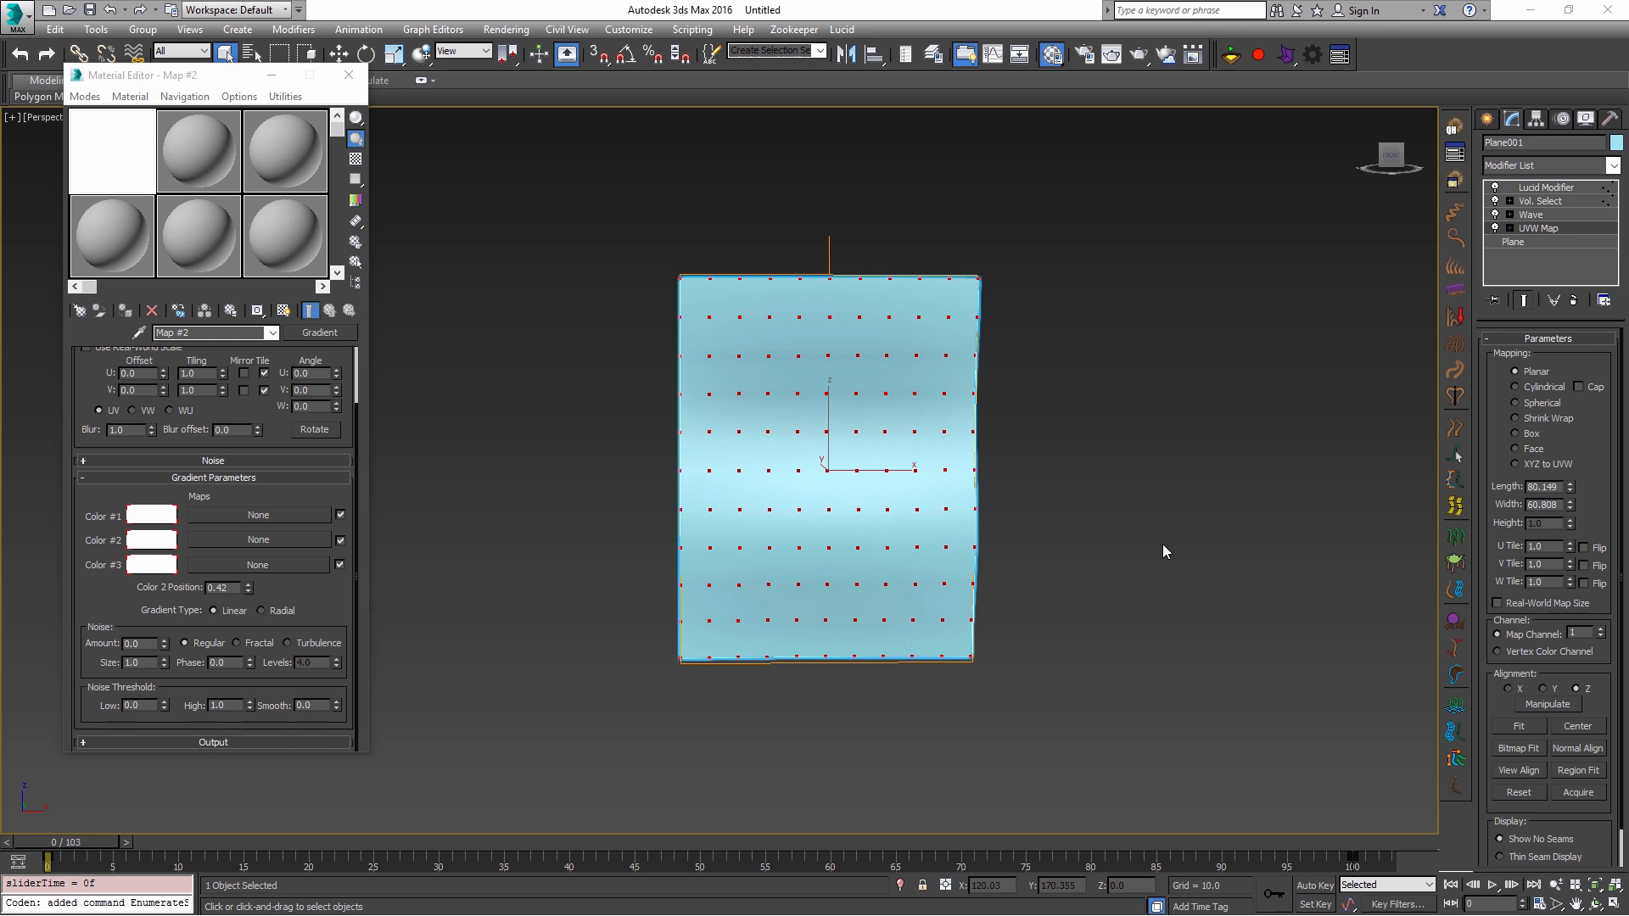
{"action": "mouse_move", "coordinate": [1550, 192]}
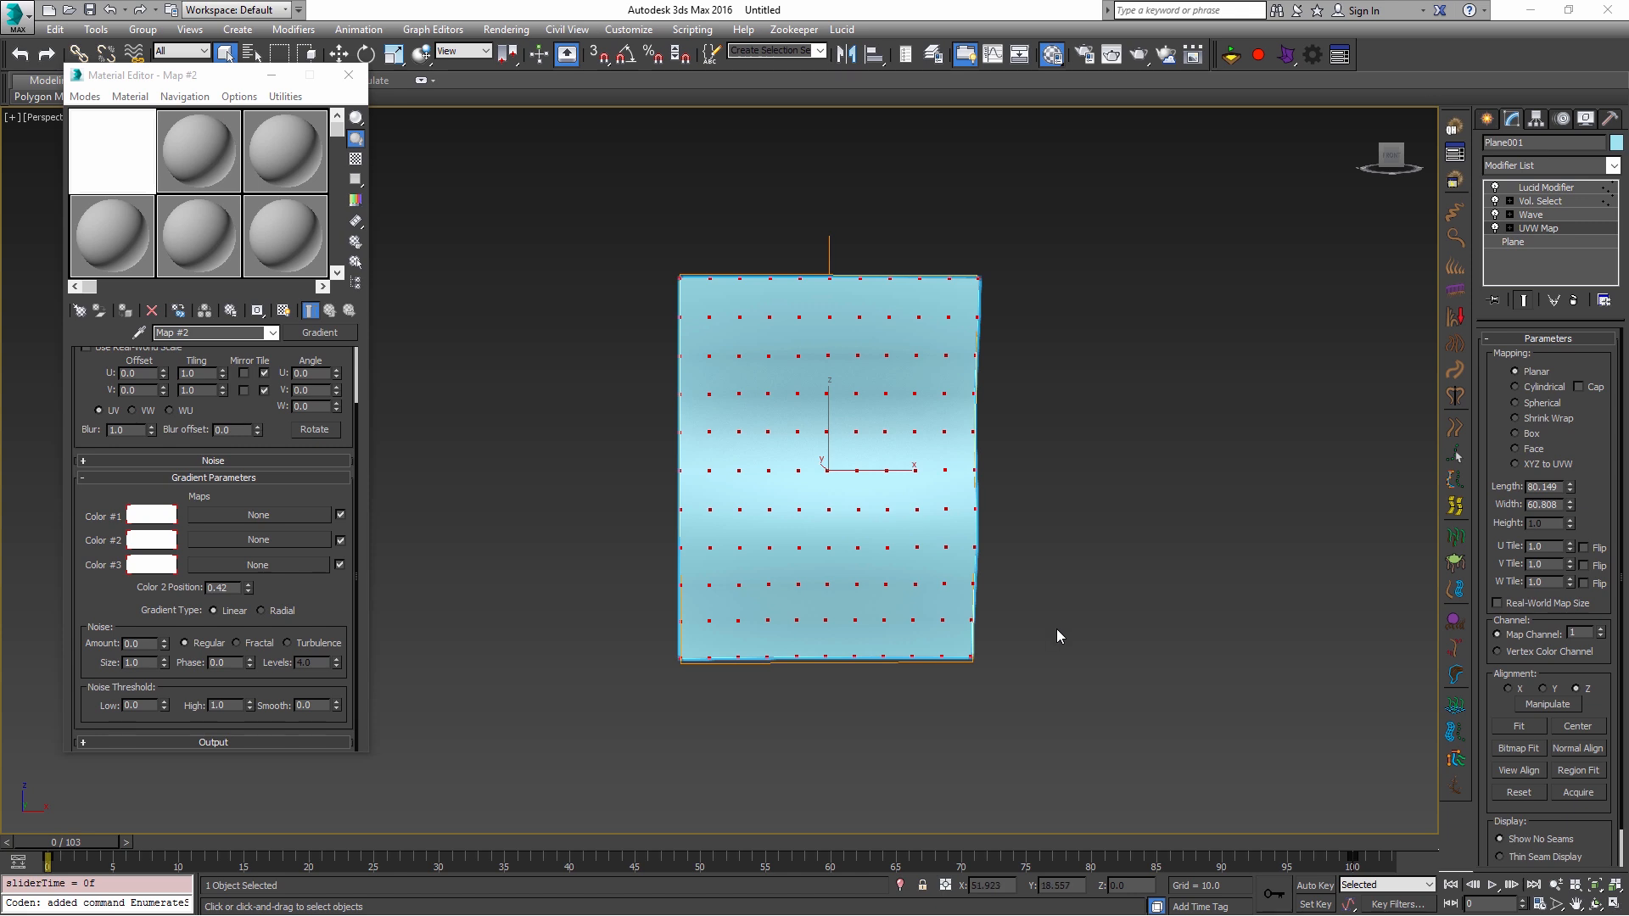
{"action": "mouse_move", "coordinate": [1062, 640]}
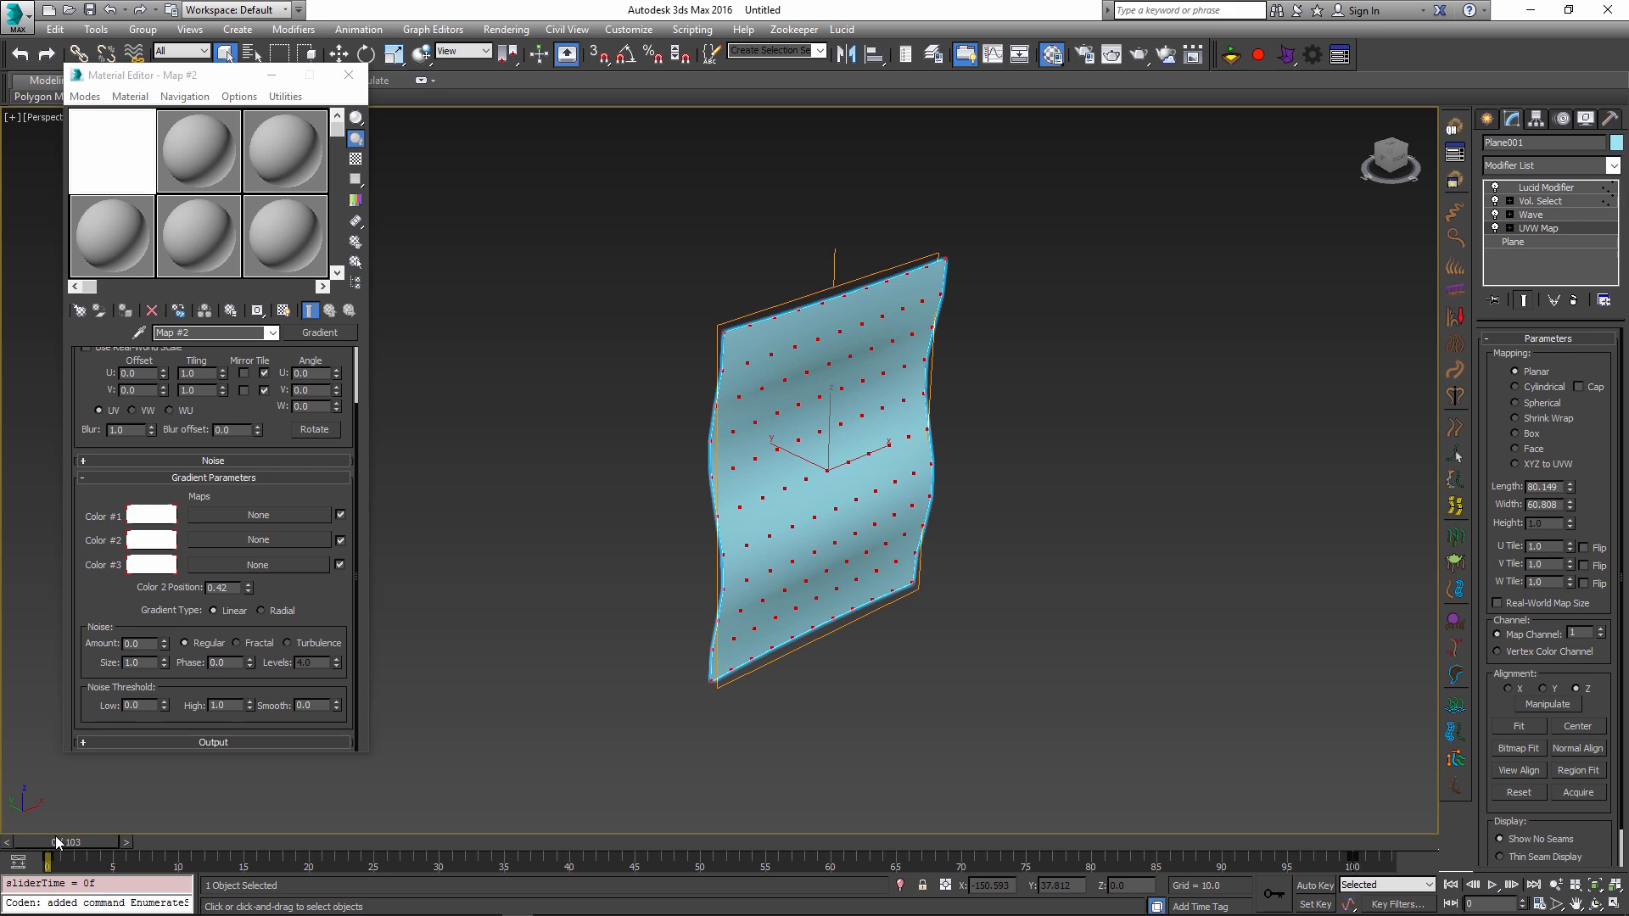
Step: Scrub between early frames and frame 70 to watch the waving sheet start collapsing
{"action": "left_click_drag", "start_coordinate": [54, 856], "coordinate": [960, 857]}
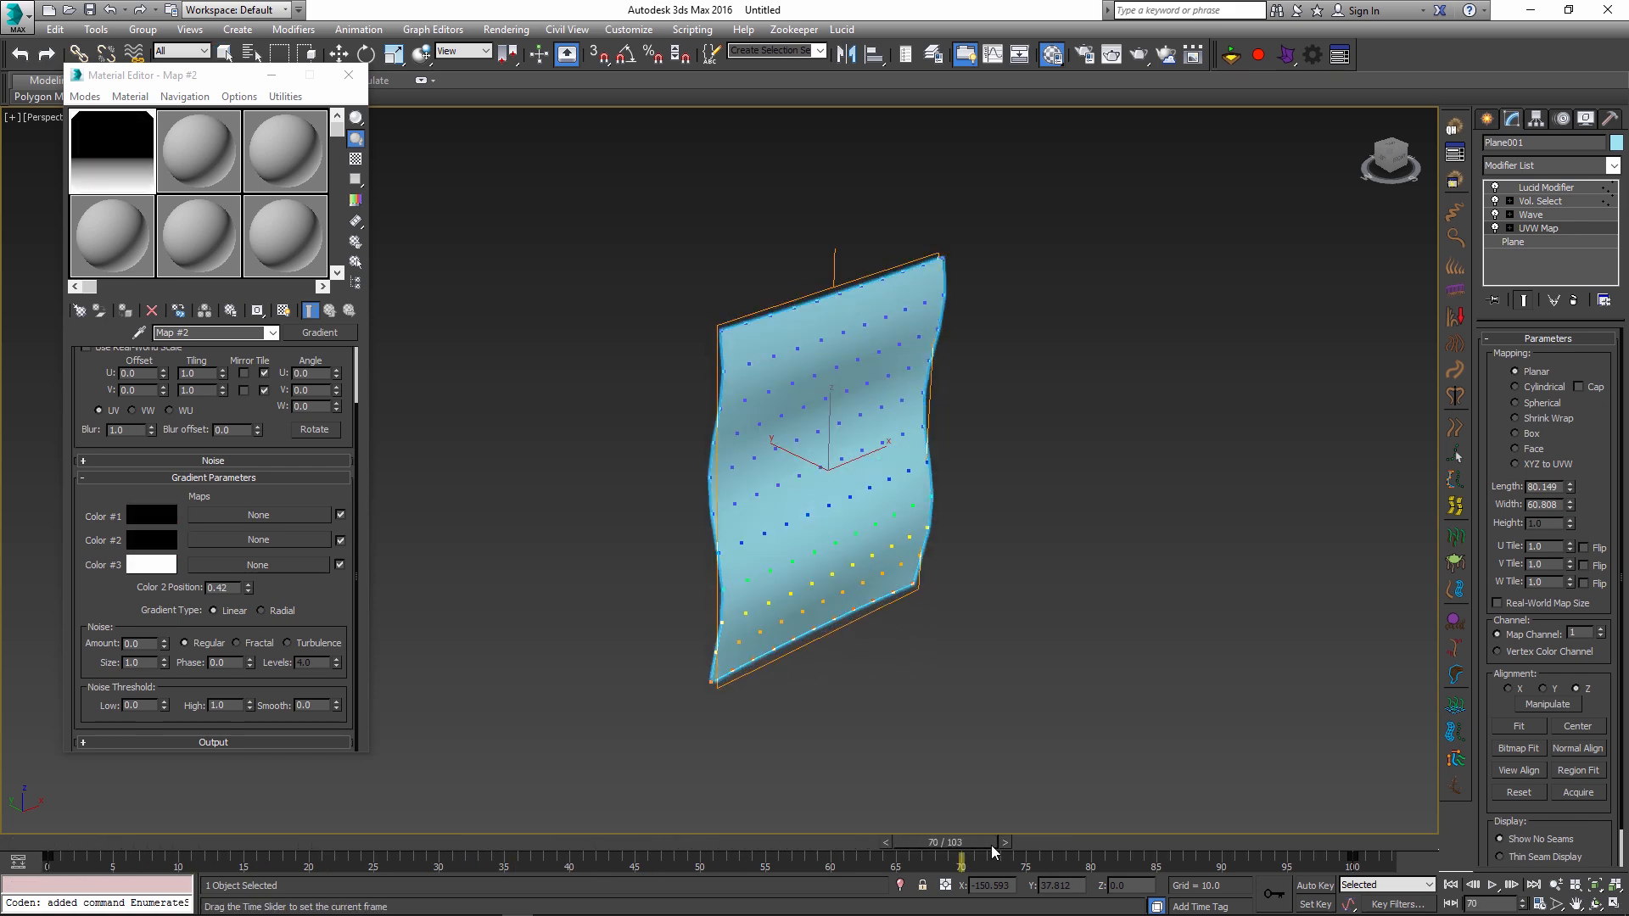
{"action": "left_click_drag", "start_coordinate": [960, 860], "coordinate": [473, 860]}
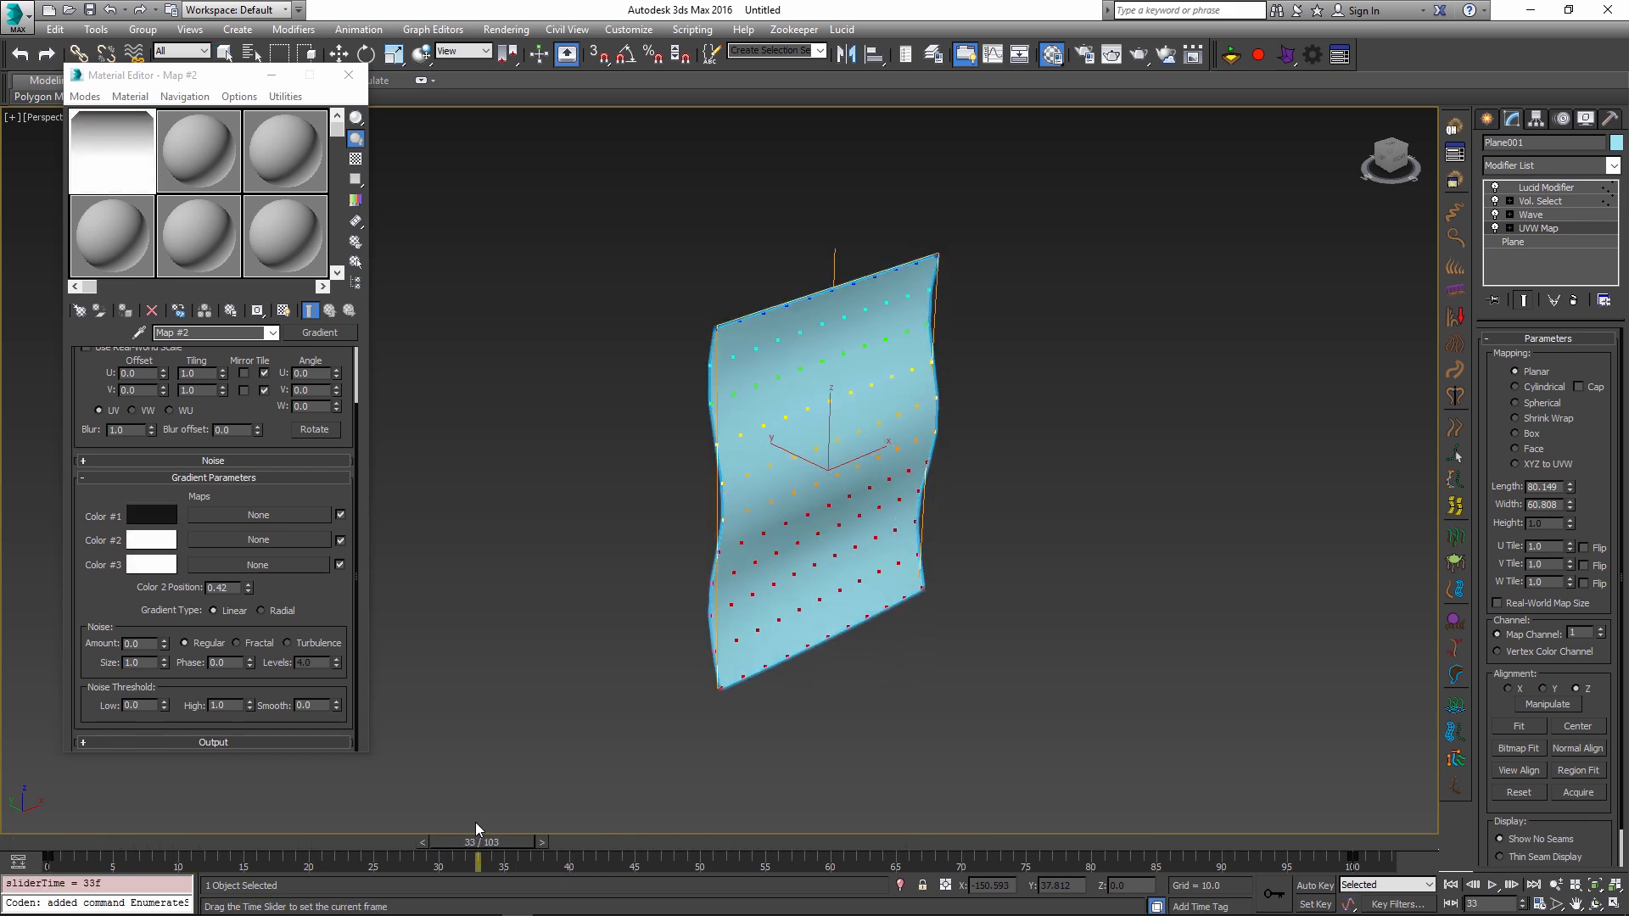
{"action": "left_click_drag", "start_coordinate": [475, 860], "coordinate": [413, 861]}
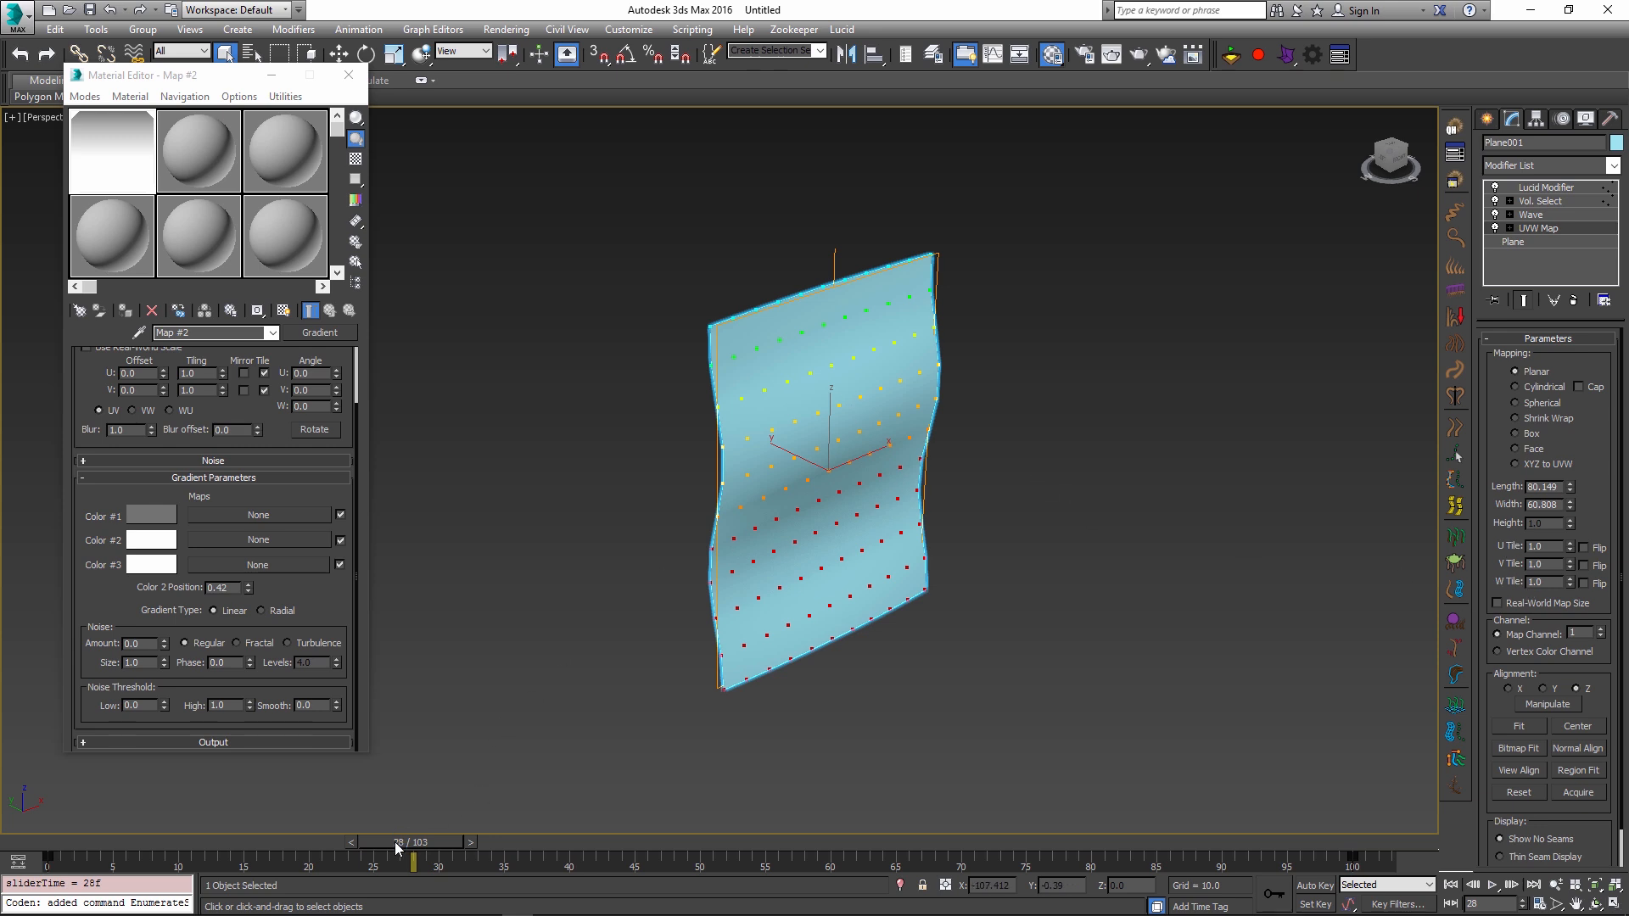
{"action": "left_click_drag", "start_coordinate": [409, 858], "coordinate": [114, 858]}
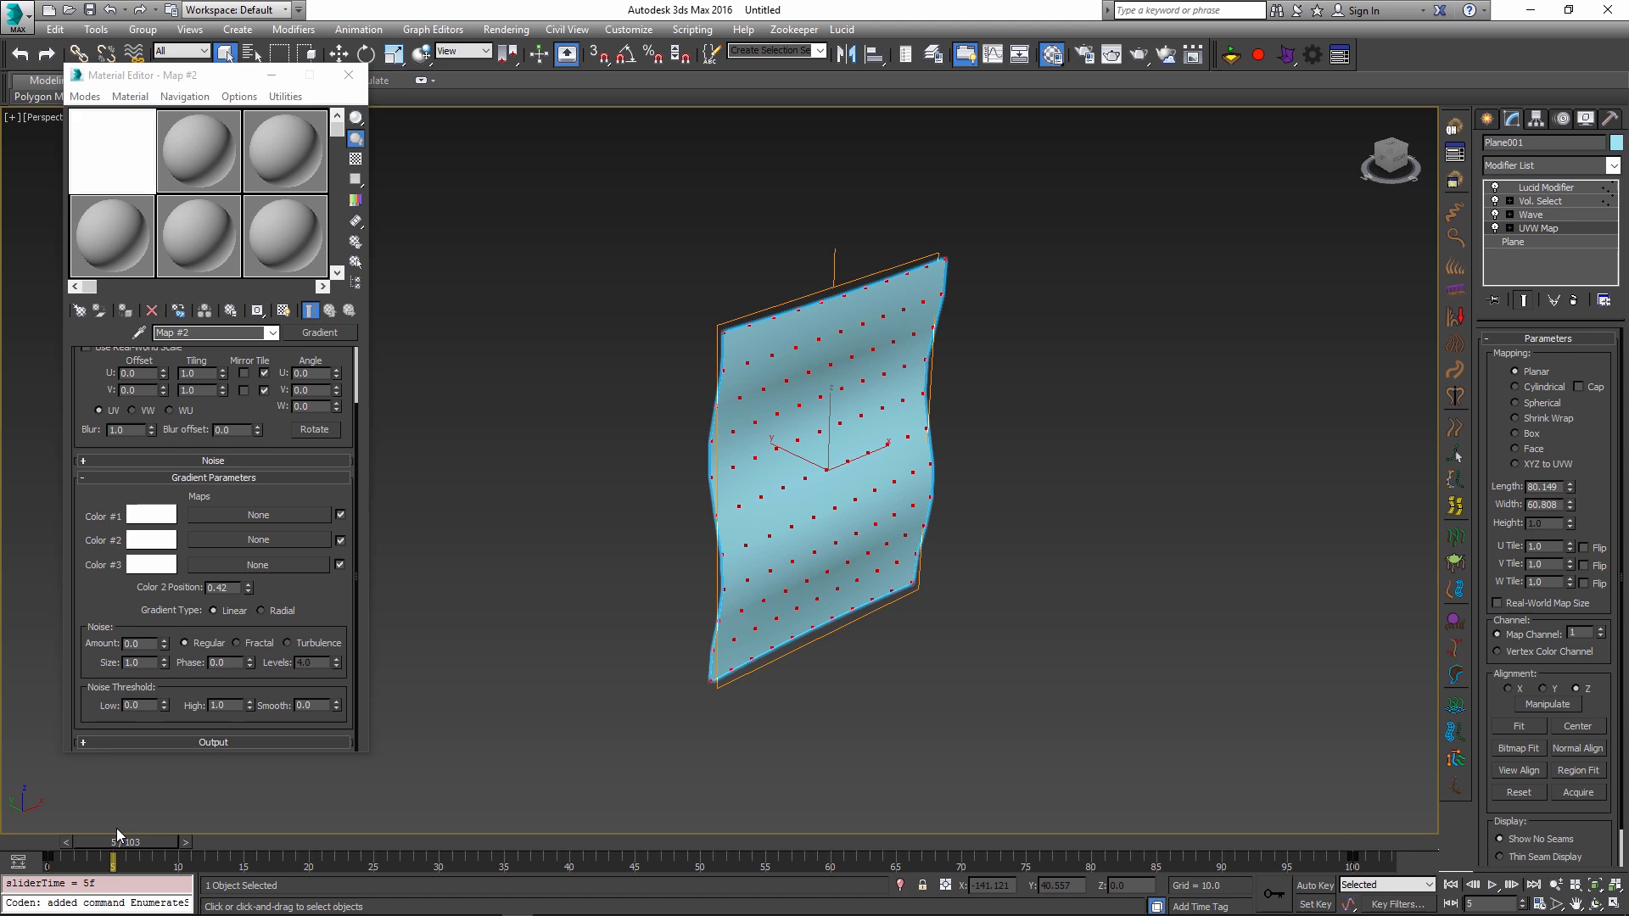
{"action": "left_click_drag", "start_coordinate": [114, 860], "coordinate": [447, 860]}
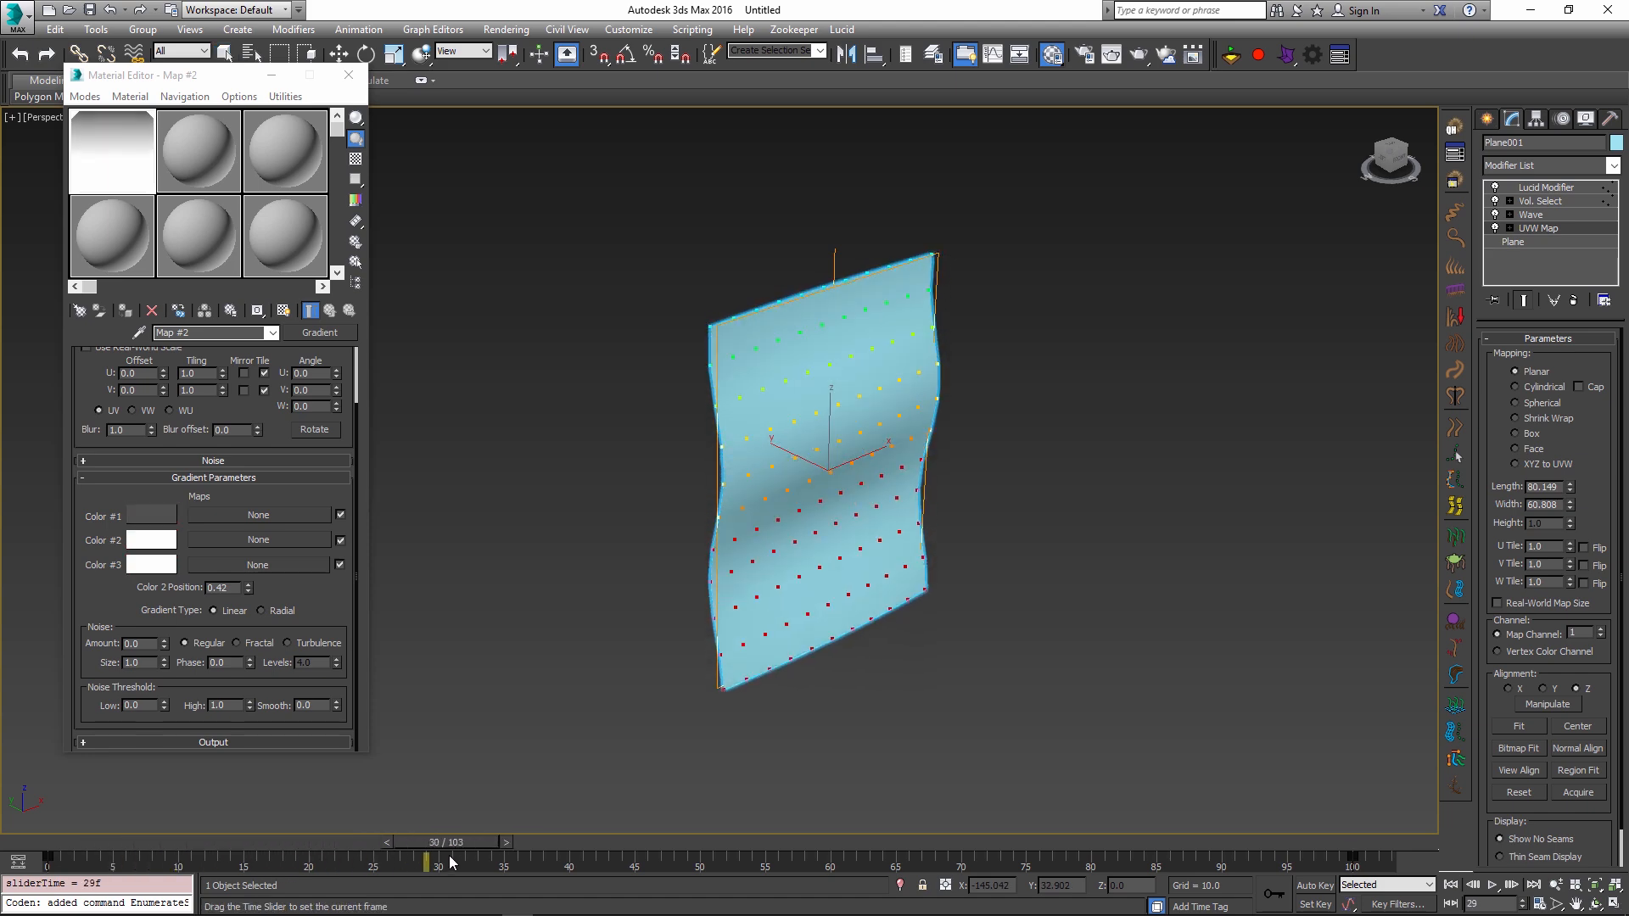
{"action": "left_click_drag", "start_coordinate": [425, 860], "coordinate": [1001, 861]}
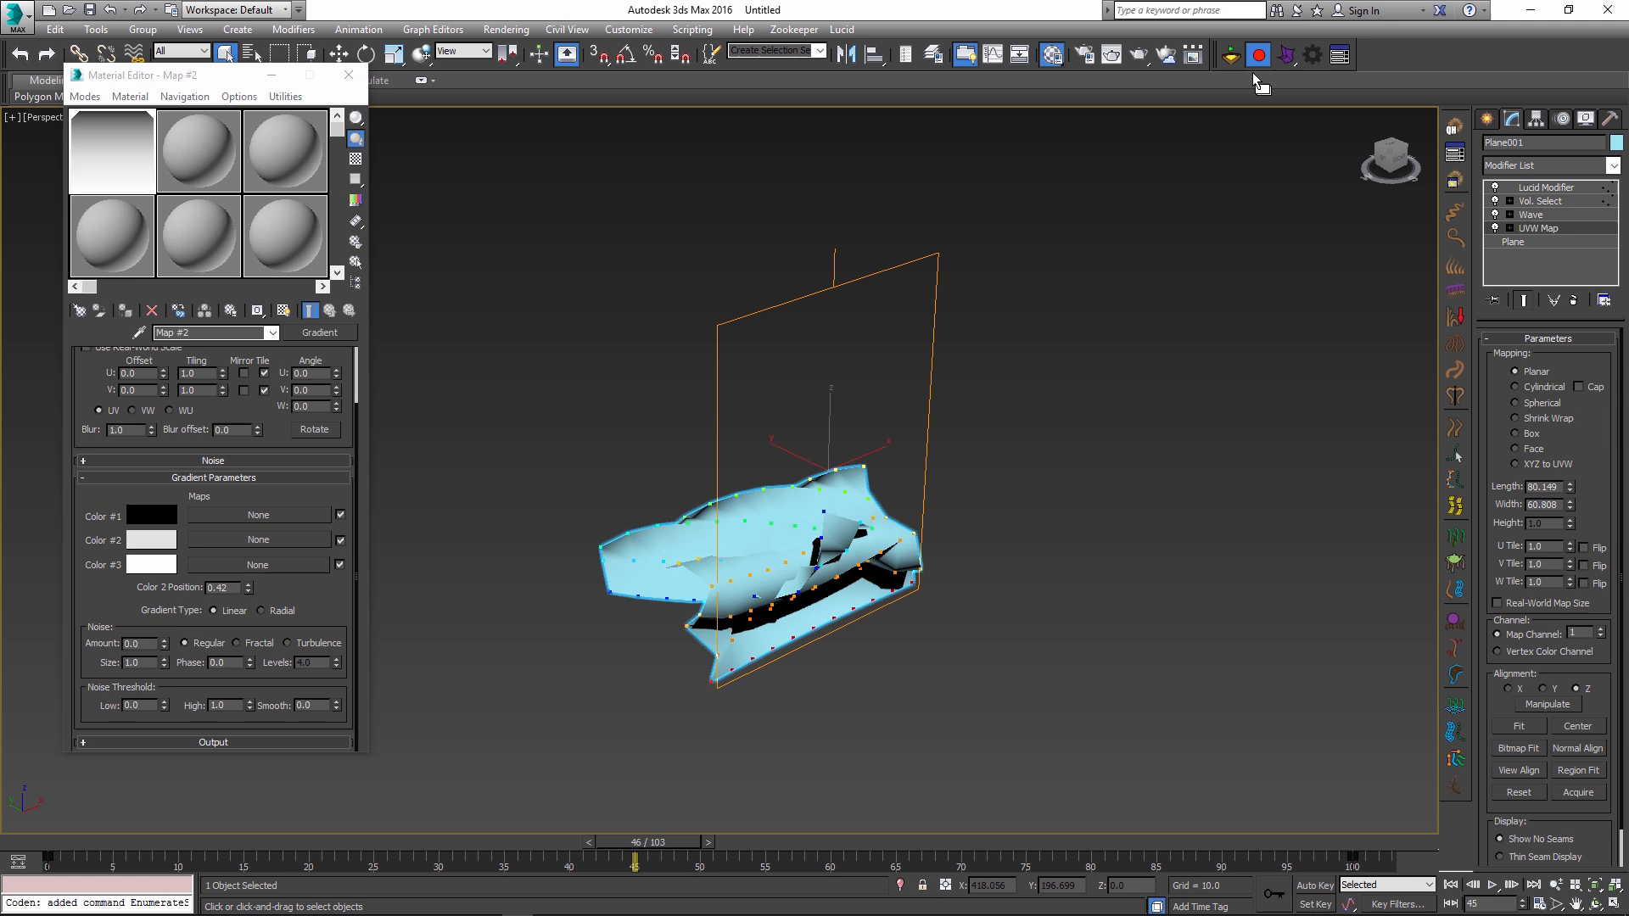
Step: Step from frame 8 through 19, 24, 35 to 59 as the sheet folds and fully collapses
{"action": "left_click_drag", "start_coordinate": [633, 860], "coordinate": [151, 860]}
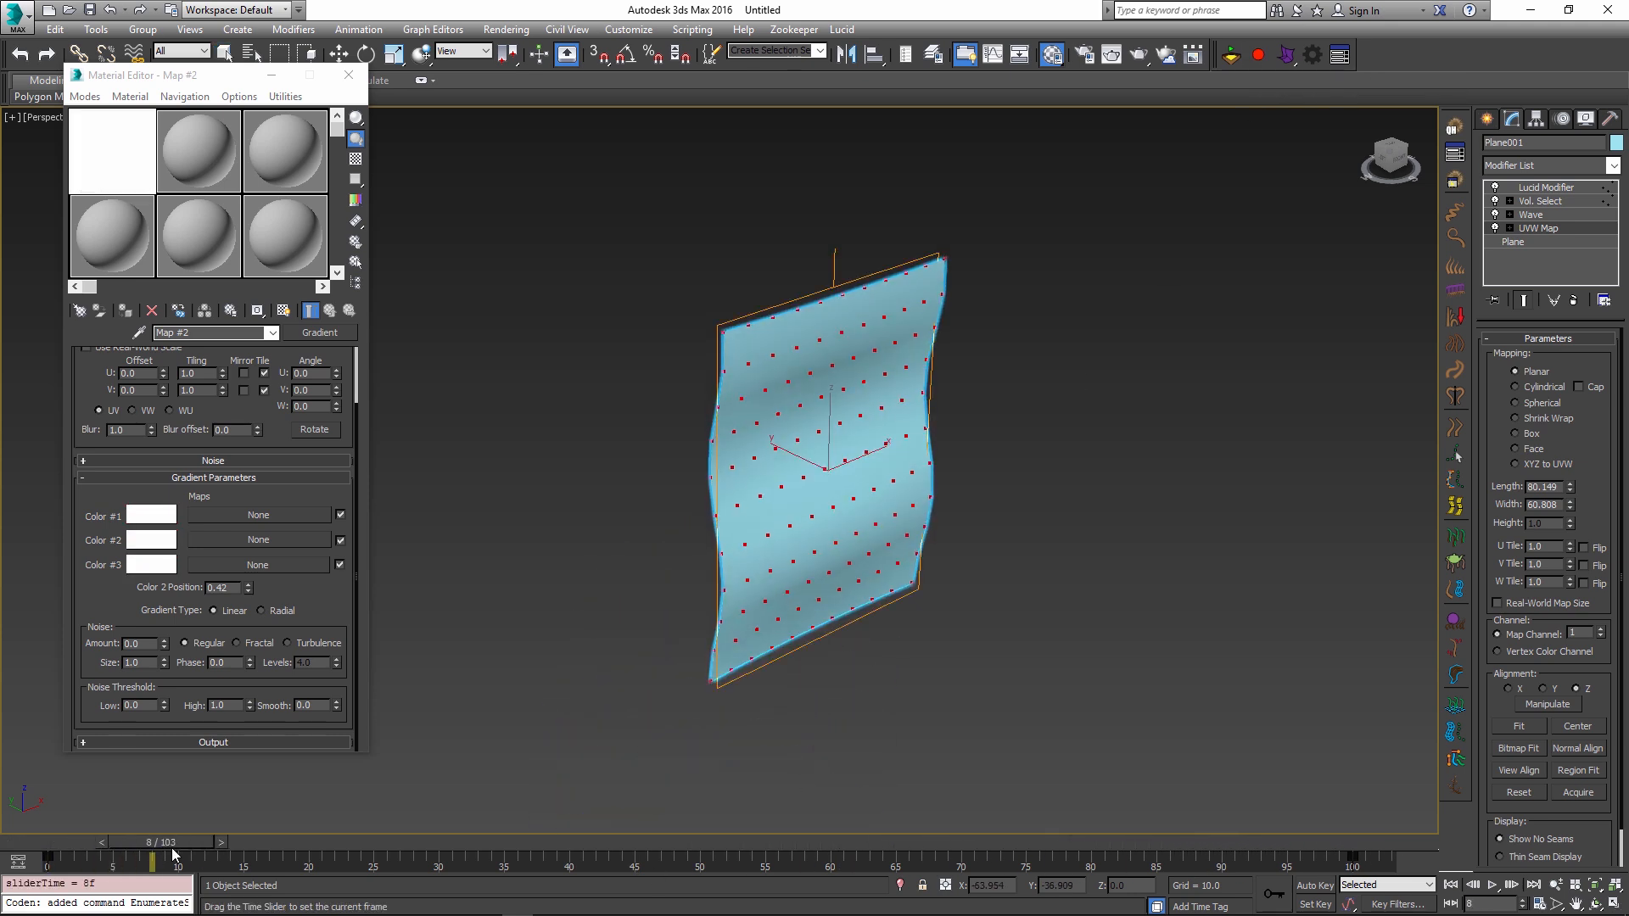
{"action": "left_click_drag", "start_coordinate": [151, 857], "coordinate": [225, 857]}
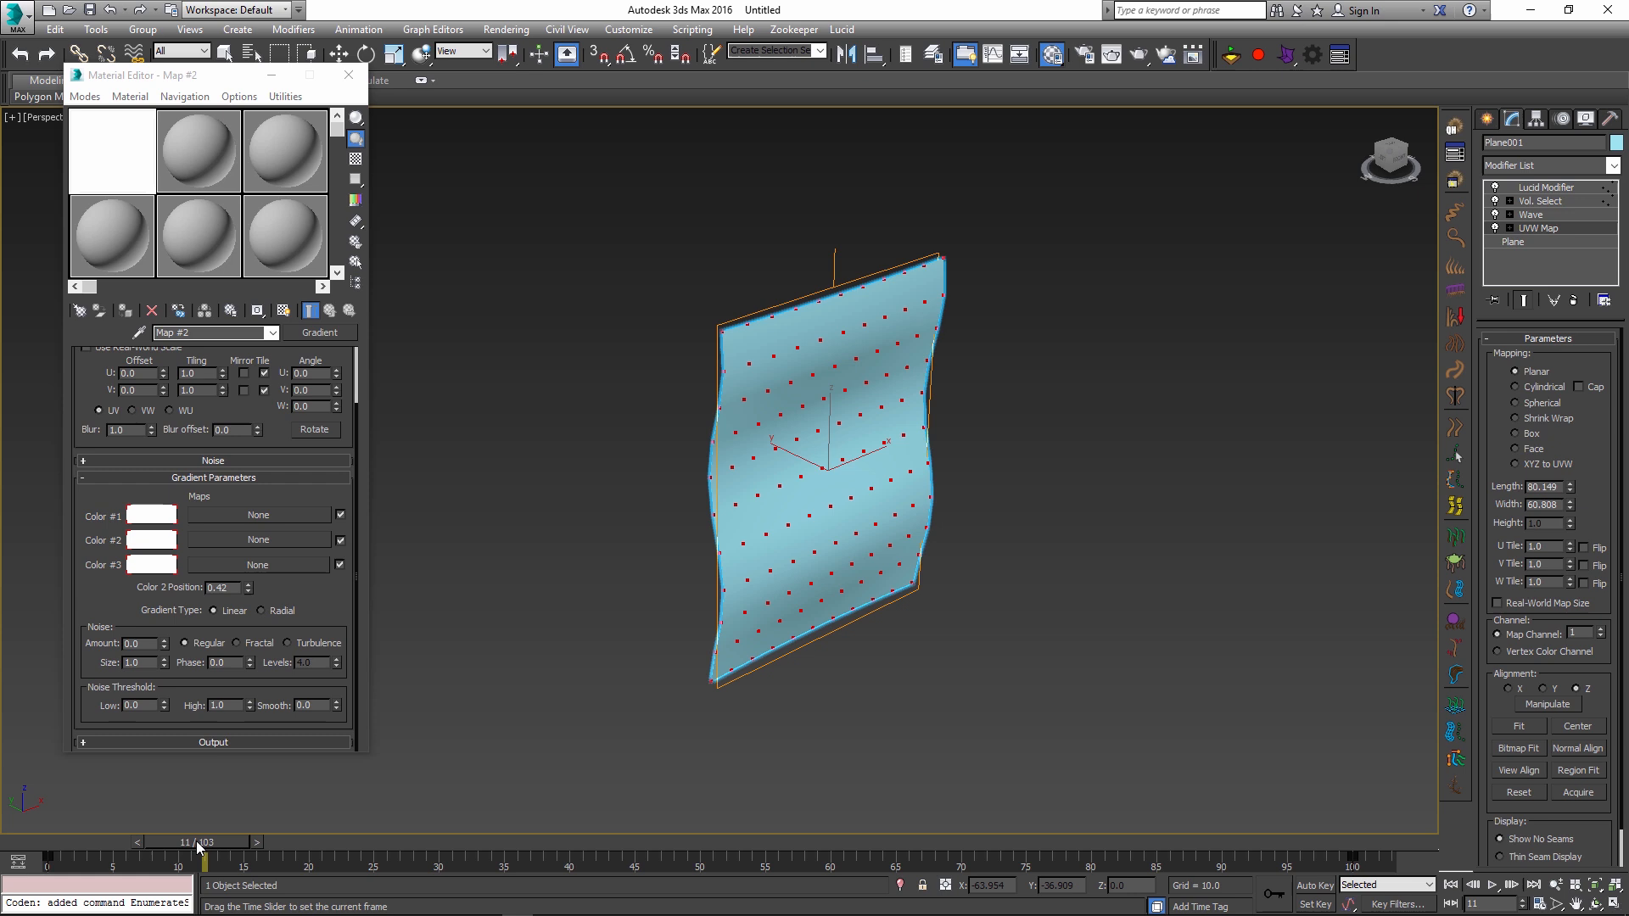
{"action": "left_click_drag", "start_coordinate": [200, 860], "coordinate": [283, 860]}
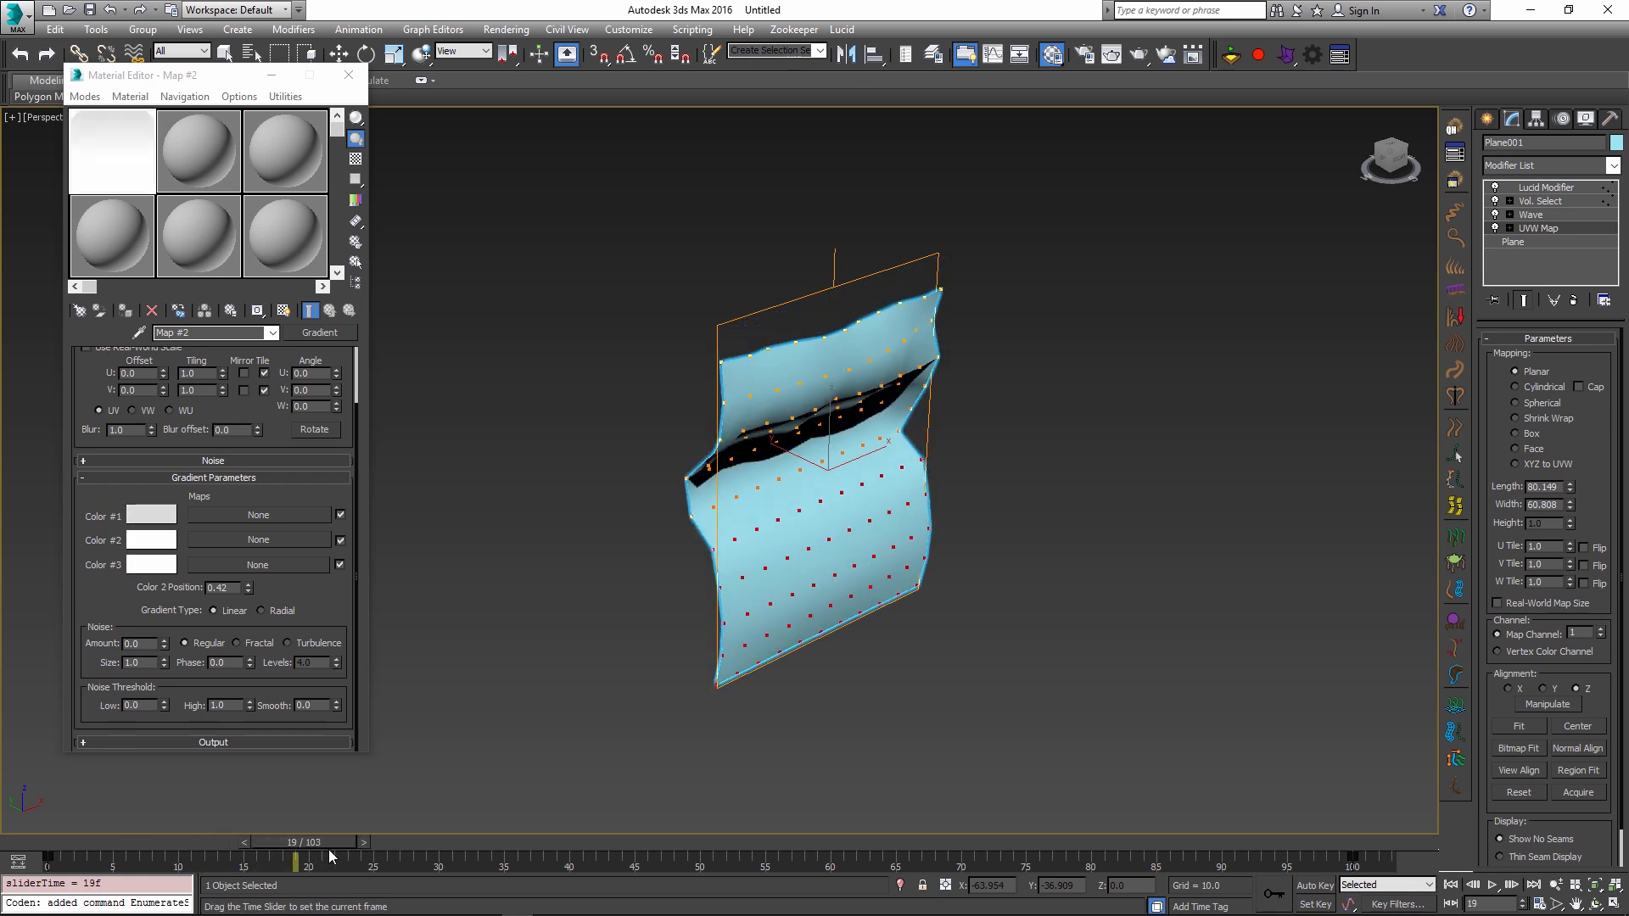
{"action": "left_click_drag", "start_coordinate": [332, 862], "coordinate": [392, 862]}
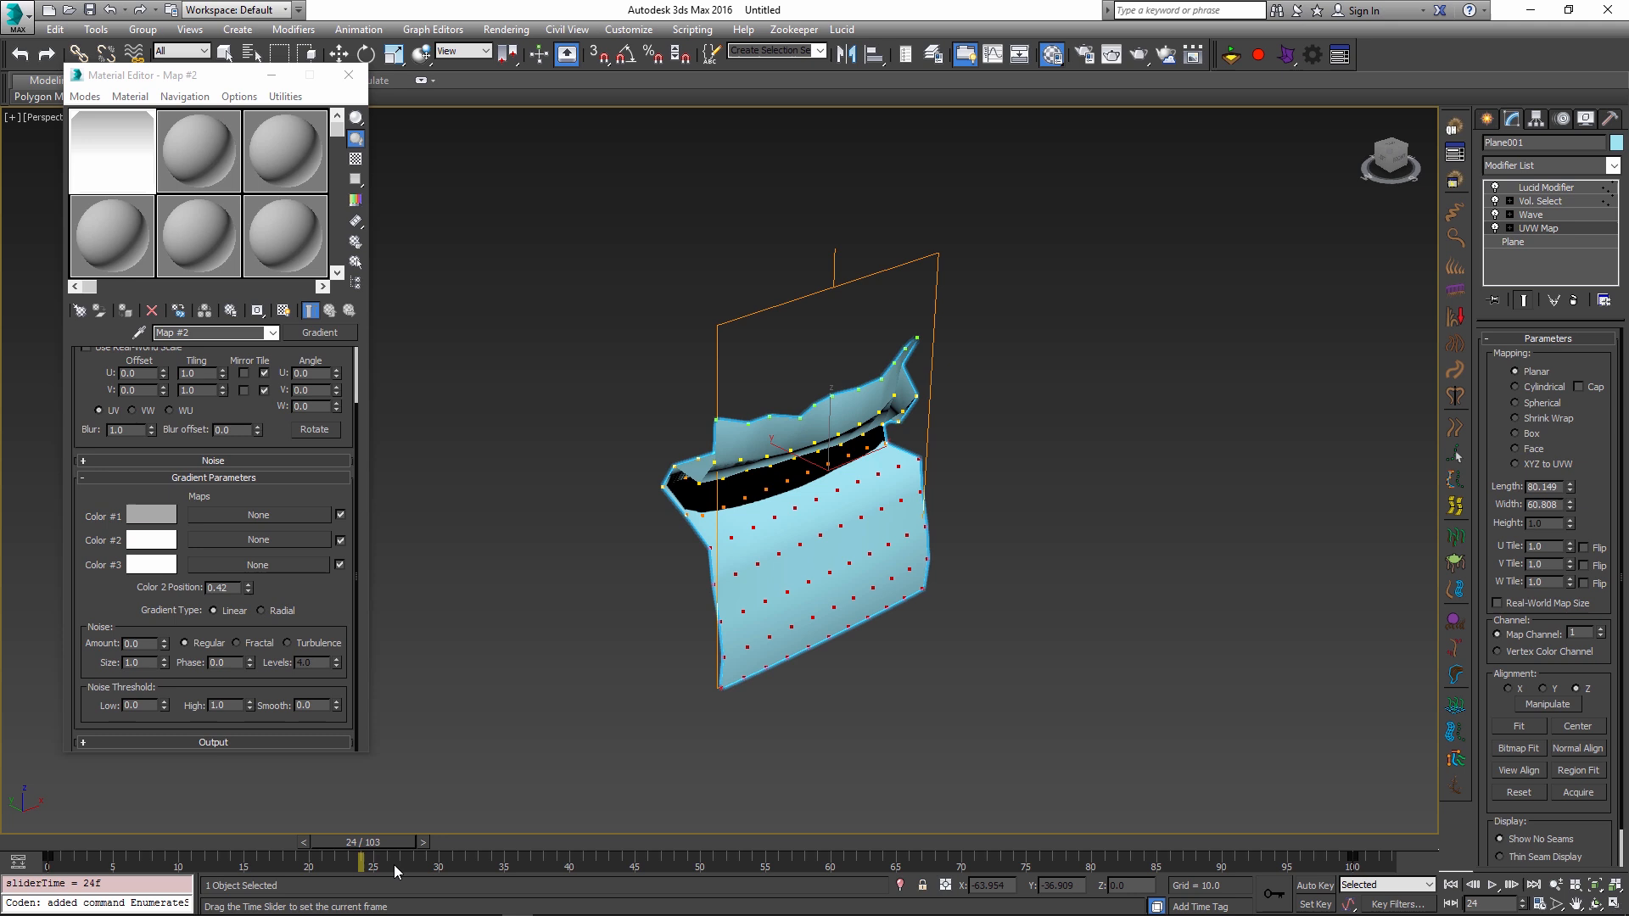
{"action": "left_click_drag", "start_coordinate": [395, 860], "coordinate": [514, 861]}
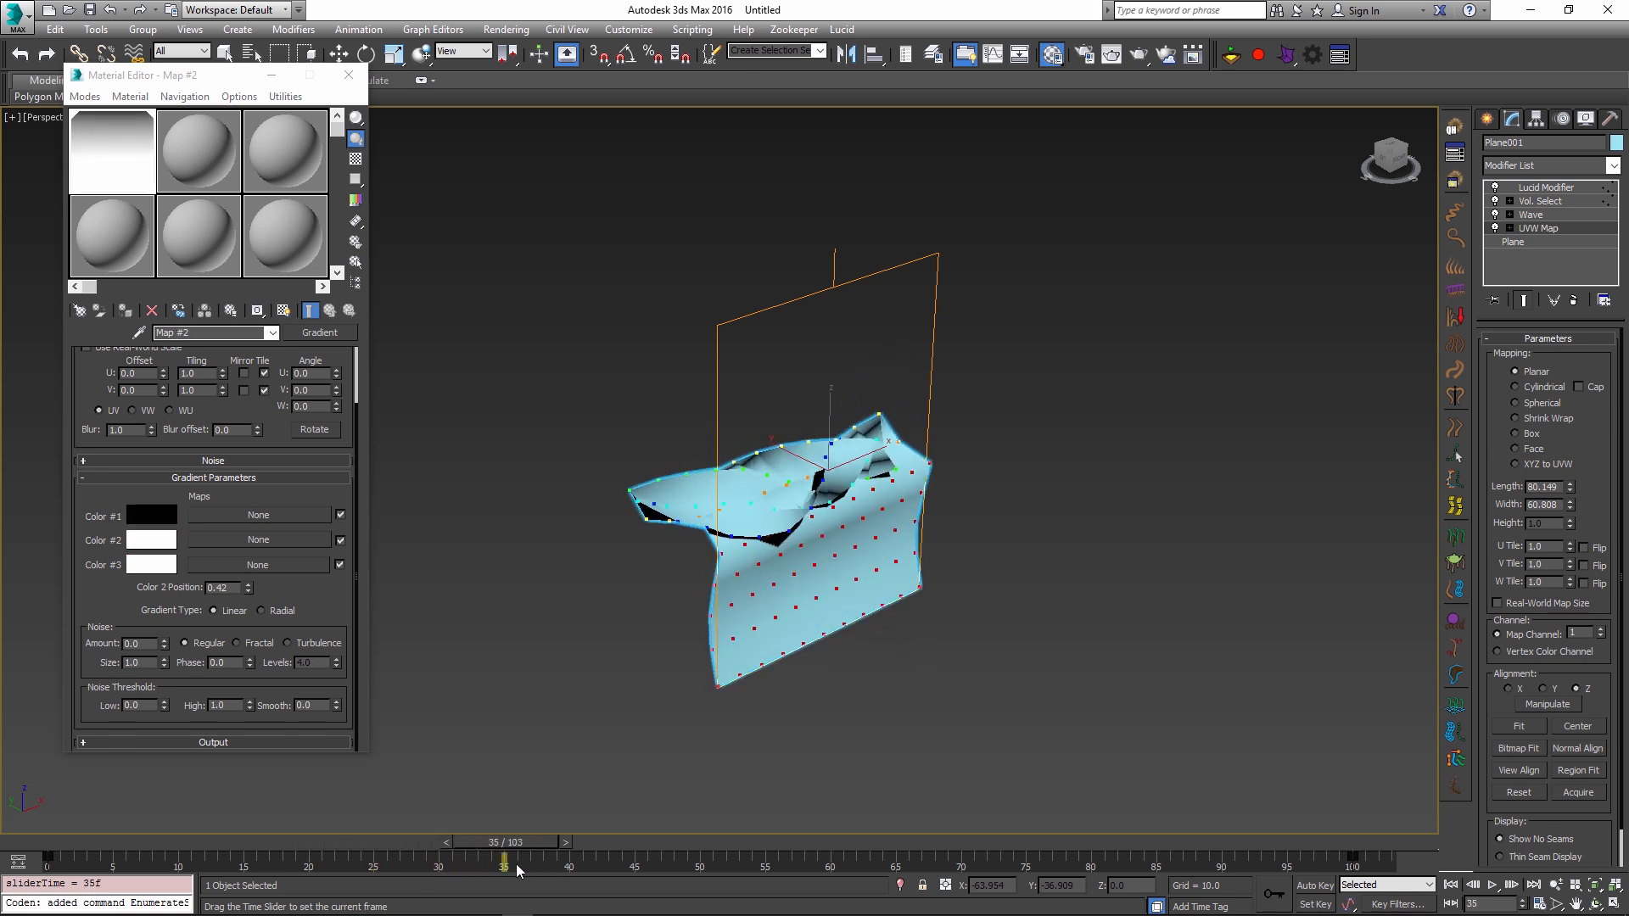
{"action": "left_click_drag", "start_coordinate": [504, 856], "coordinate": [816, 855]}
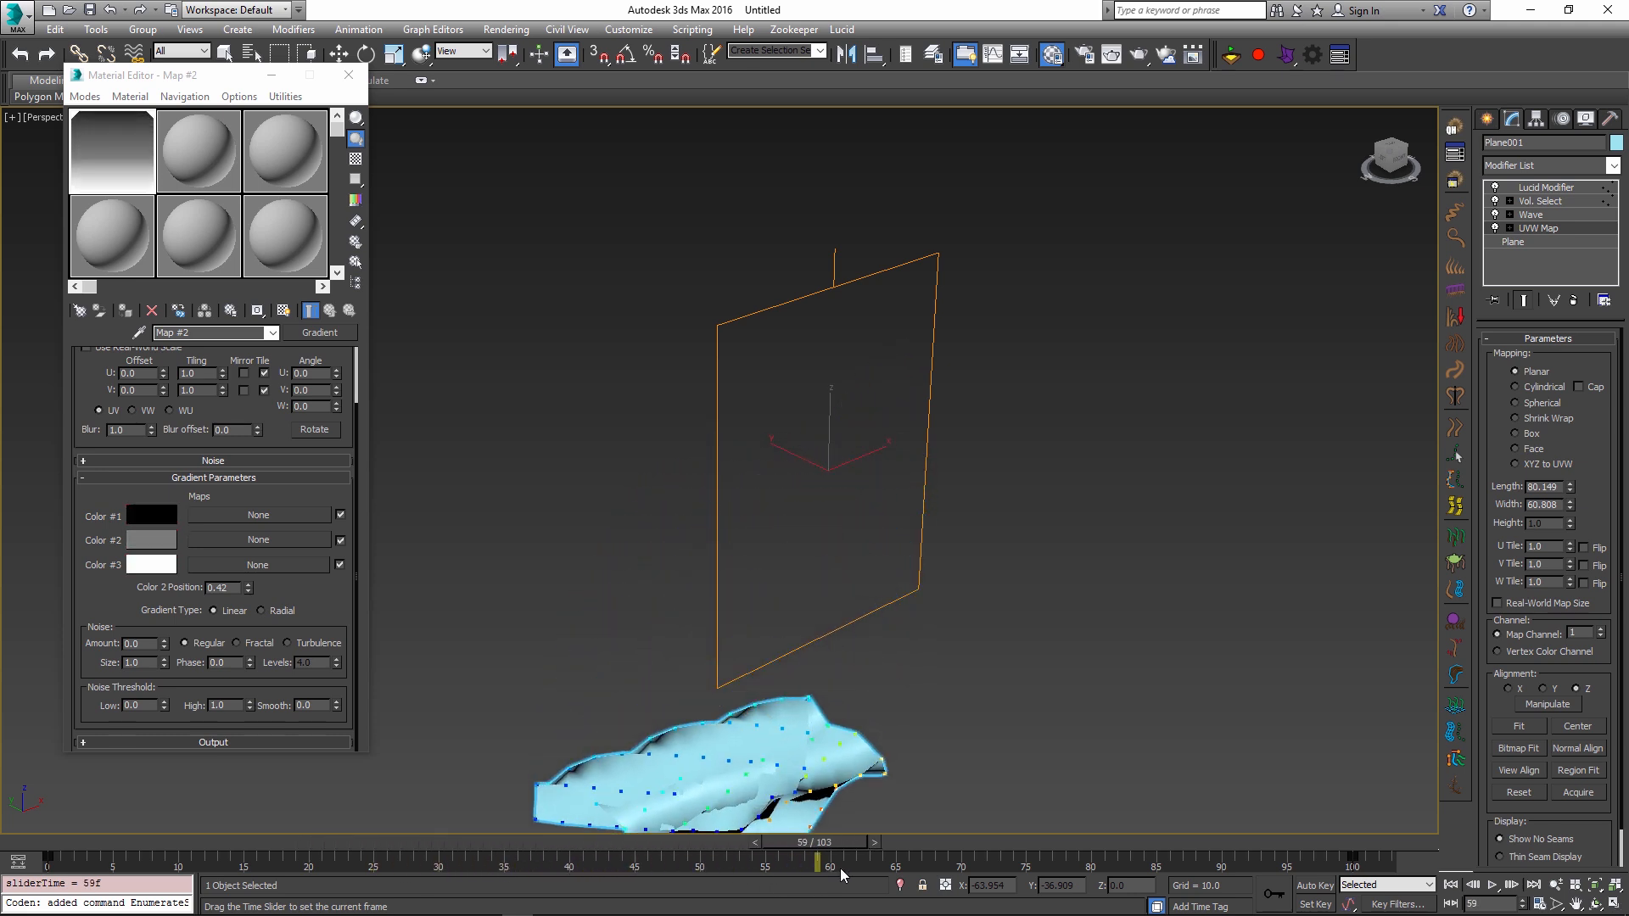
Step: Scrub back to the flat plane and forward again to see where it tears and folds over
{"action": "left_click_drag", "start_coordinate": [830, 860], "coordinate": [637, 860]}
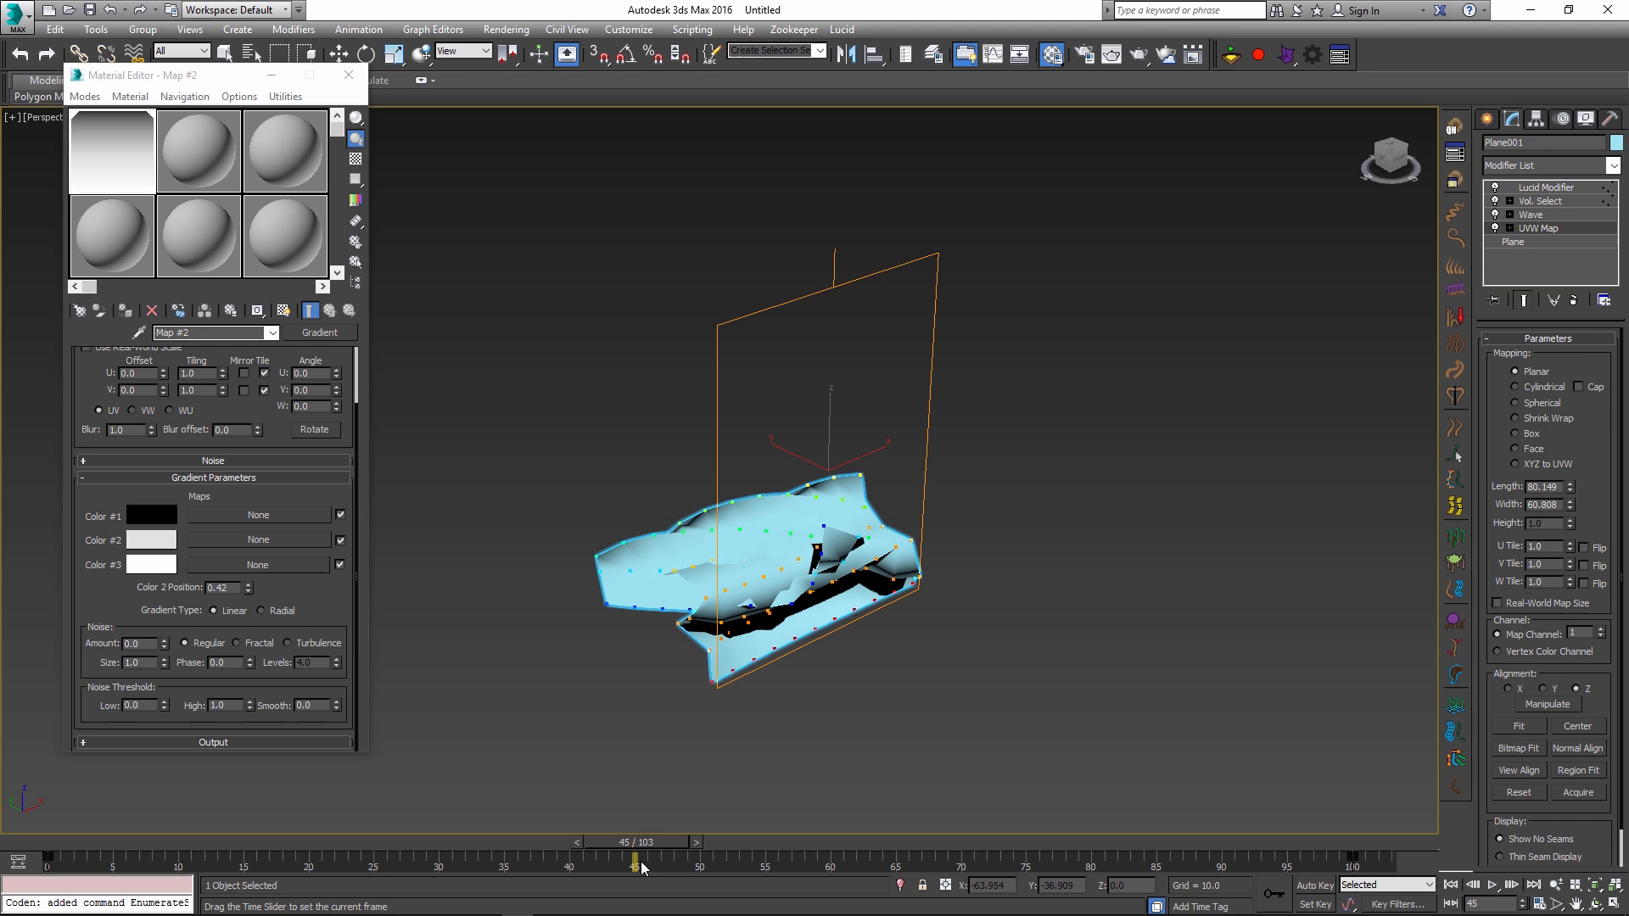
{"action": "left_click_drag", "start_coordinate": [637, 862], "coordinate": [191, 862]}
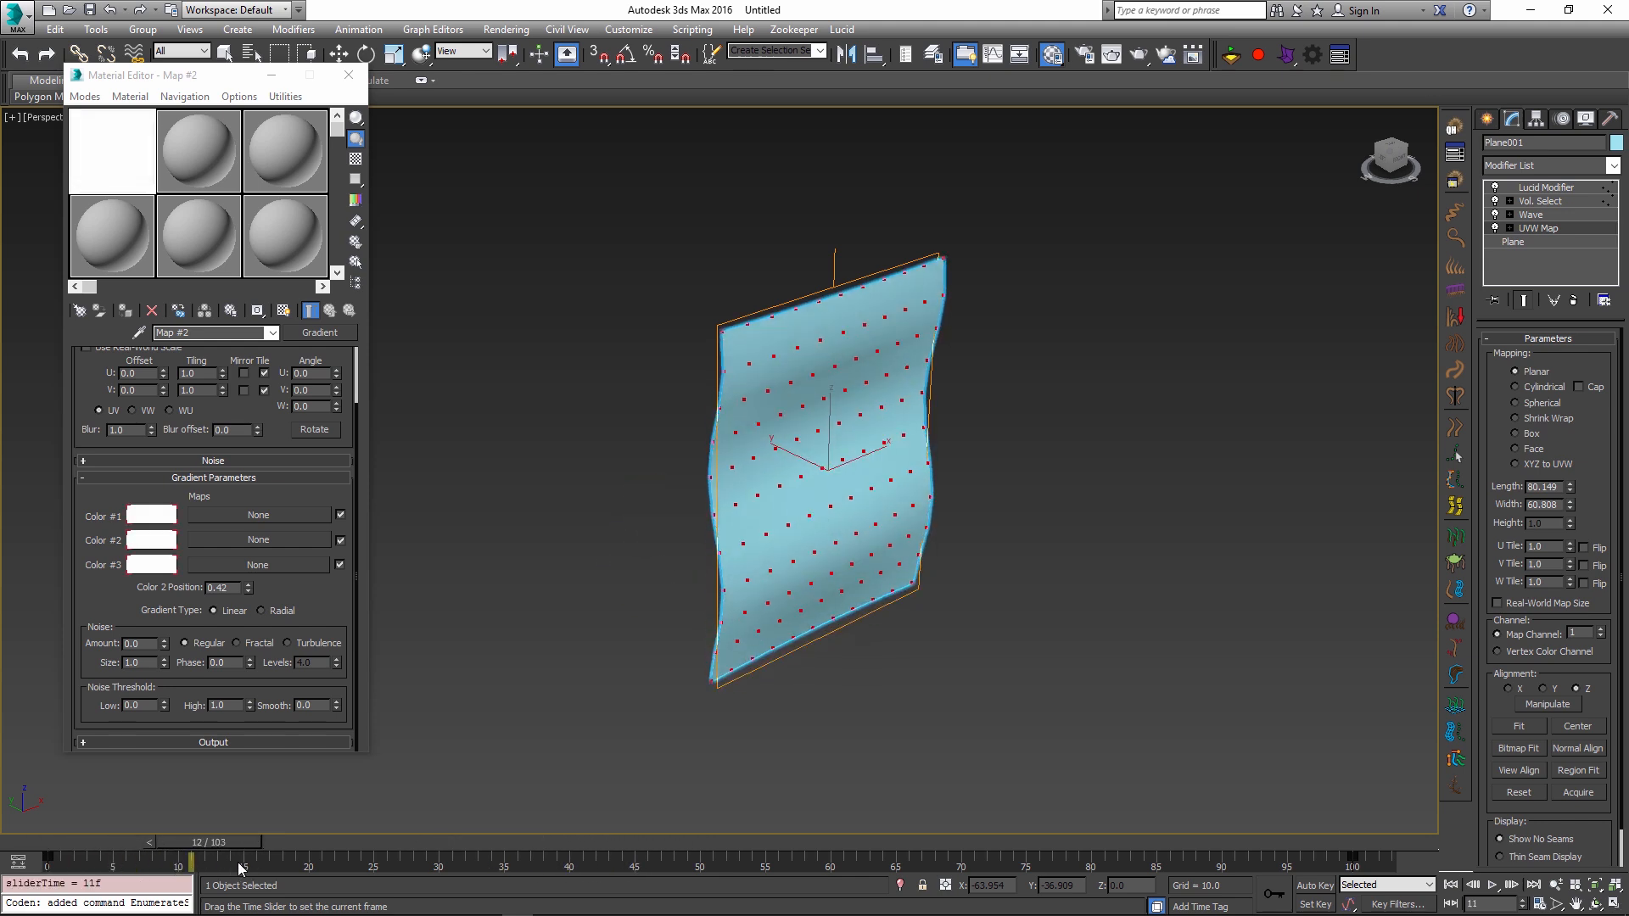
{"action": "left_click_drag", "start_coordinate": [192, 860], "coordinate": [219, 861]}
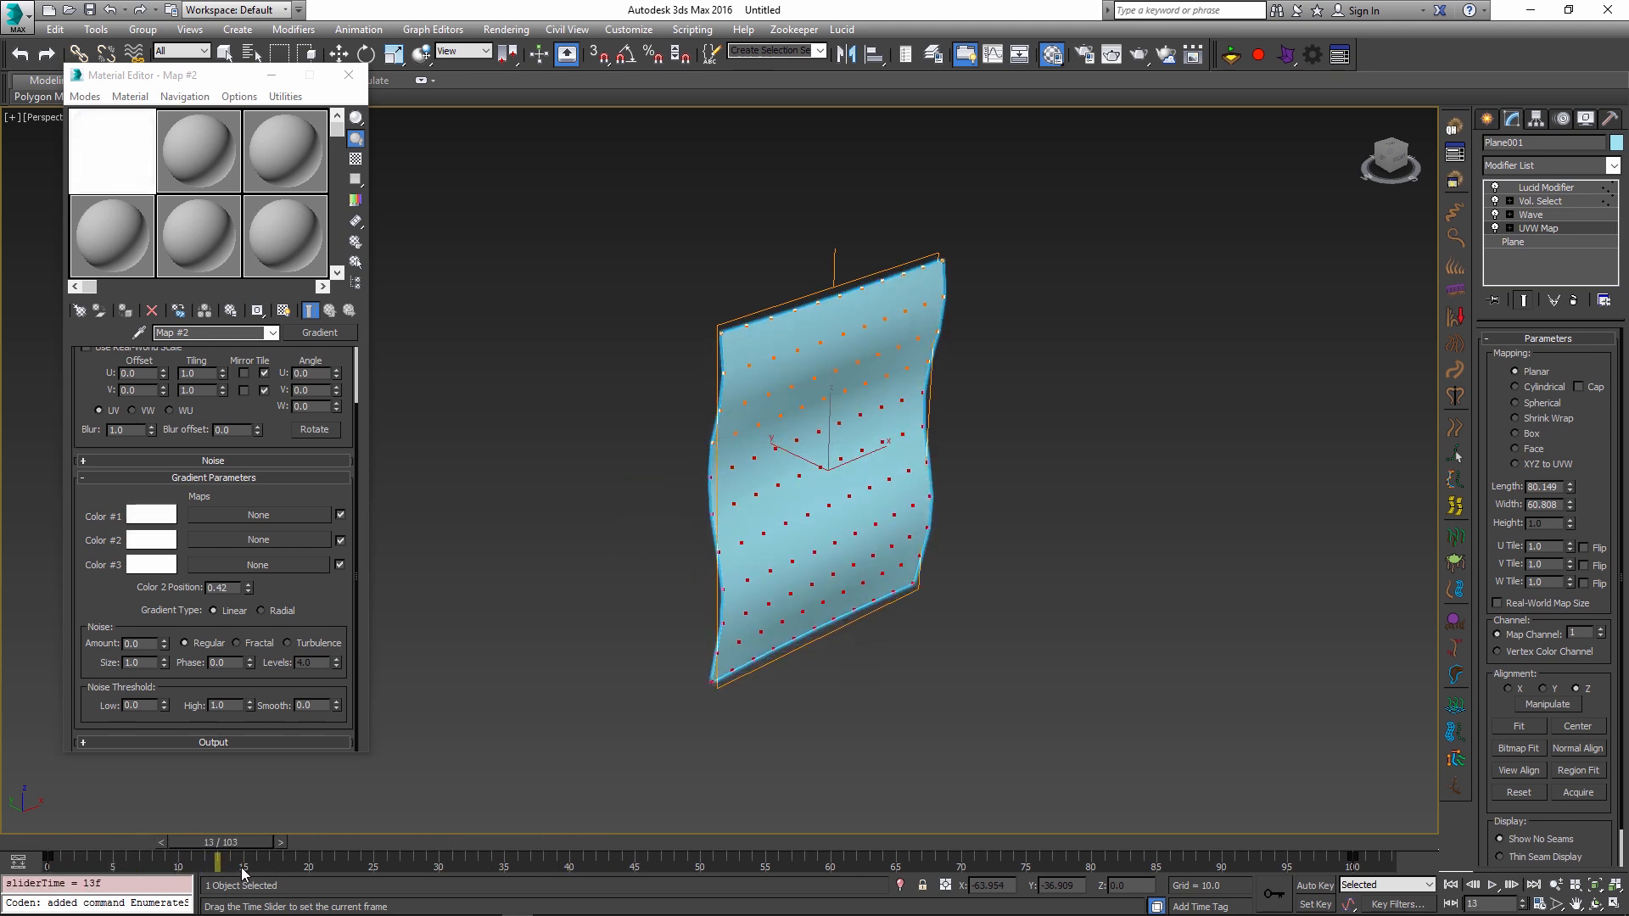
{"action": "left_click_drag", "start_coordinate": [243, 860], "coordinate": [312, 860]}
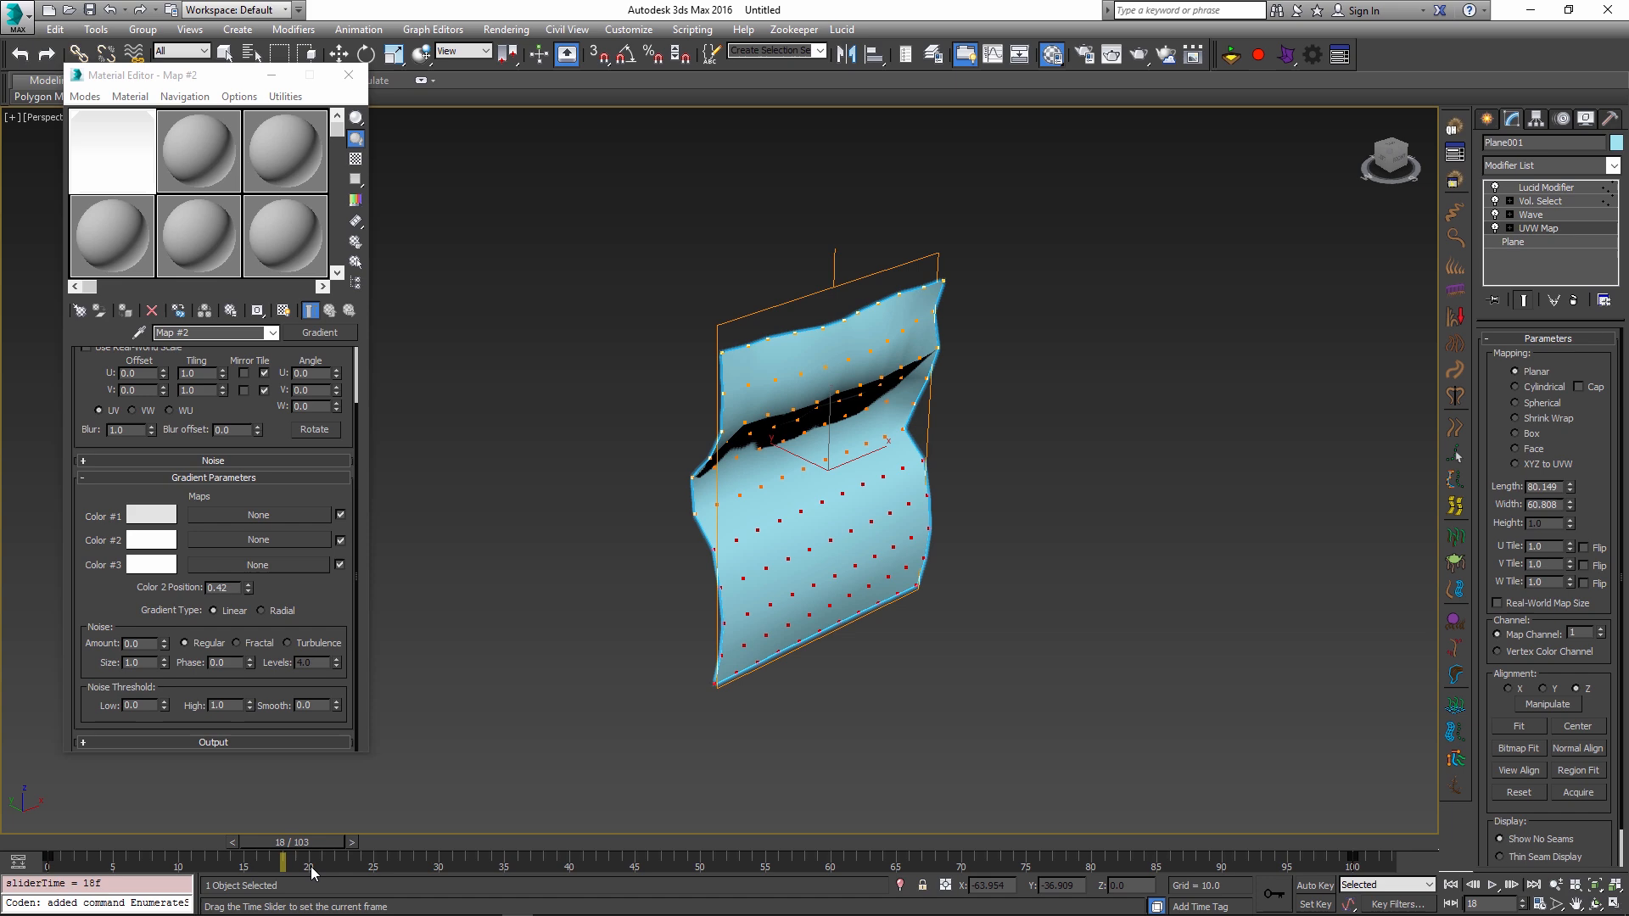
{"action": "left_click_drag", "start_coordinate": [307, 861], "coordinate": [122, 861]}
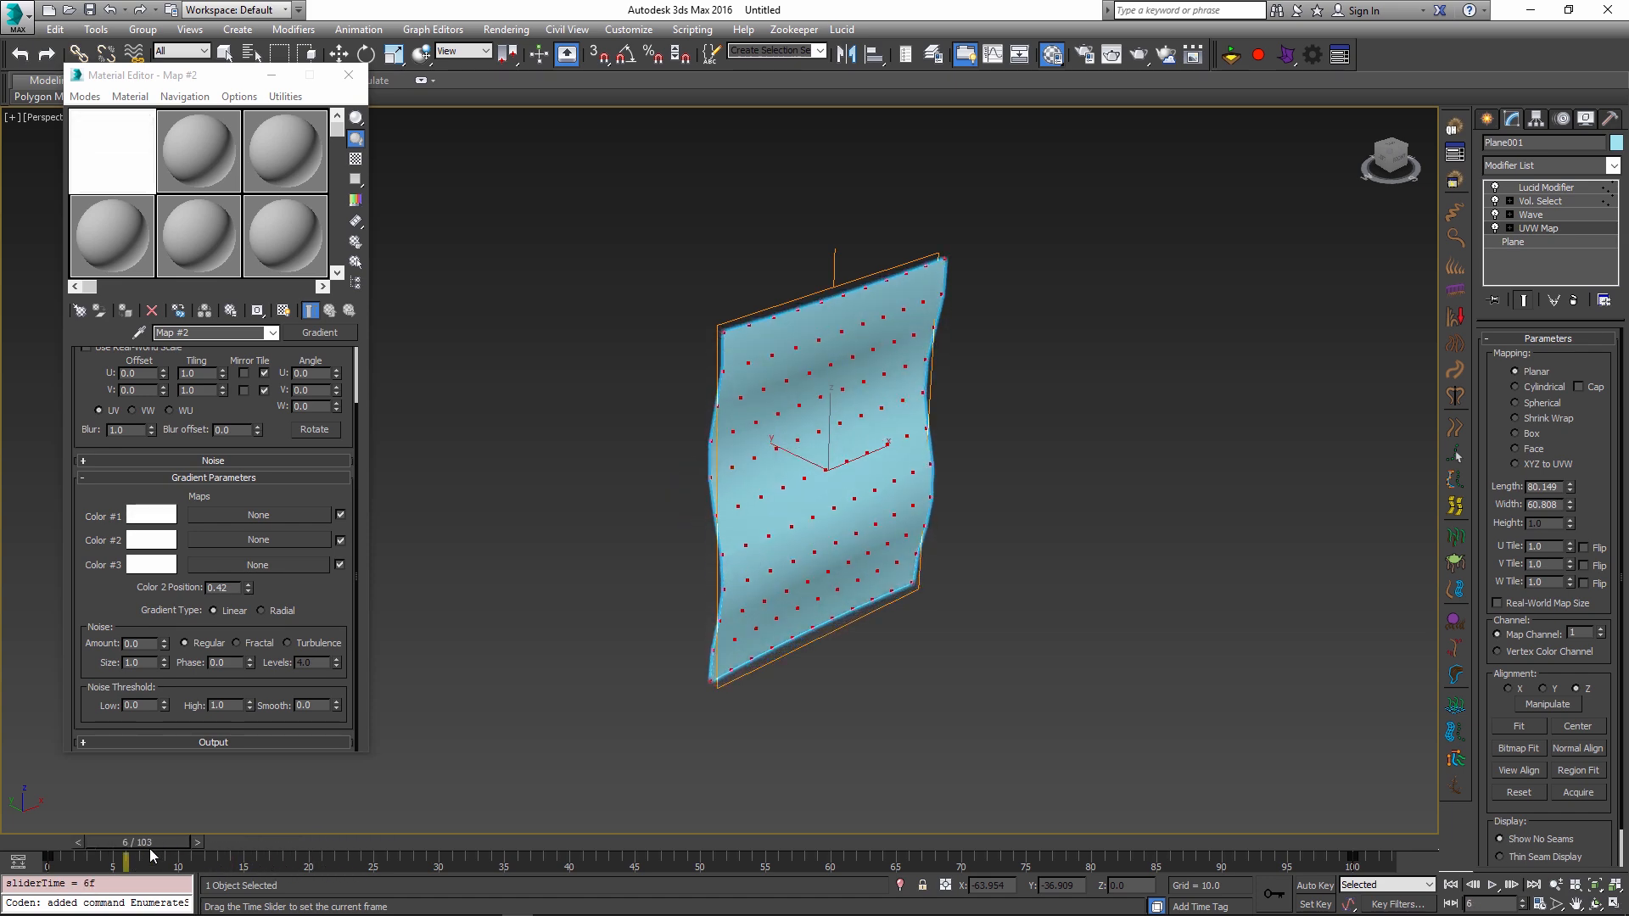
{"action": "left_click_drag", "start_coordinate": [123, 852], "coordinate": [241, 852]}
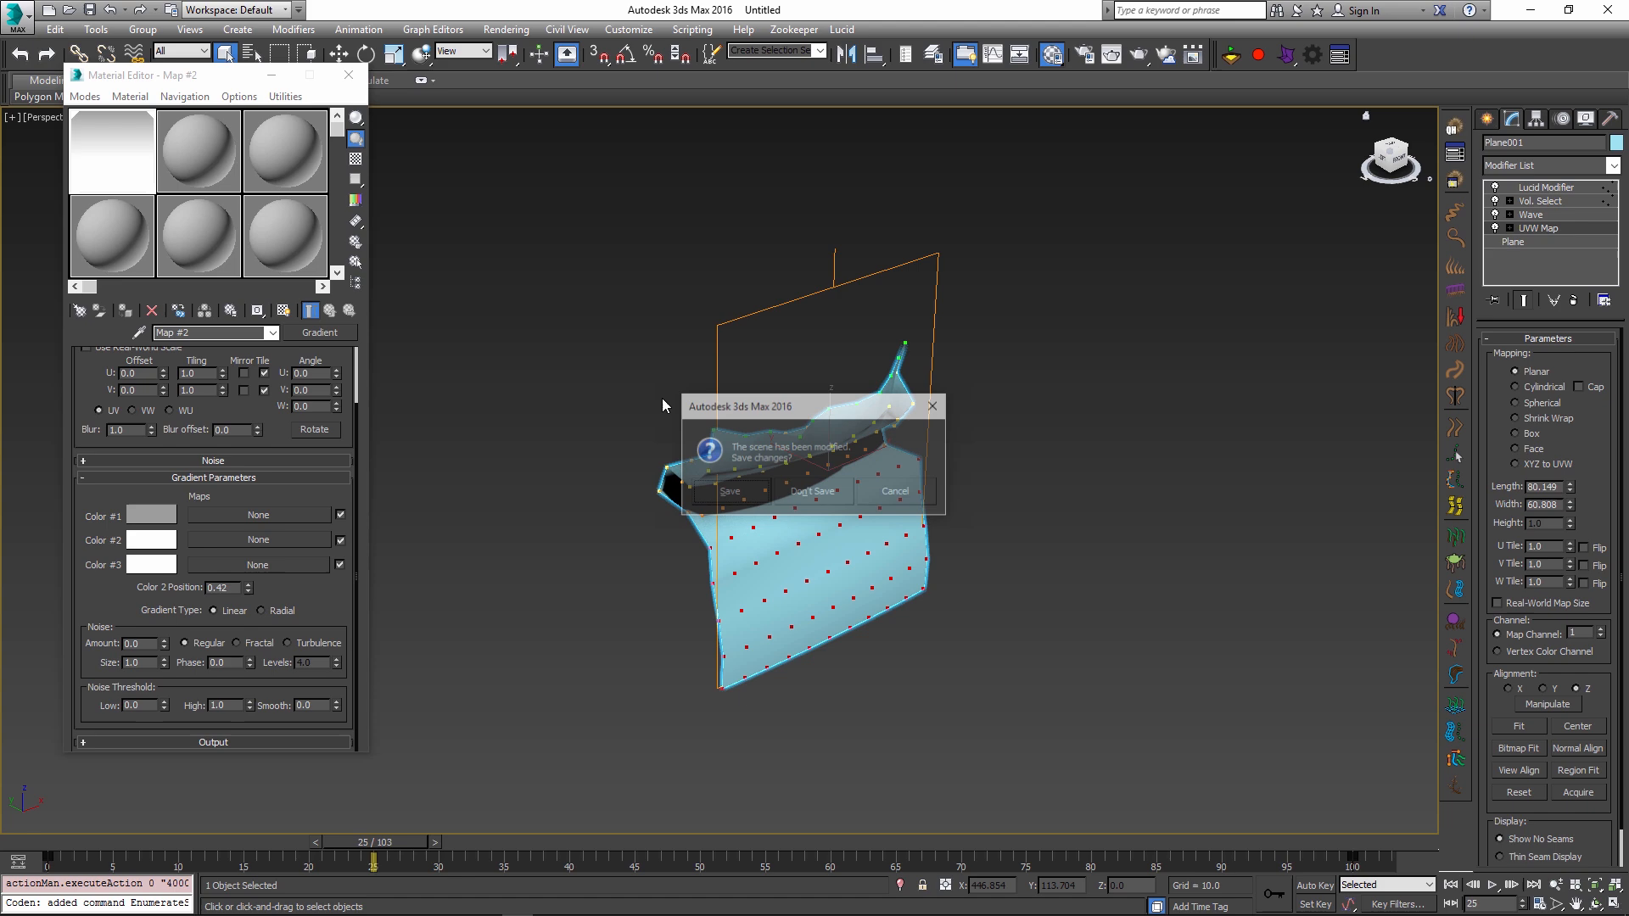
Step: Discard the old scene, choose the Sphere primitive and maximise the perspective view
{"action": "left_click", "coordinate": [811, 491]}
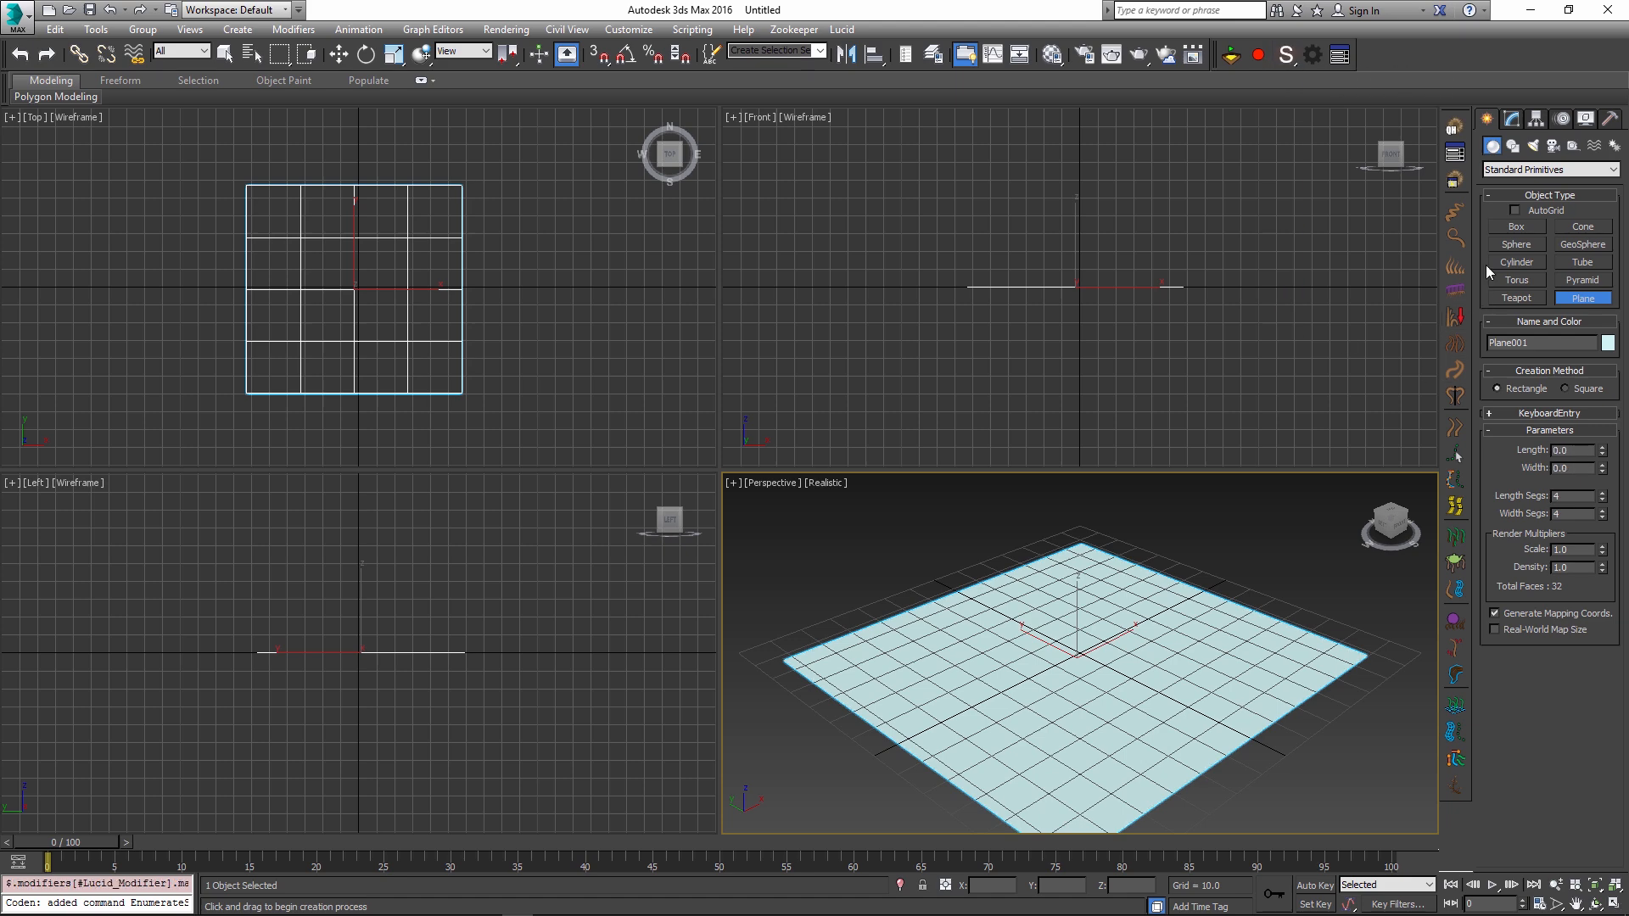
{"action": "left_click", "coordinate": [1515, 245]}
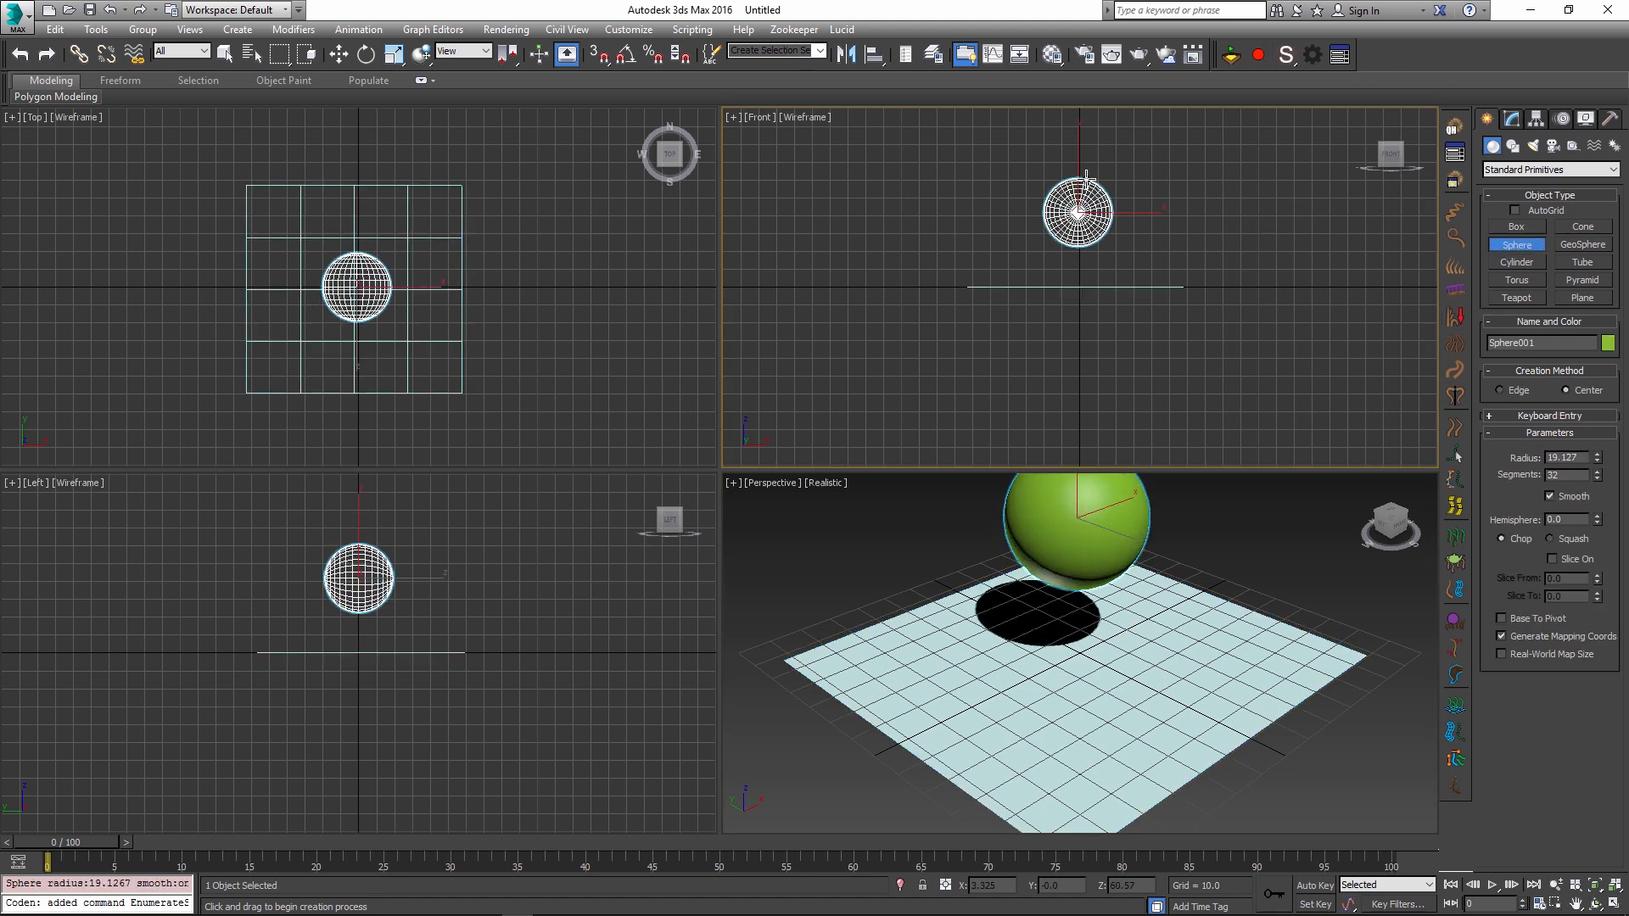
{"action": "key", "text": "alt+w"}
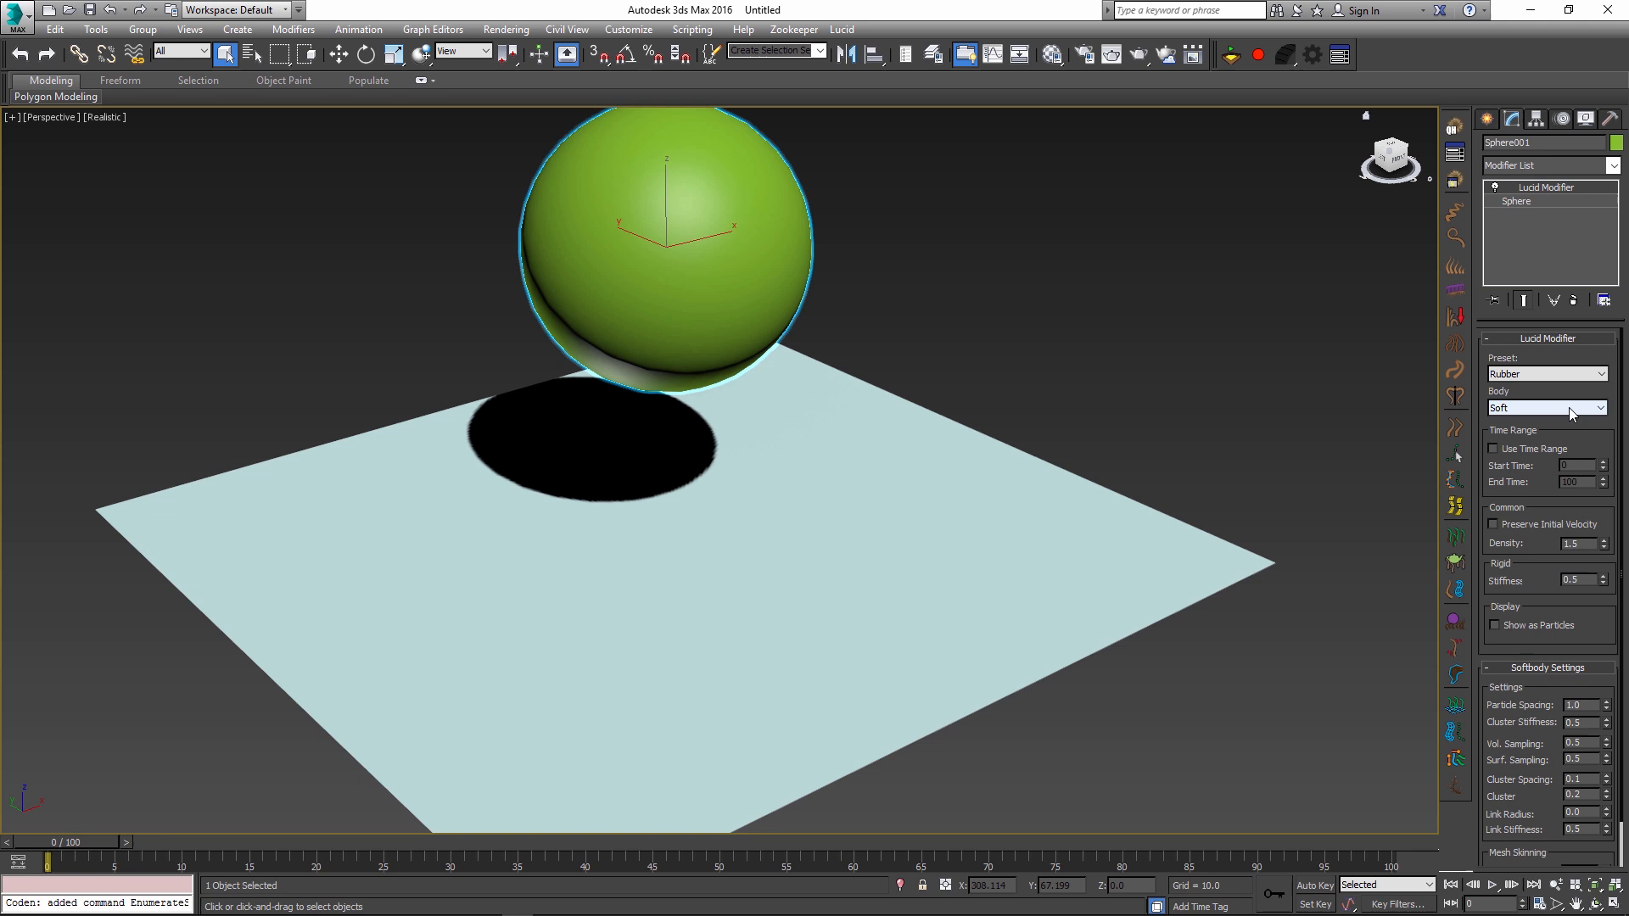
{"action": "mouse_move", "coordinate": [1522, 416]}
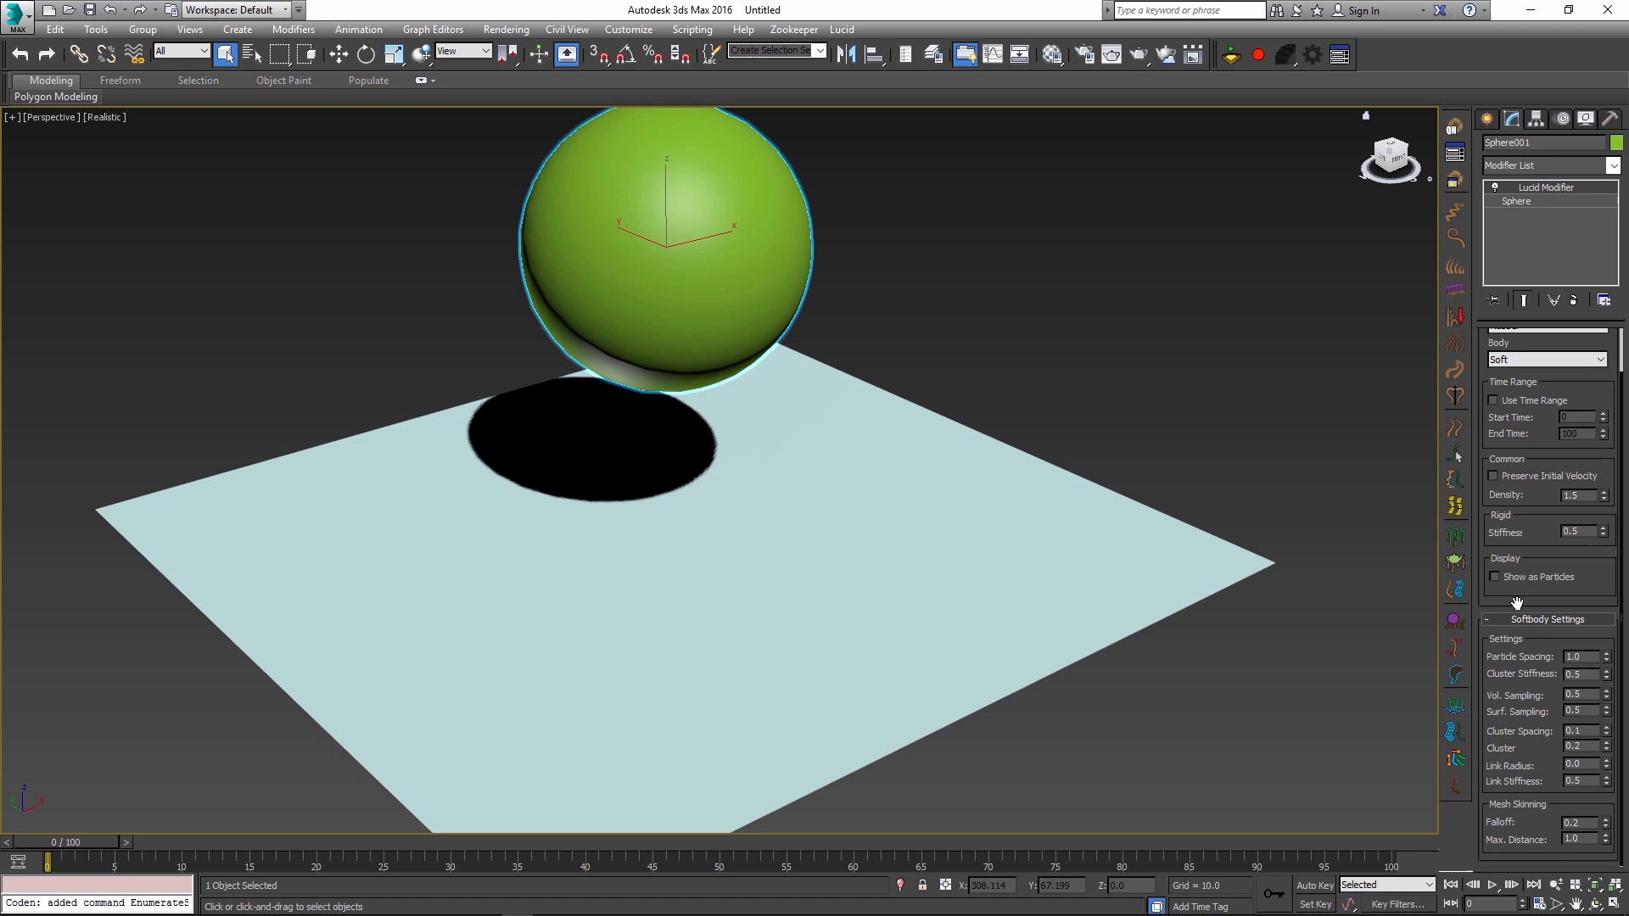
{"action": "mouse_move", "coordinate": [1527, 798]}
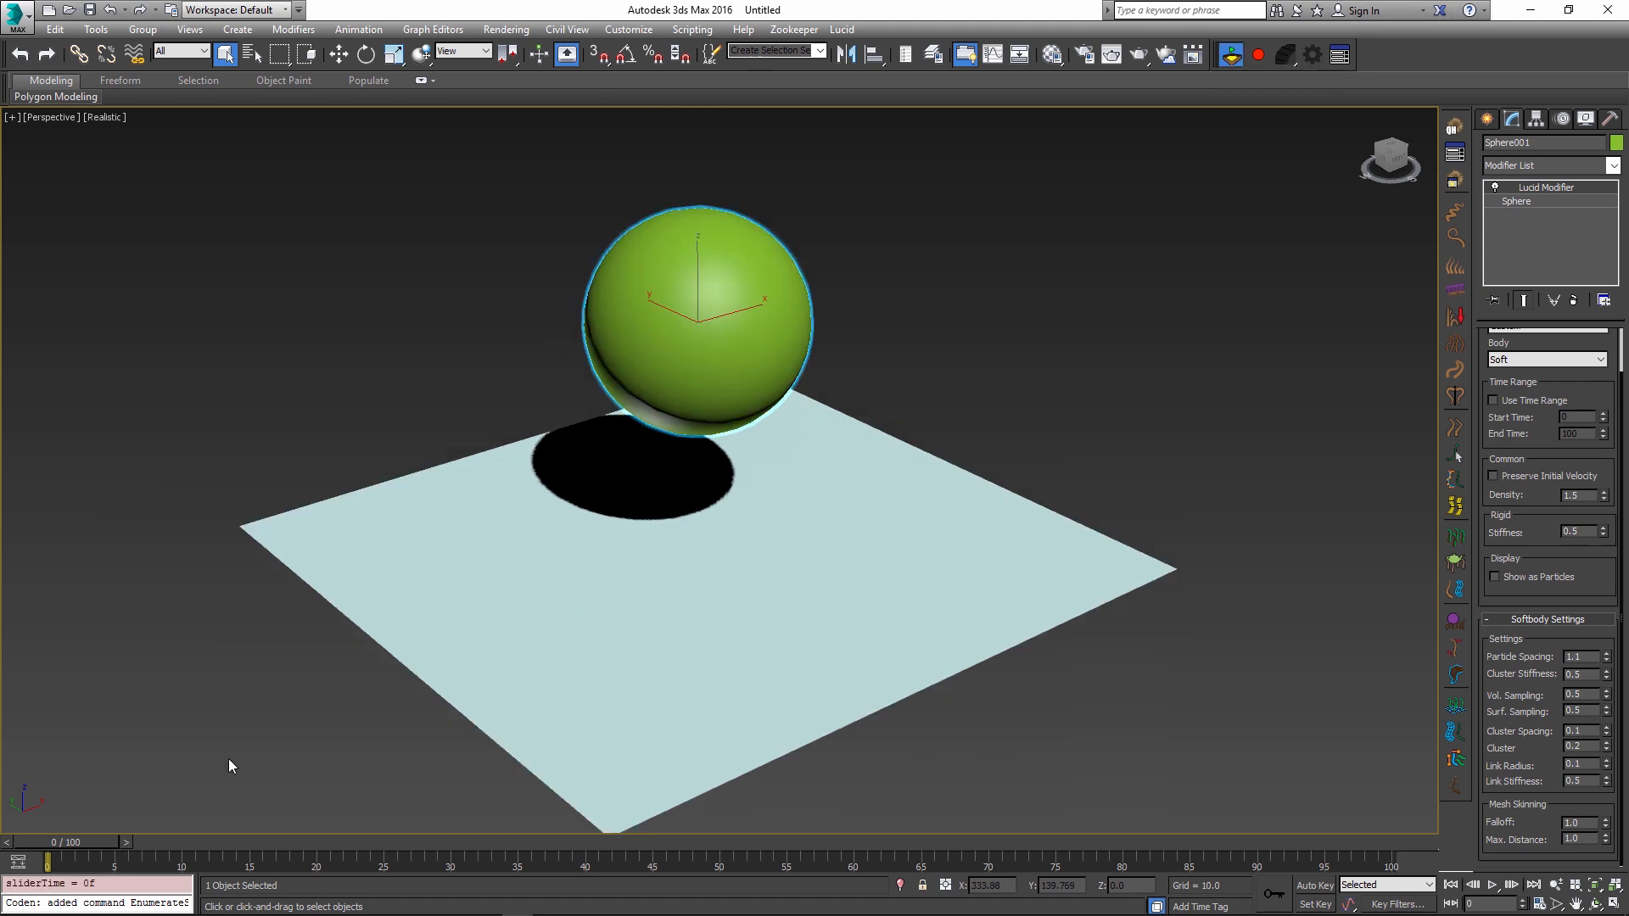
Step: Preview the sphere falling onto the plane, then enable Show as Particles on the Lucid modifier
{"action": "left_click_drag", "start_coordinate": [48, 863], "coordinate": [786, 863]}
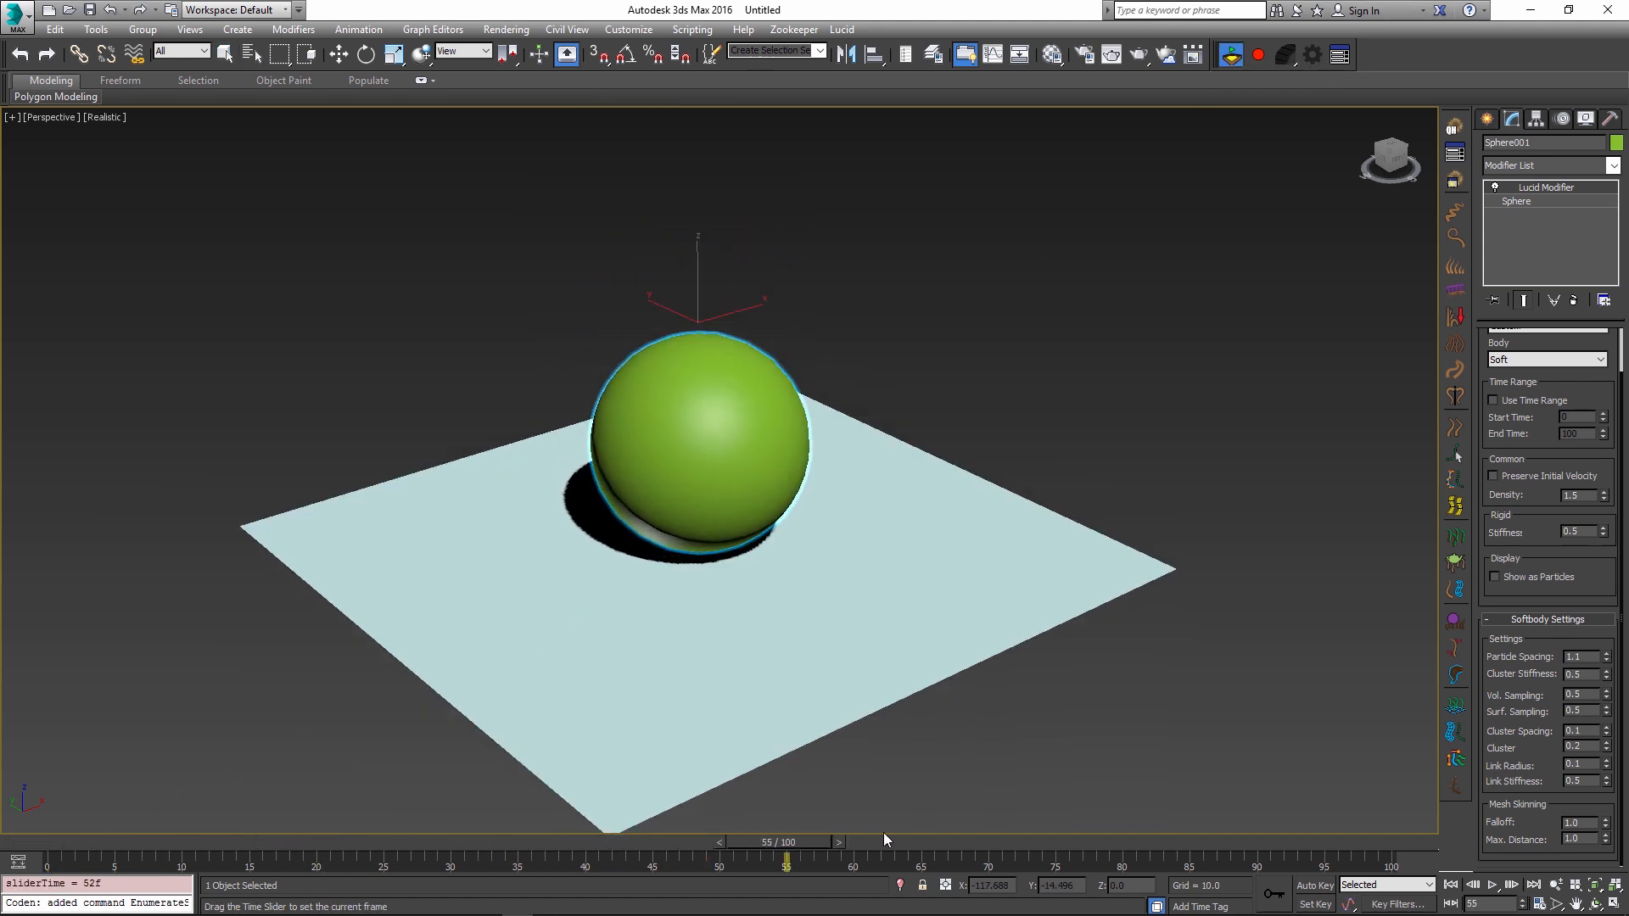
{"action": "left_click_drag", "start_coordinate": [786, 843], "coordinate": [931, 843]}
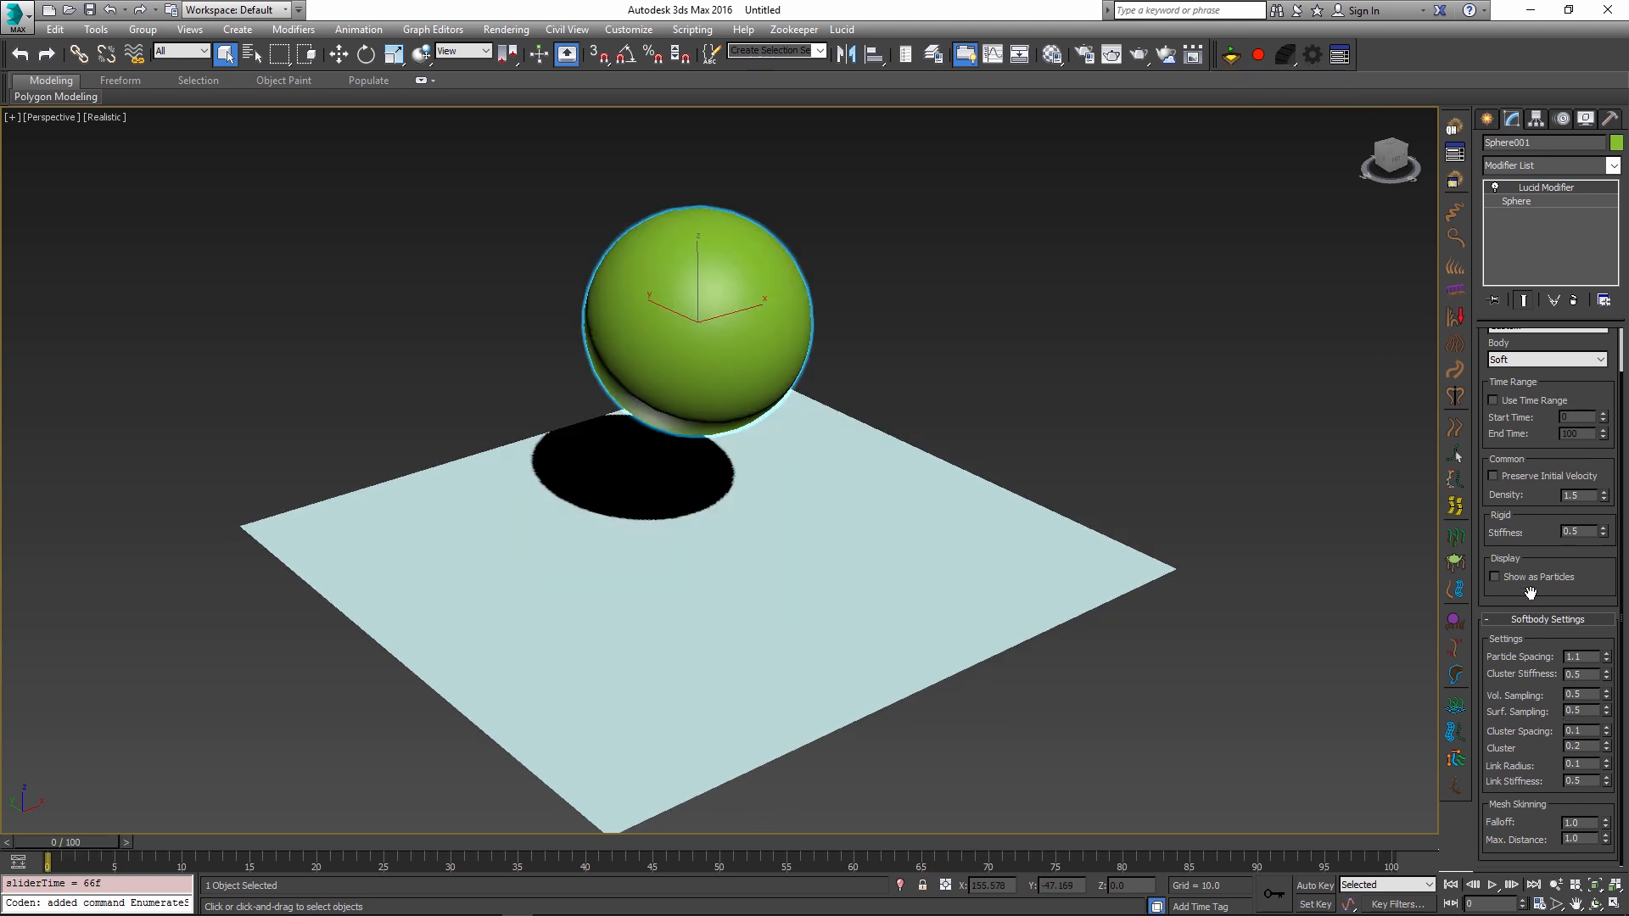
{"action": "left_click", "coordinate": [1497, 577]}
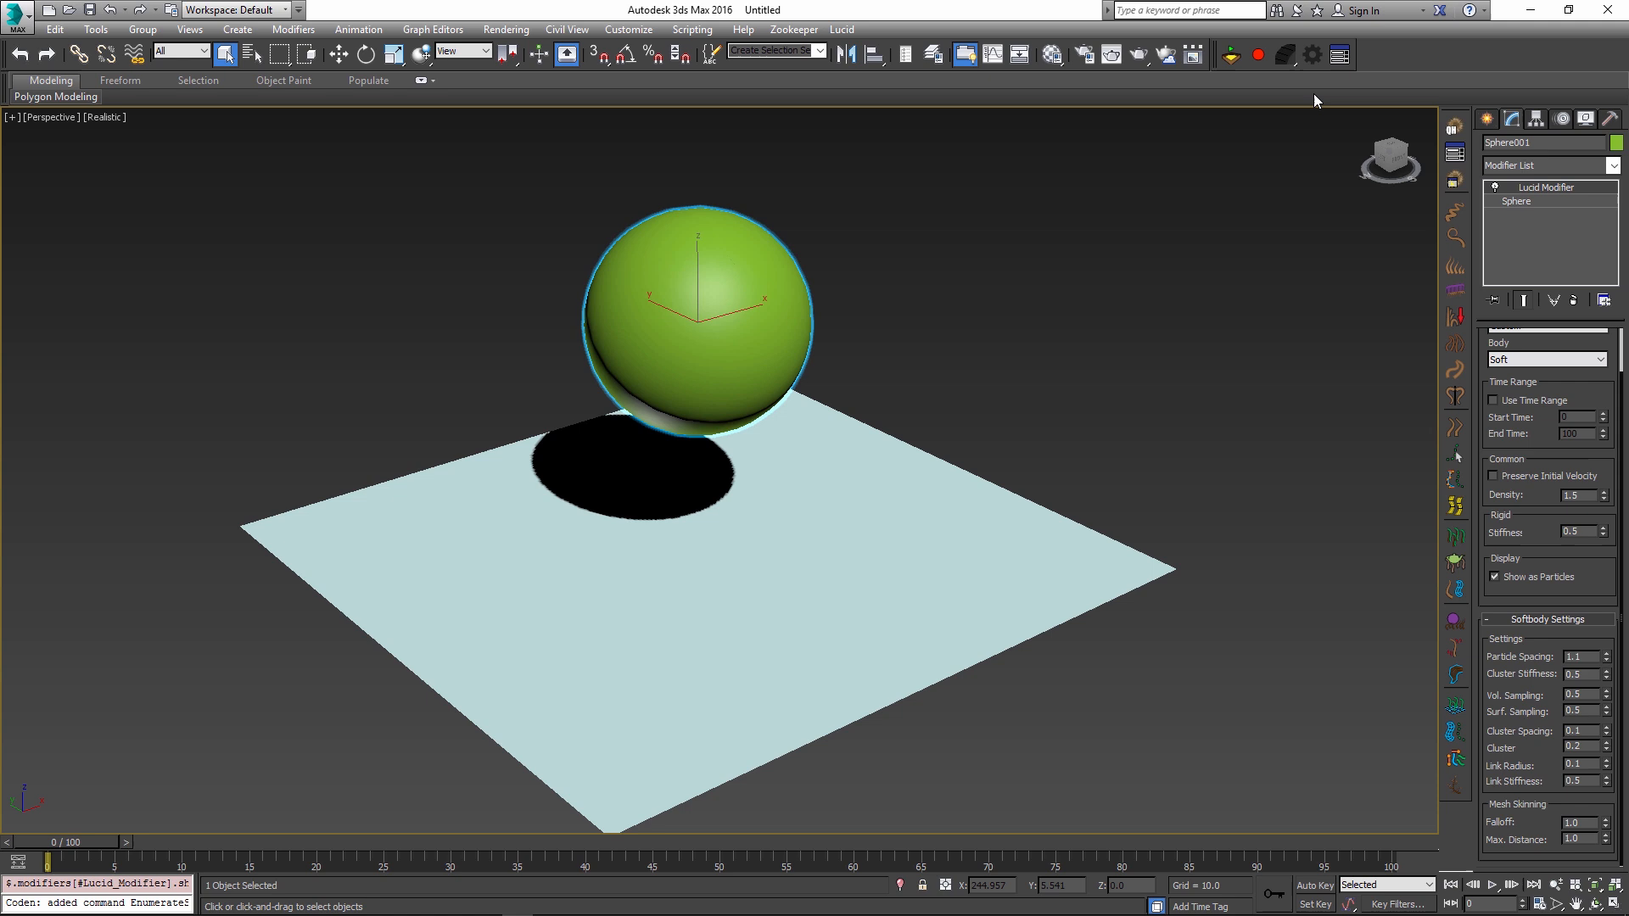
Step: Refresh Lucid physics and scrub to see the particle sphere dropping onto the plane
{"action": "left_click", "coordinate": [1232, 54]}
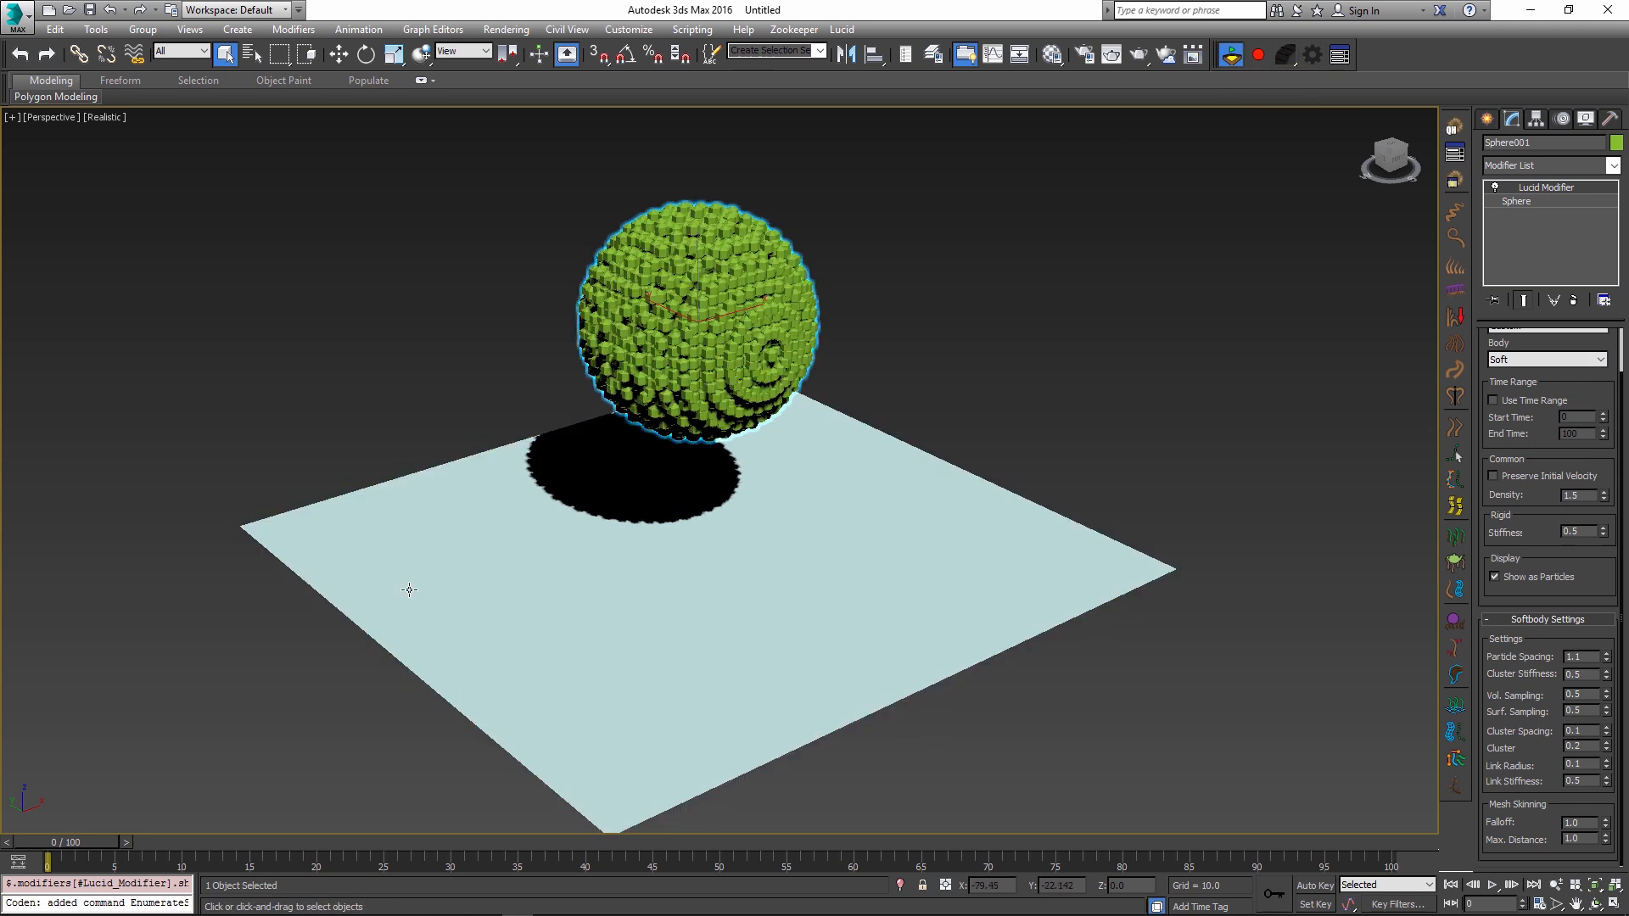
{"action": "left_click_drag", "start_coordinate": [44, 863], "coordinate": [182, 864]}
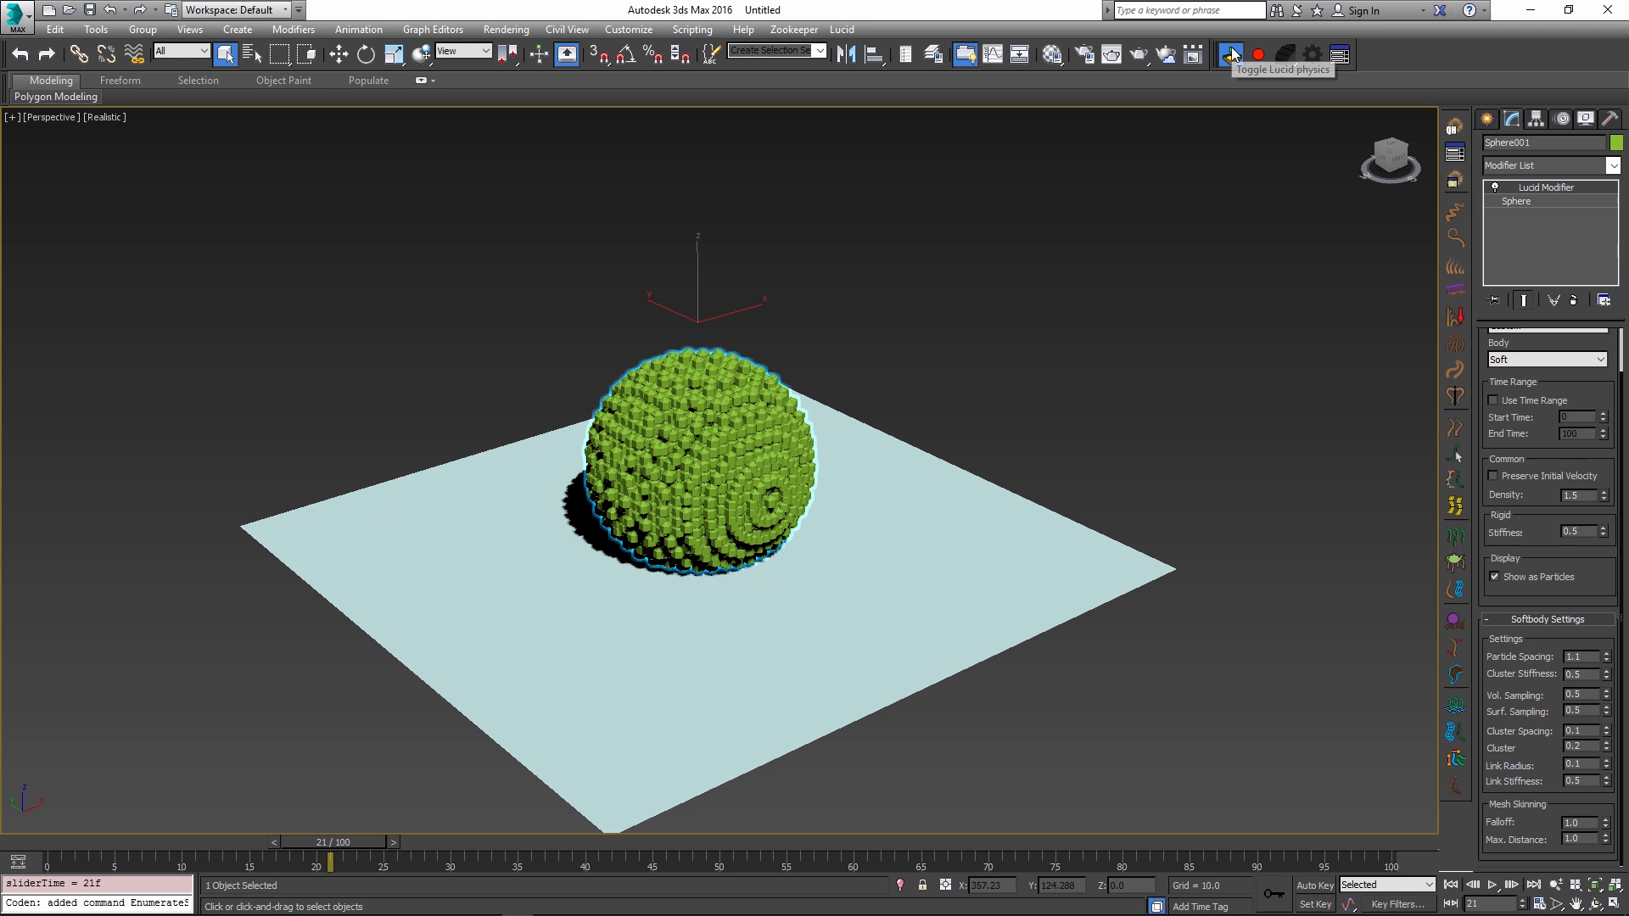
{"action": "left_click", "coordinate": [1232, 55]}
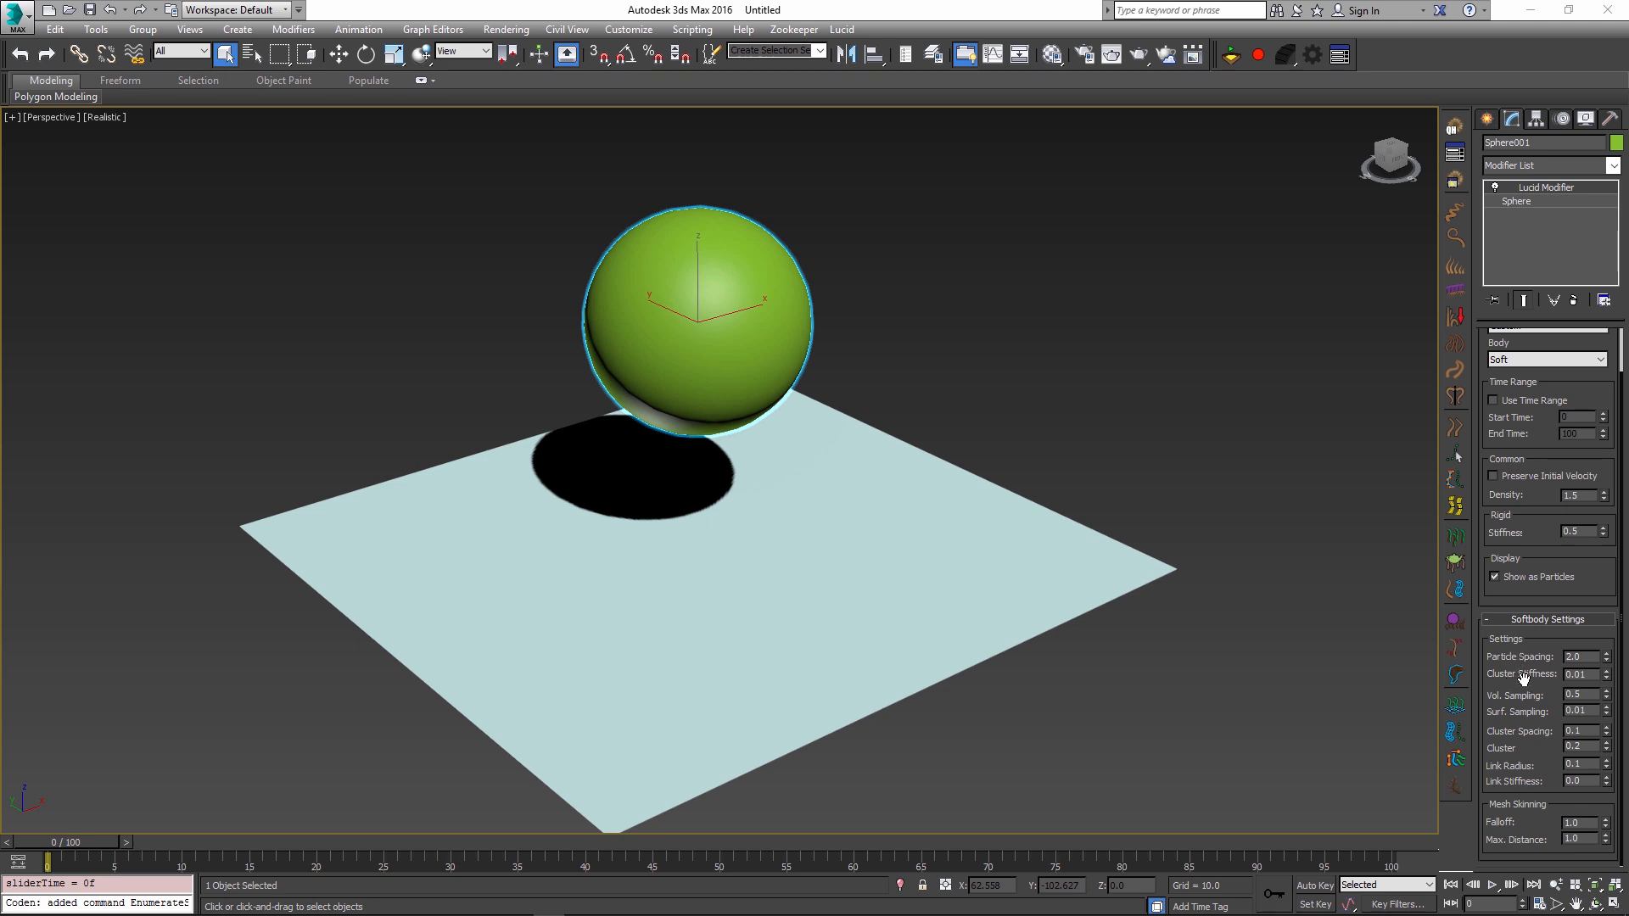
{"action": "mouse_move", "coordinate": [1400, 423]}
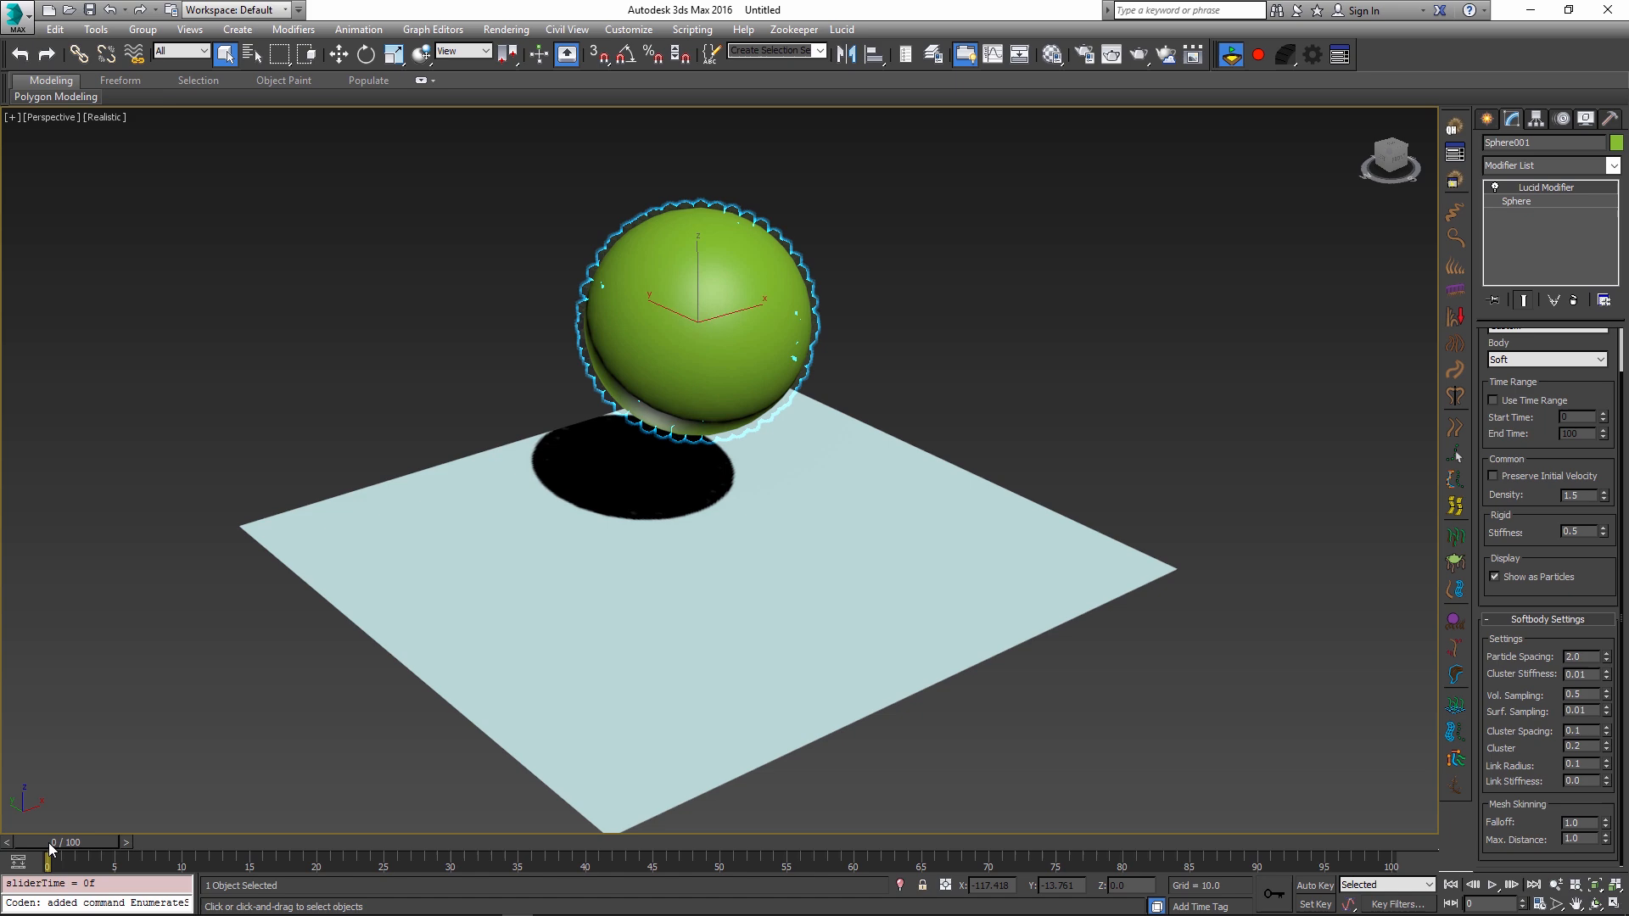
Step: Scrub forward to watch the floppier sphere hit the plane and squash
{"action": "left_click_drag", "start_coordinate": [54, 862], "coordinate": [448, 862]}
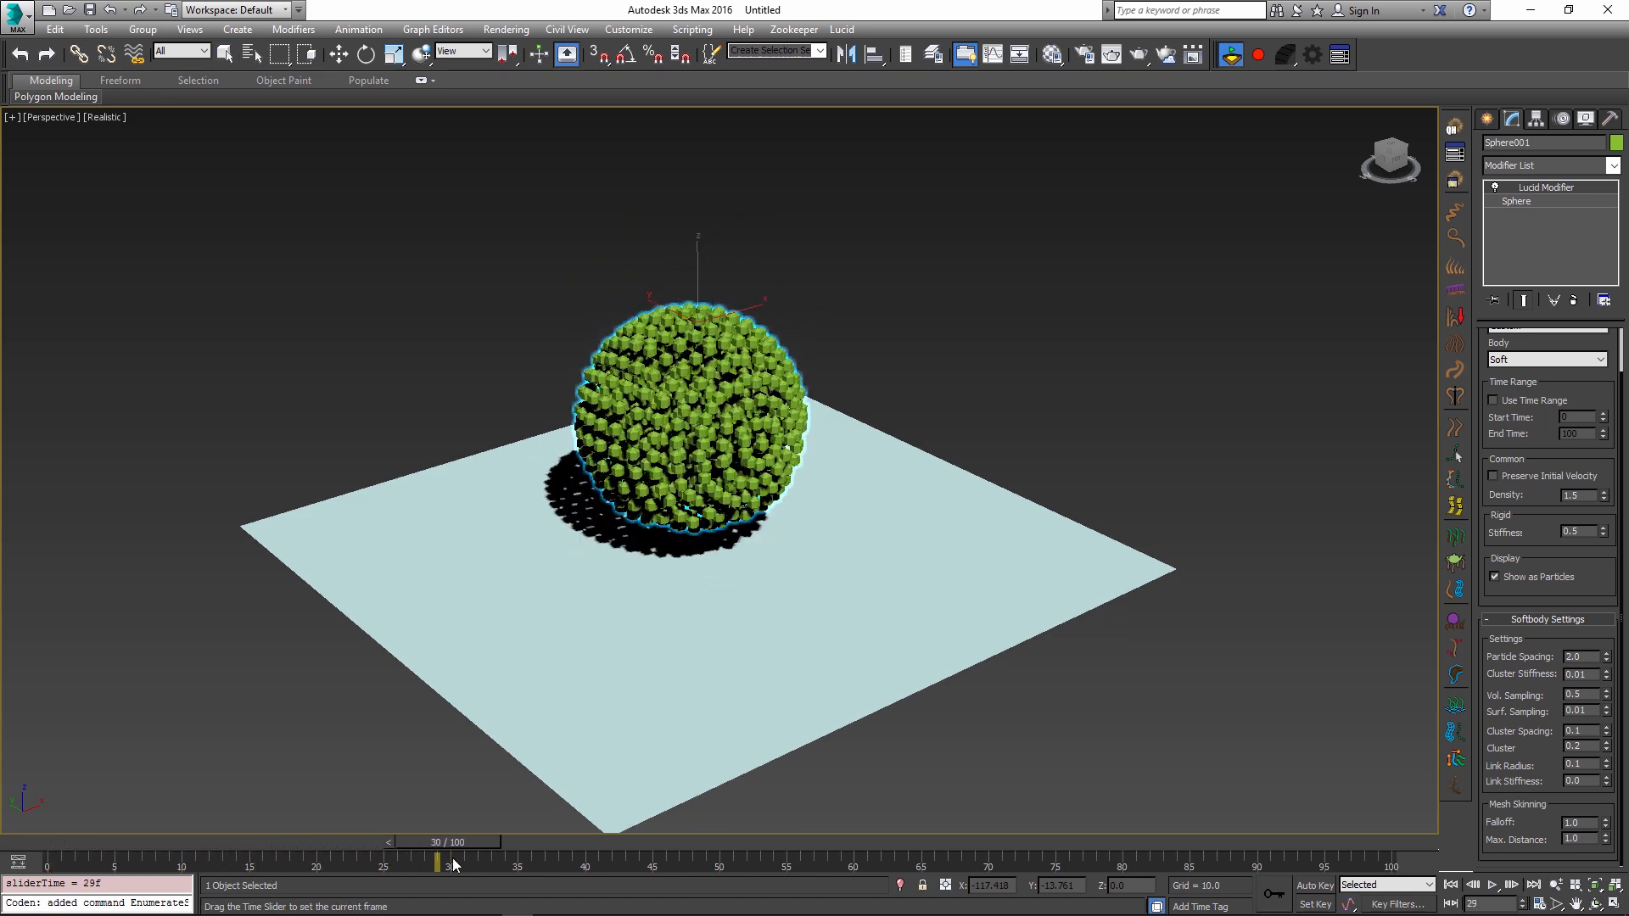
{"action": "left_click_drag", "start_coordinate": [451, 862], "coordinate": [769, 862]}
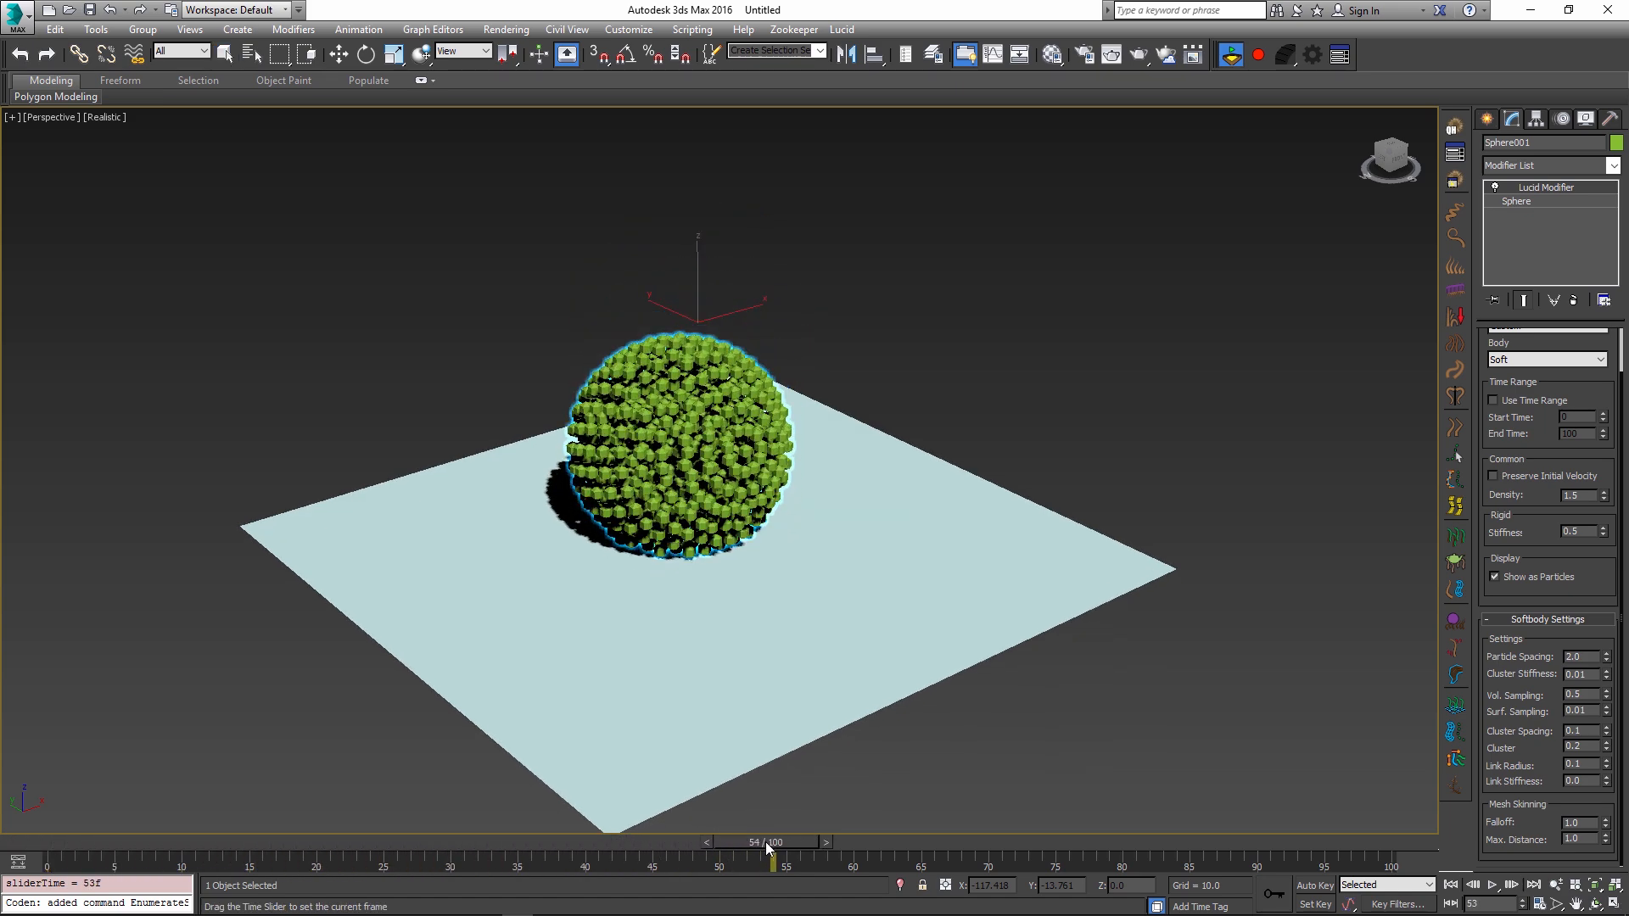
{"action": "left_click_drag", "start_coordinate": [764, 843], "coordinate": [1084, 844]}
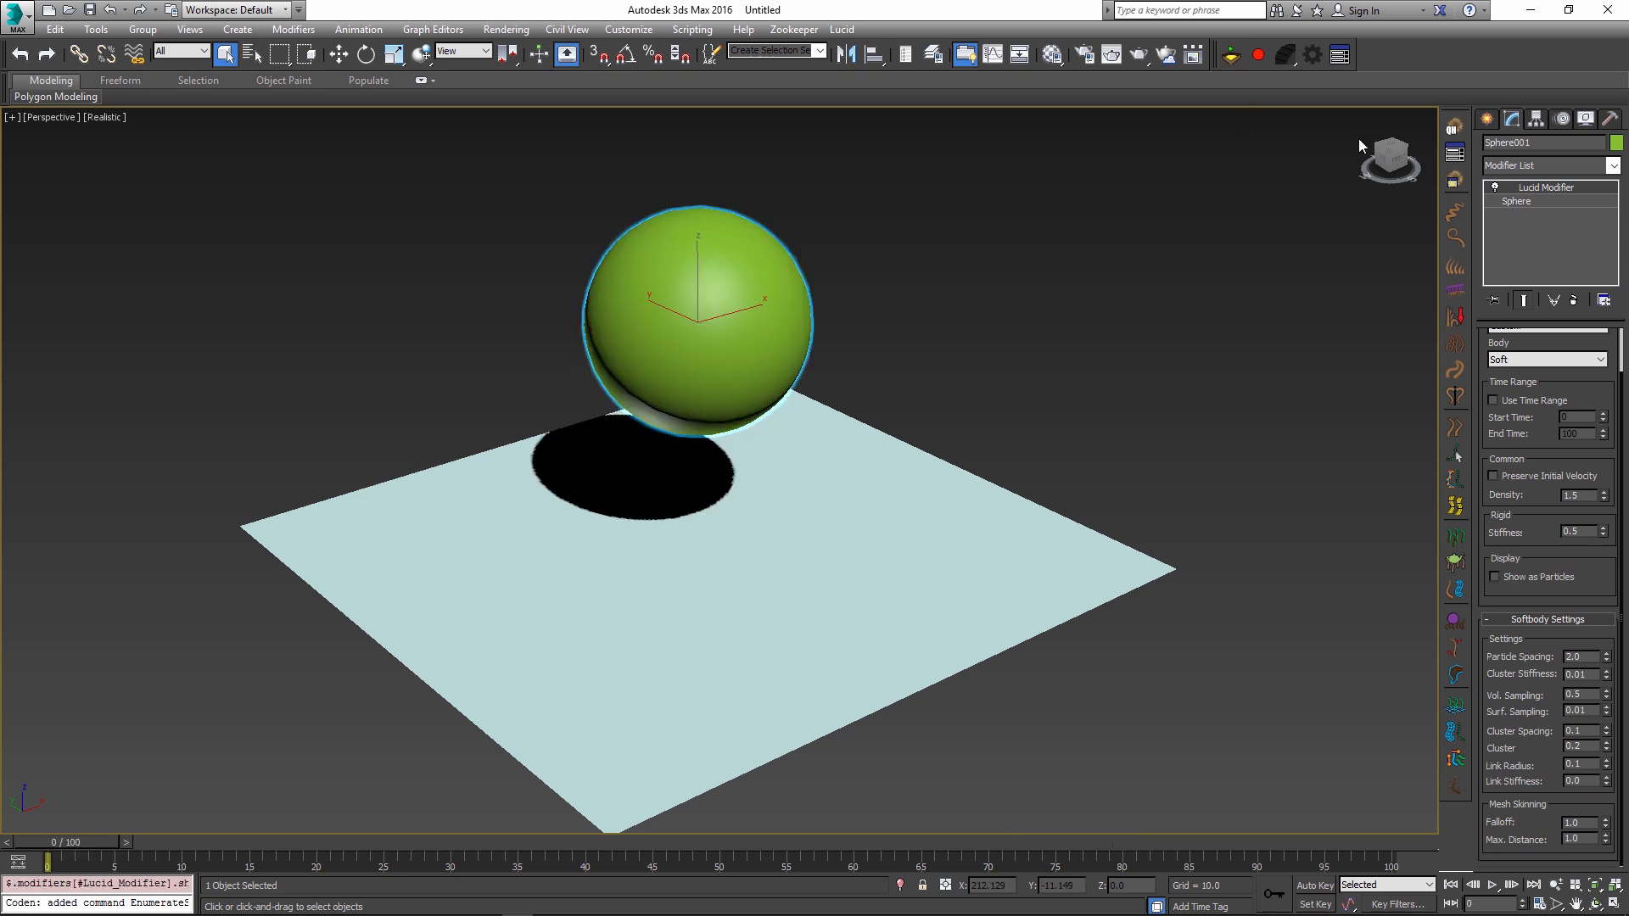
Step: Scrub from frame 0 to about frame 50 as the soft sphere sags into a dome
{"action": "left_click_drag", "start_coordinate": [49, 858], "coordinate": [141, 858]}
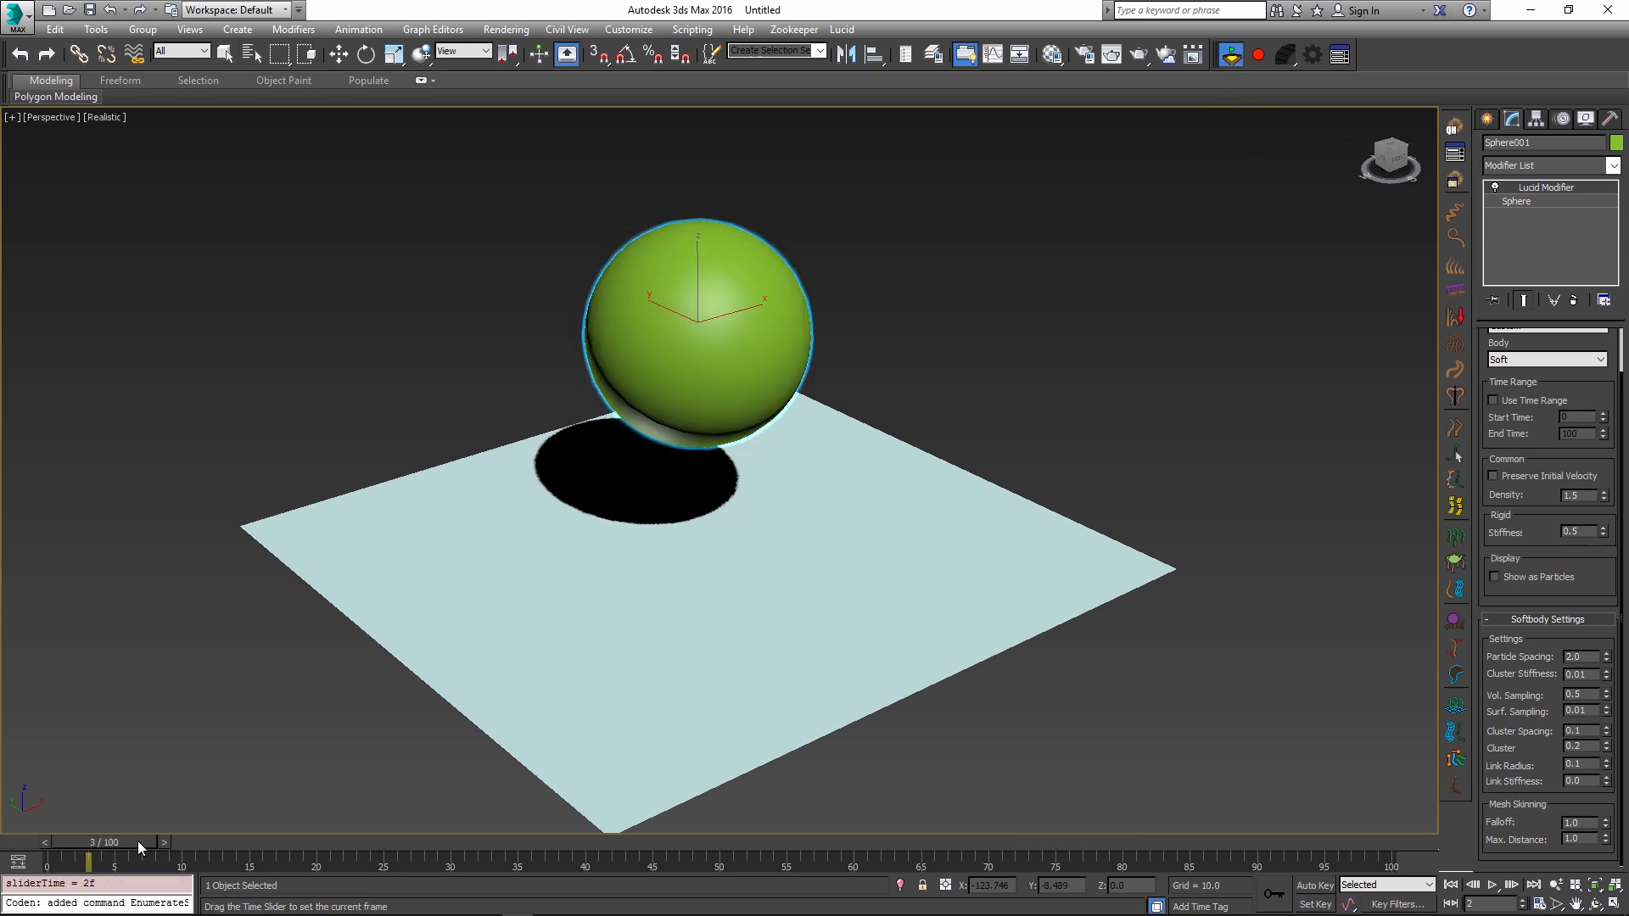
{"action": "left_click_drag", "start_coordinate": [92, 862], "coordinate": [720, 862]}
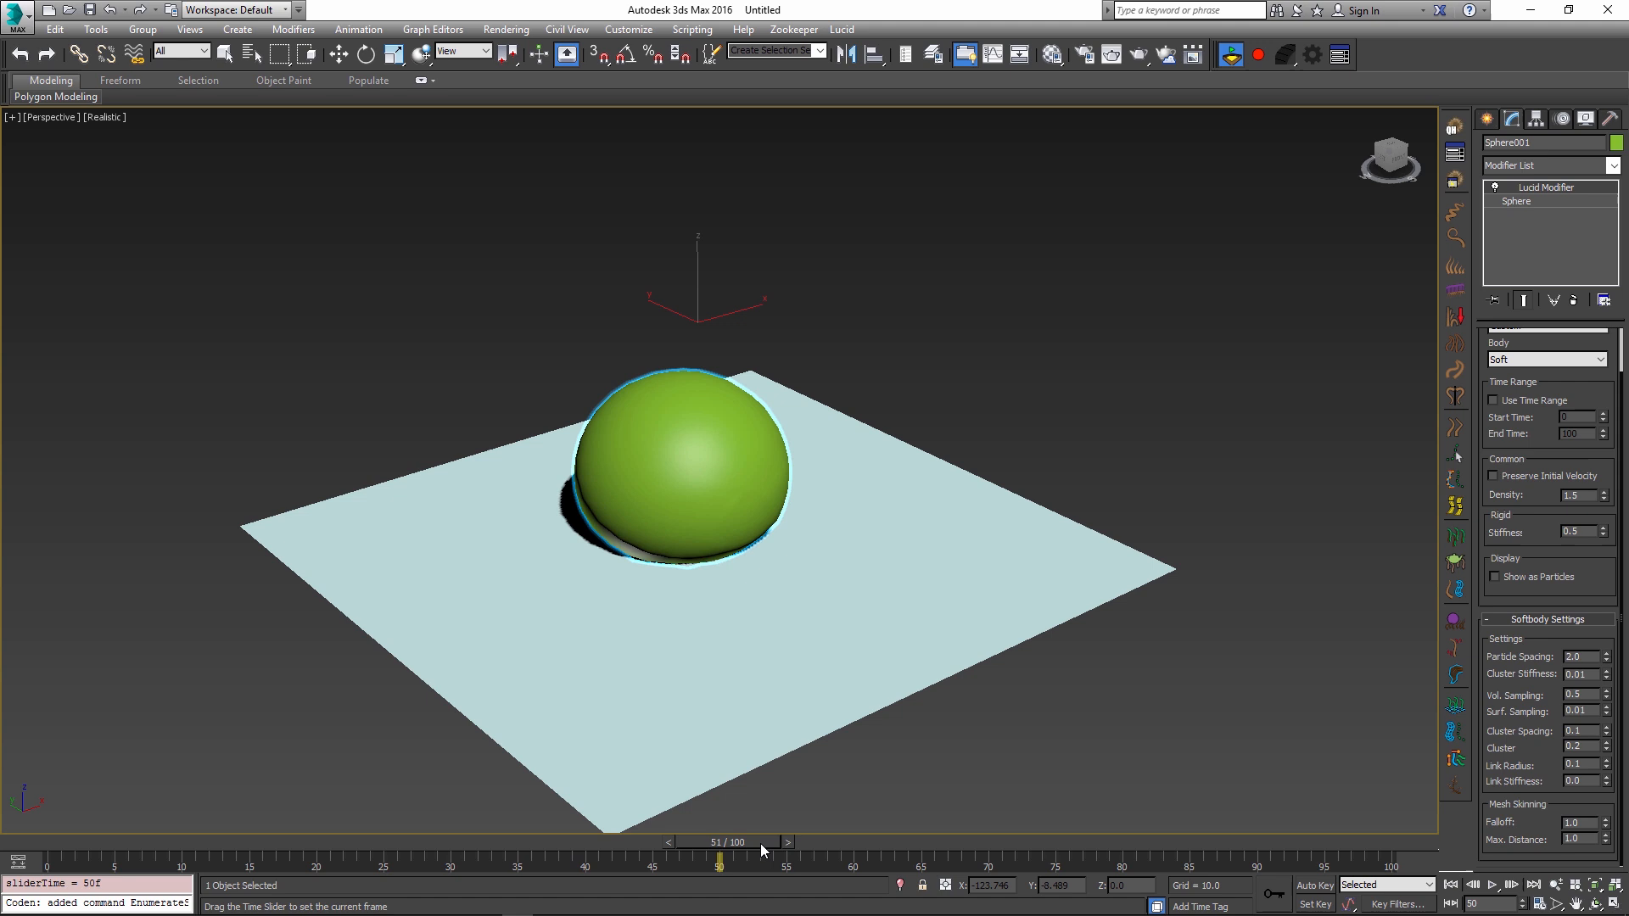
{"action": "left_click_drag", "start_coordinate": [720, 863], "coordinate": [1288, 864]}
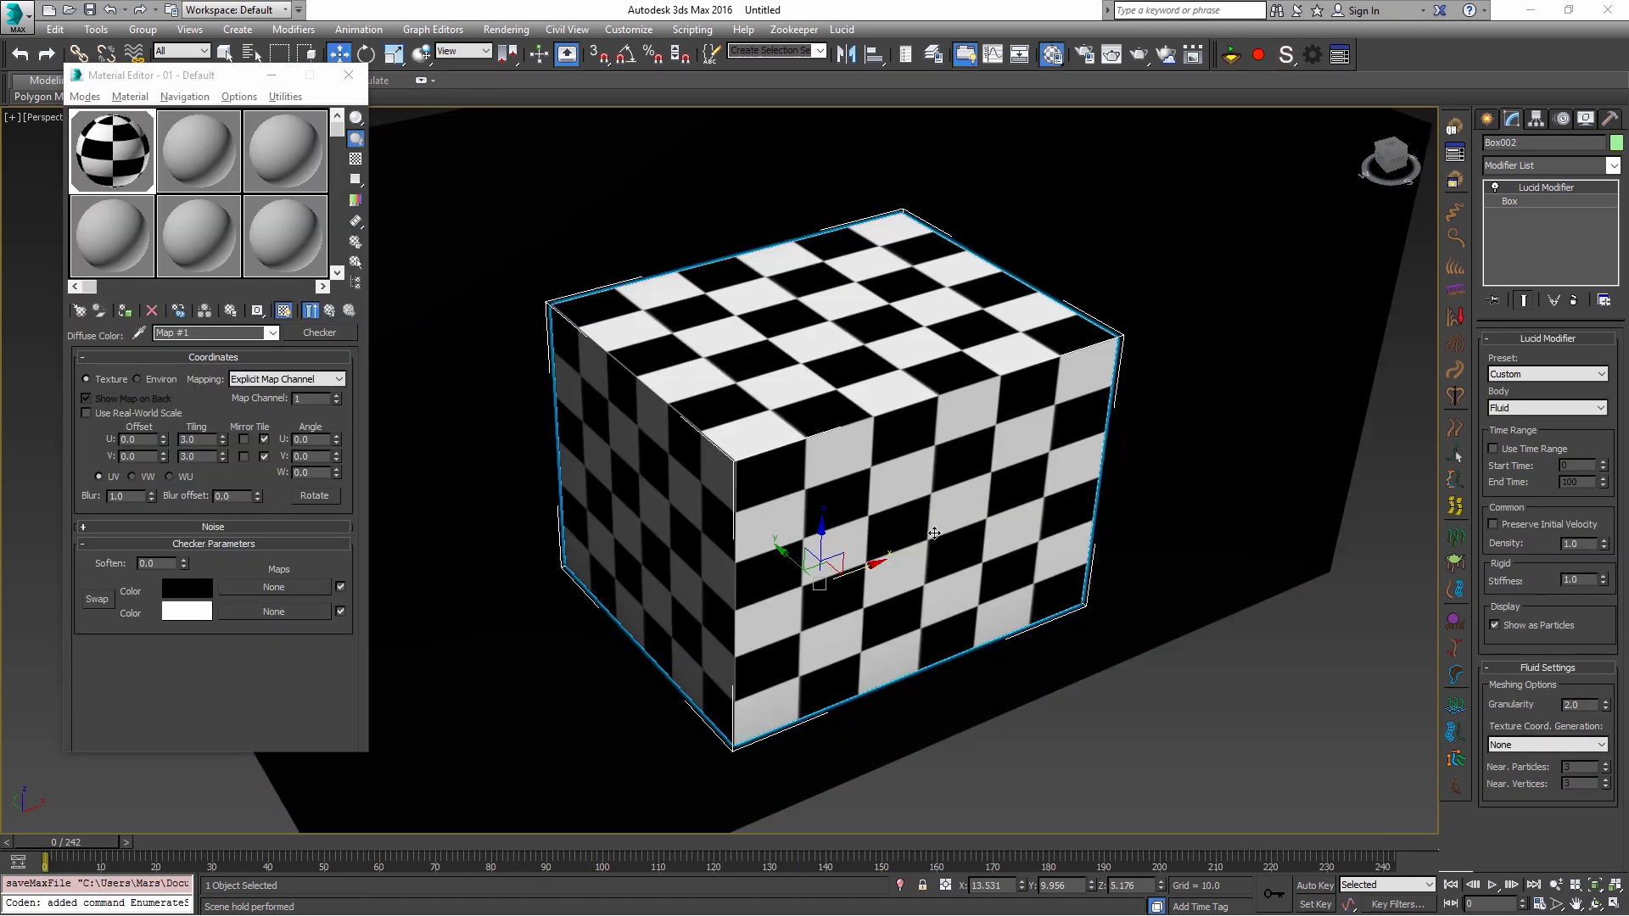
{"action": "mouse_move", "coordinate": [925, 516]}
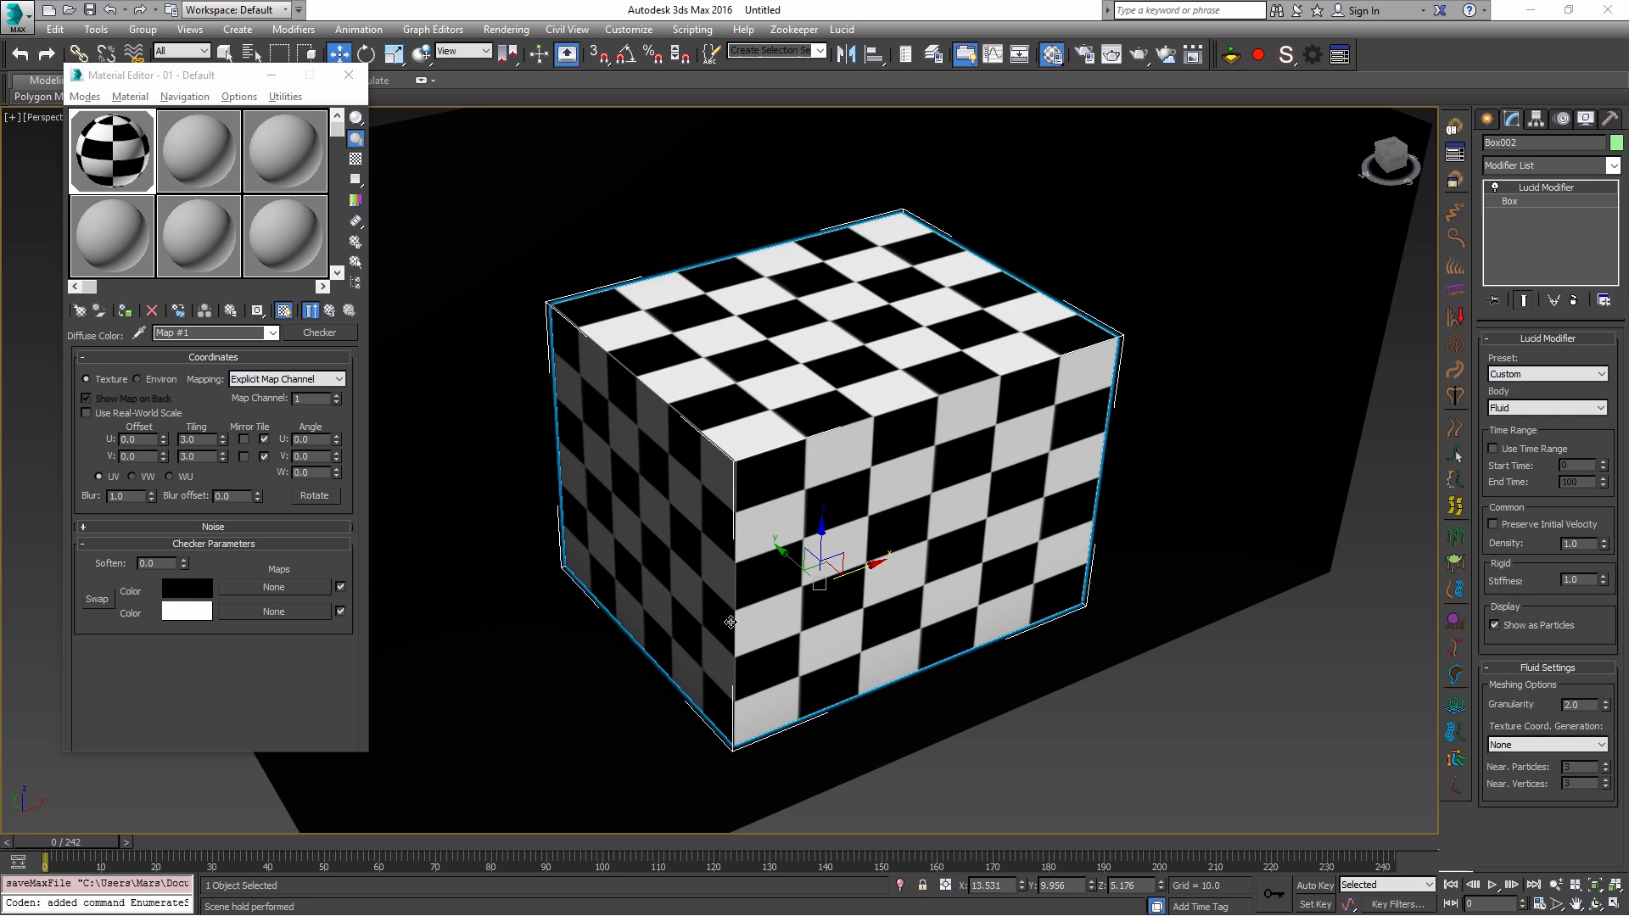
{"action": "mouse_move", "coordinate": [877, 411]}
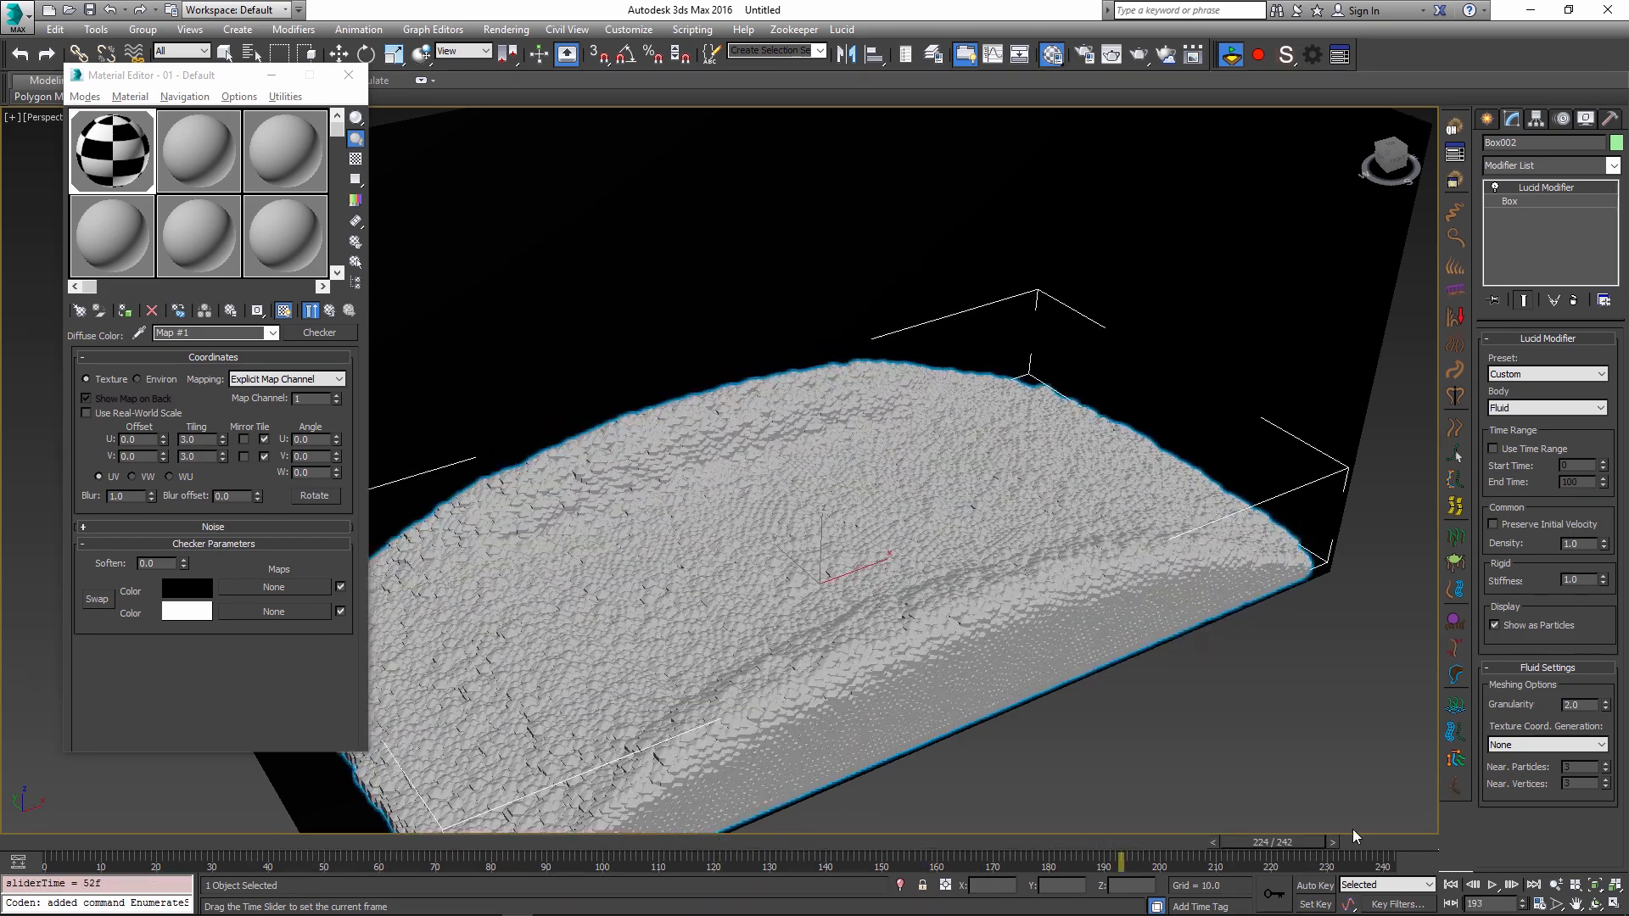
Step: Scrub back and forth through the fluid simulation as the checker box spreads into a slab
{"action": "left_click_drag", "start_coordinate": [1283, 843], "coordinate": [1266, 843]}
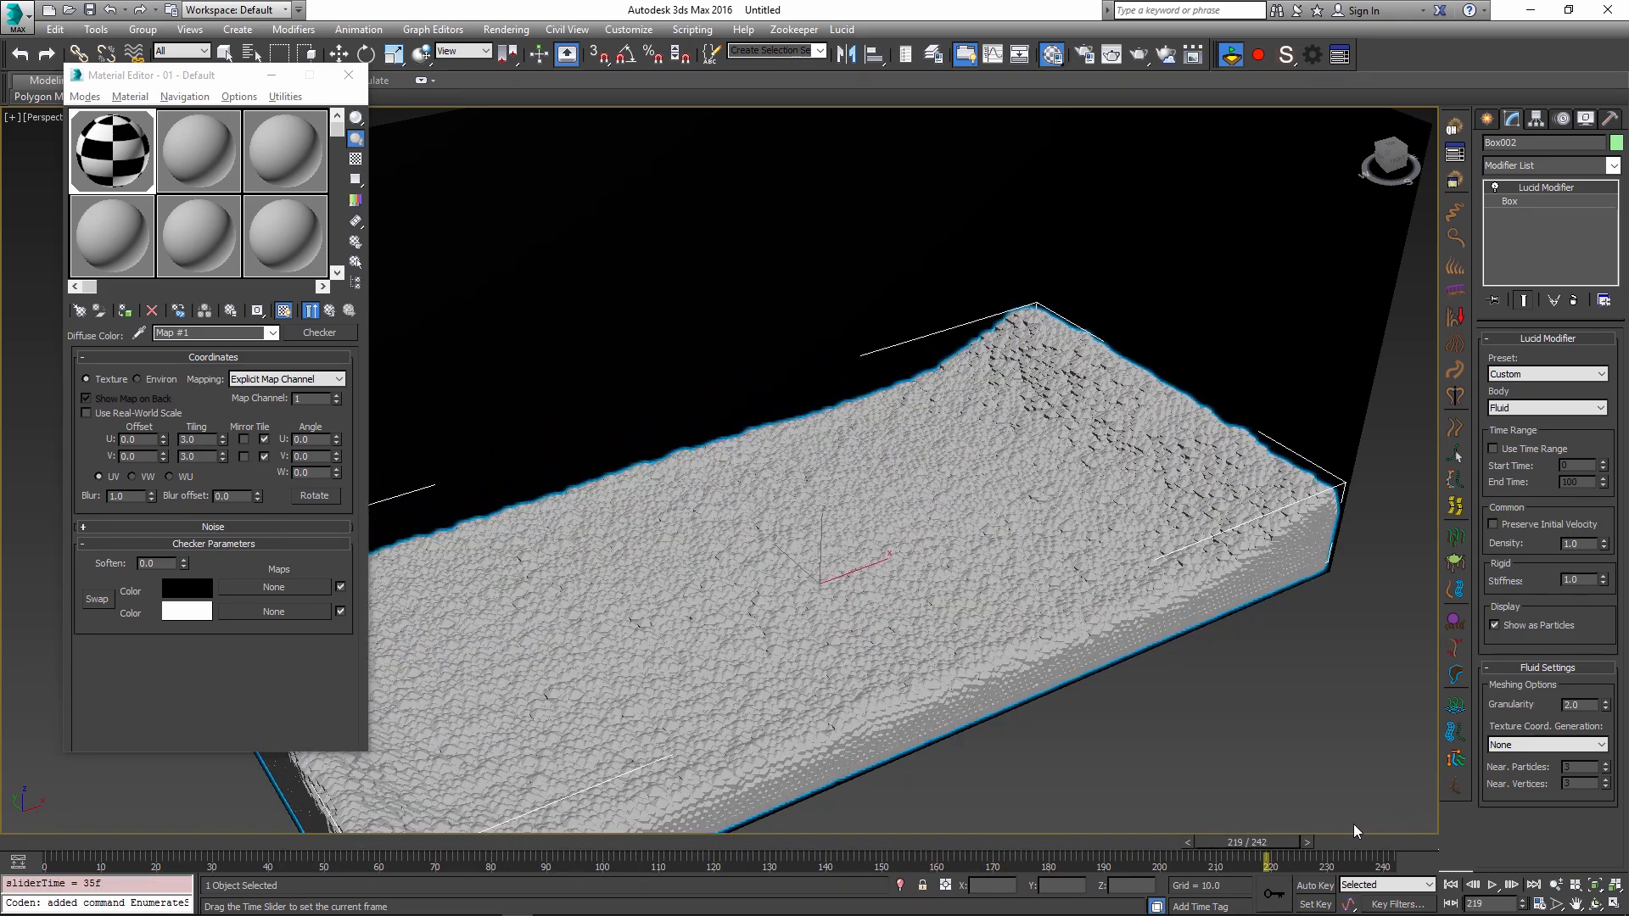
{"action": "left_click_drag", "start_coordinate": [1268, 843], "coordinate": [218, 843]}
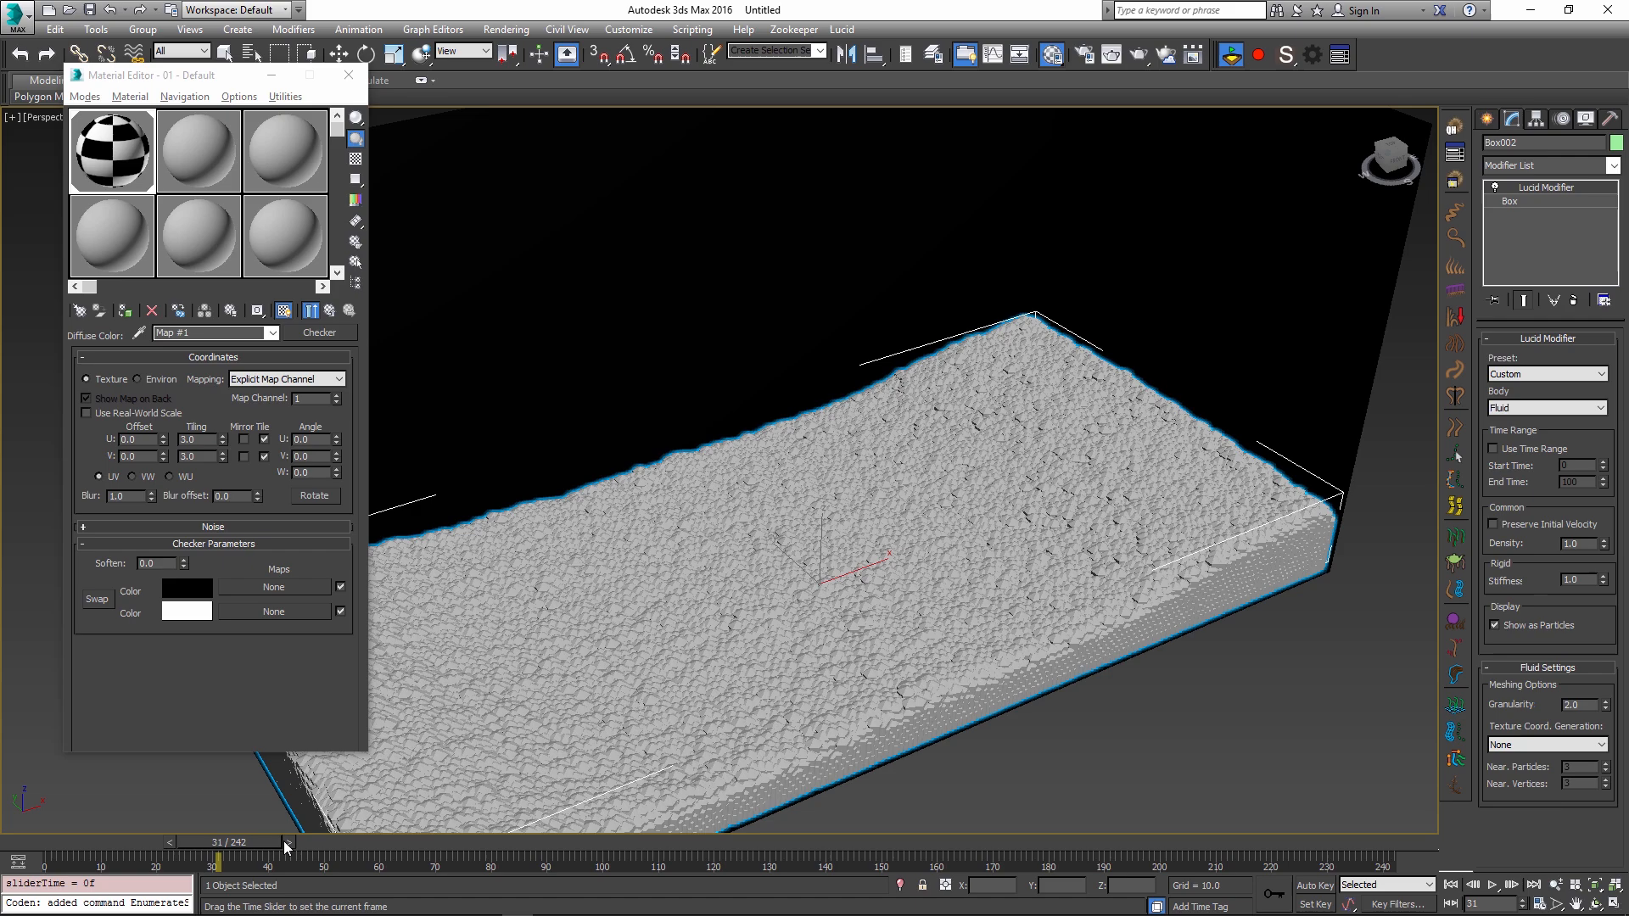
{"action": "left_click_drag", "start_coordinate": [219, 843], "coordinate": [804, 843]}
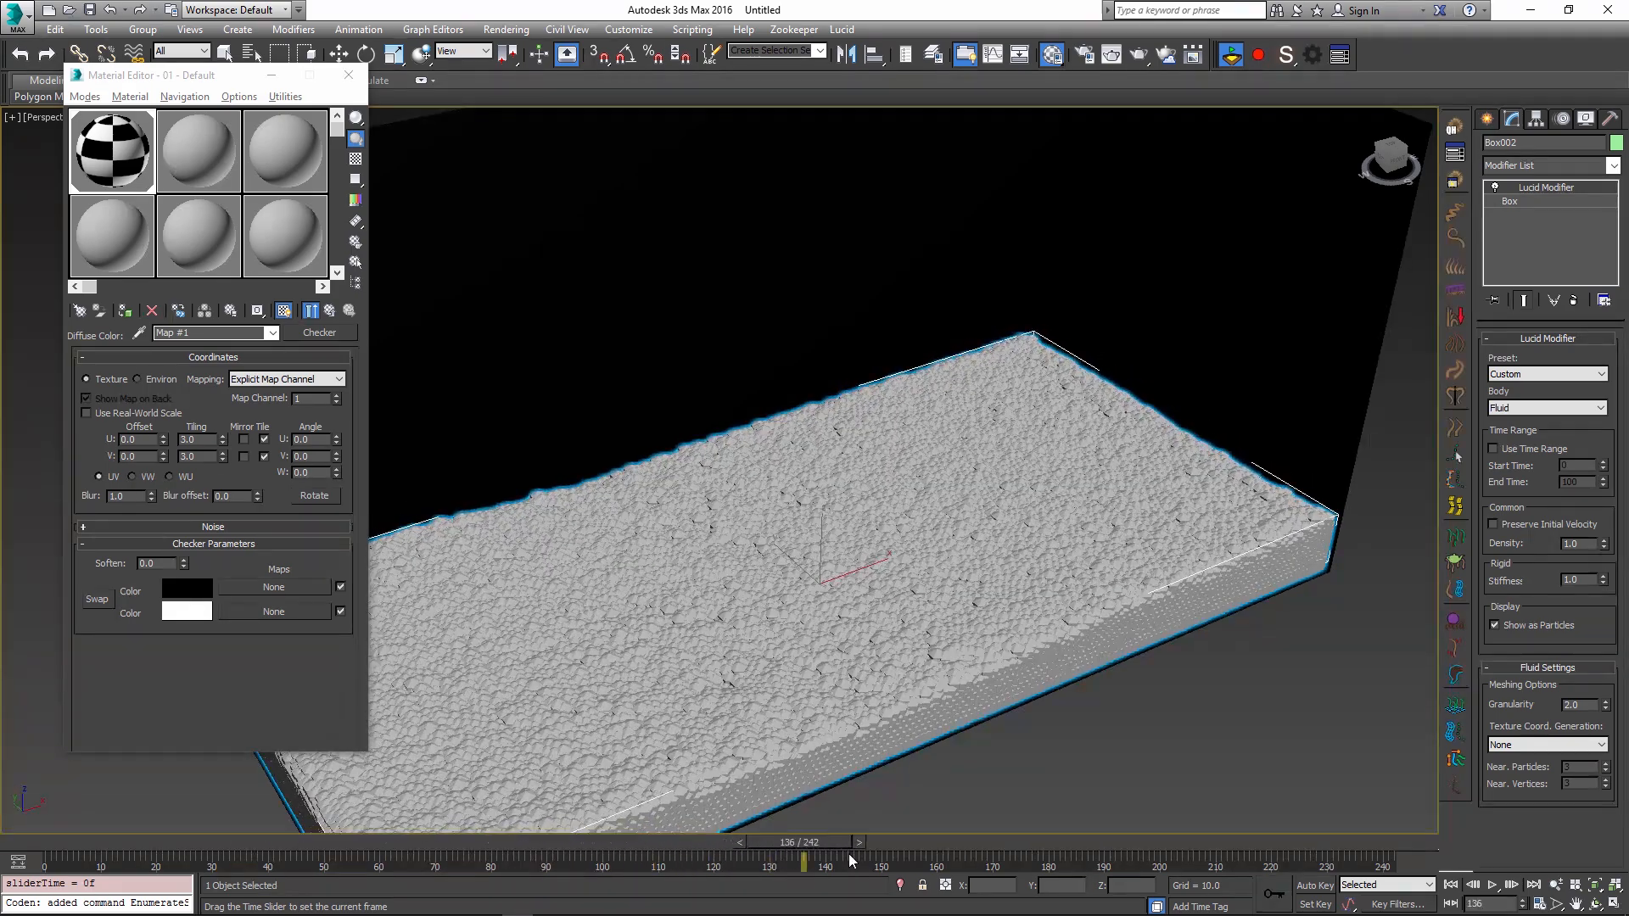
{"action": "left_click_drag", "start_coordinate": [805, 864], "coordinate": [169, 863]}
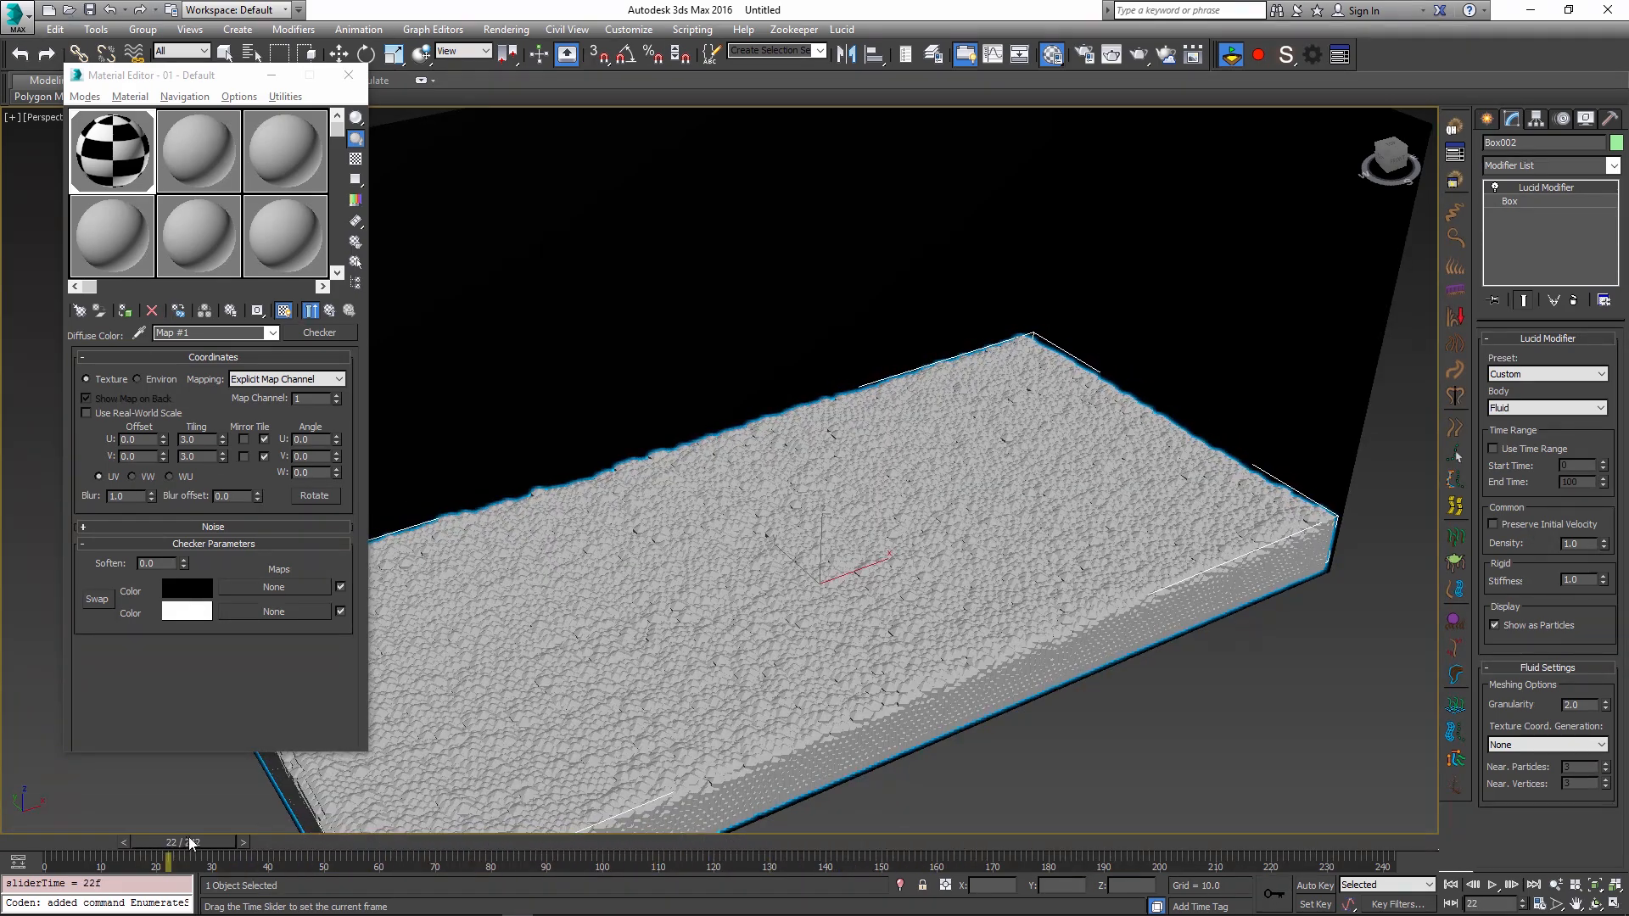
{"action": "left_click_drag", "start_coordinate": [171, 857], "coordinate": [416, 857]}
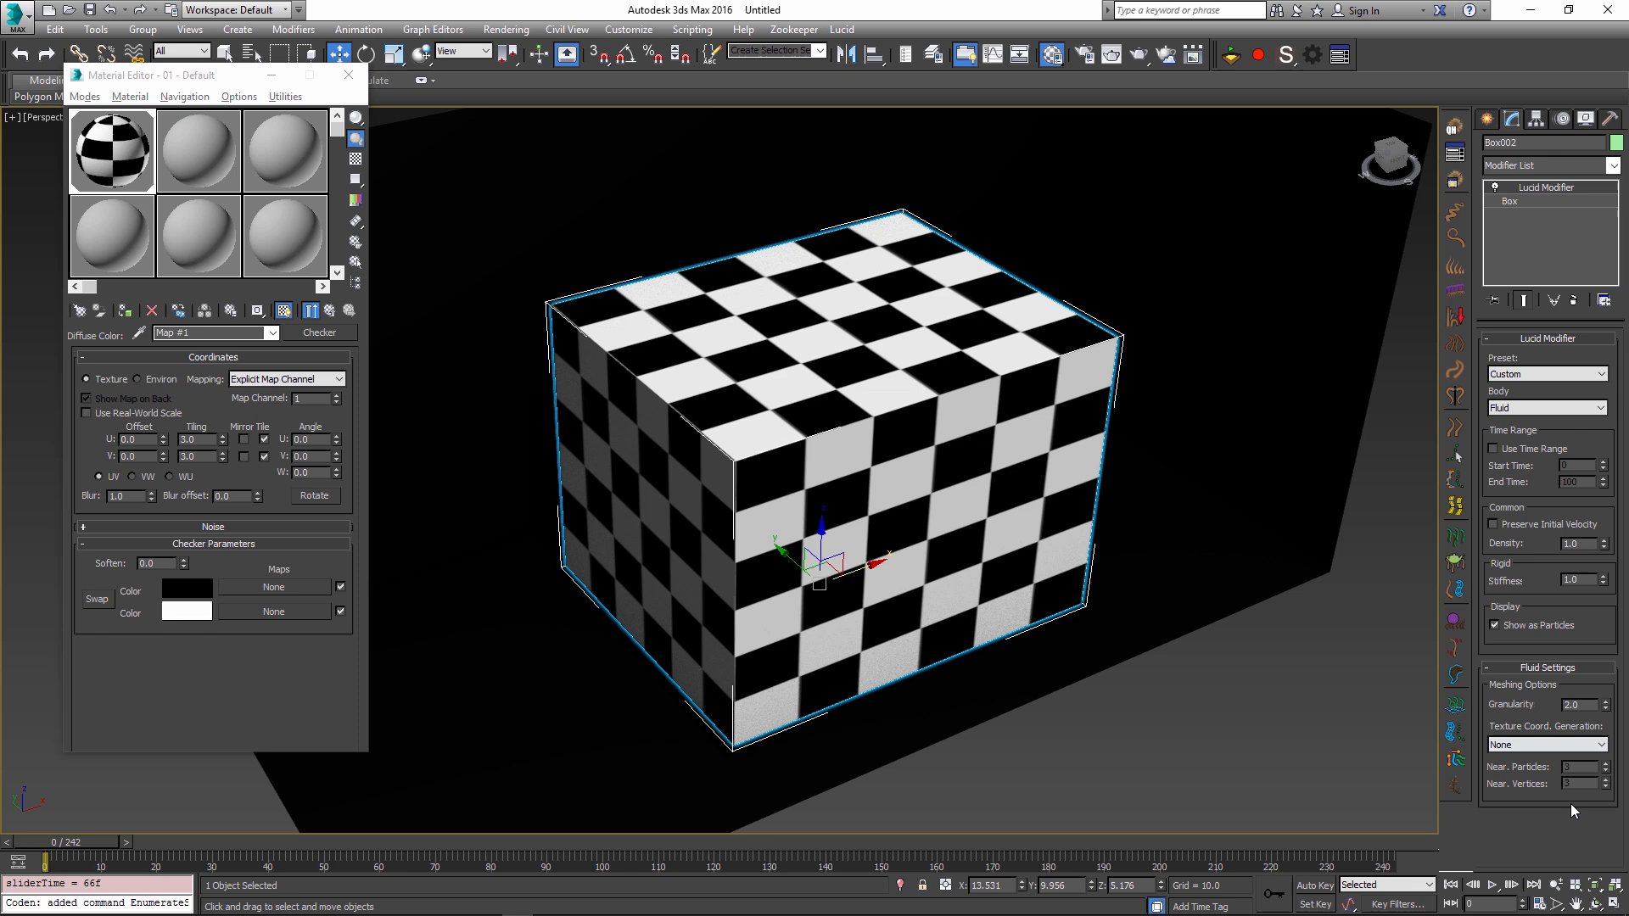
Step: Set the fluid's Texture Coord. Generation to Inherit from Mesh
{"action": "left_click", "coordinate": [1593, 745]}
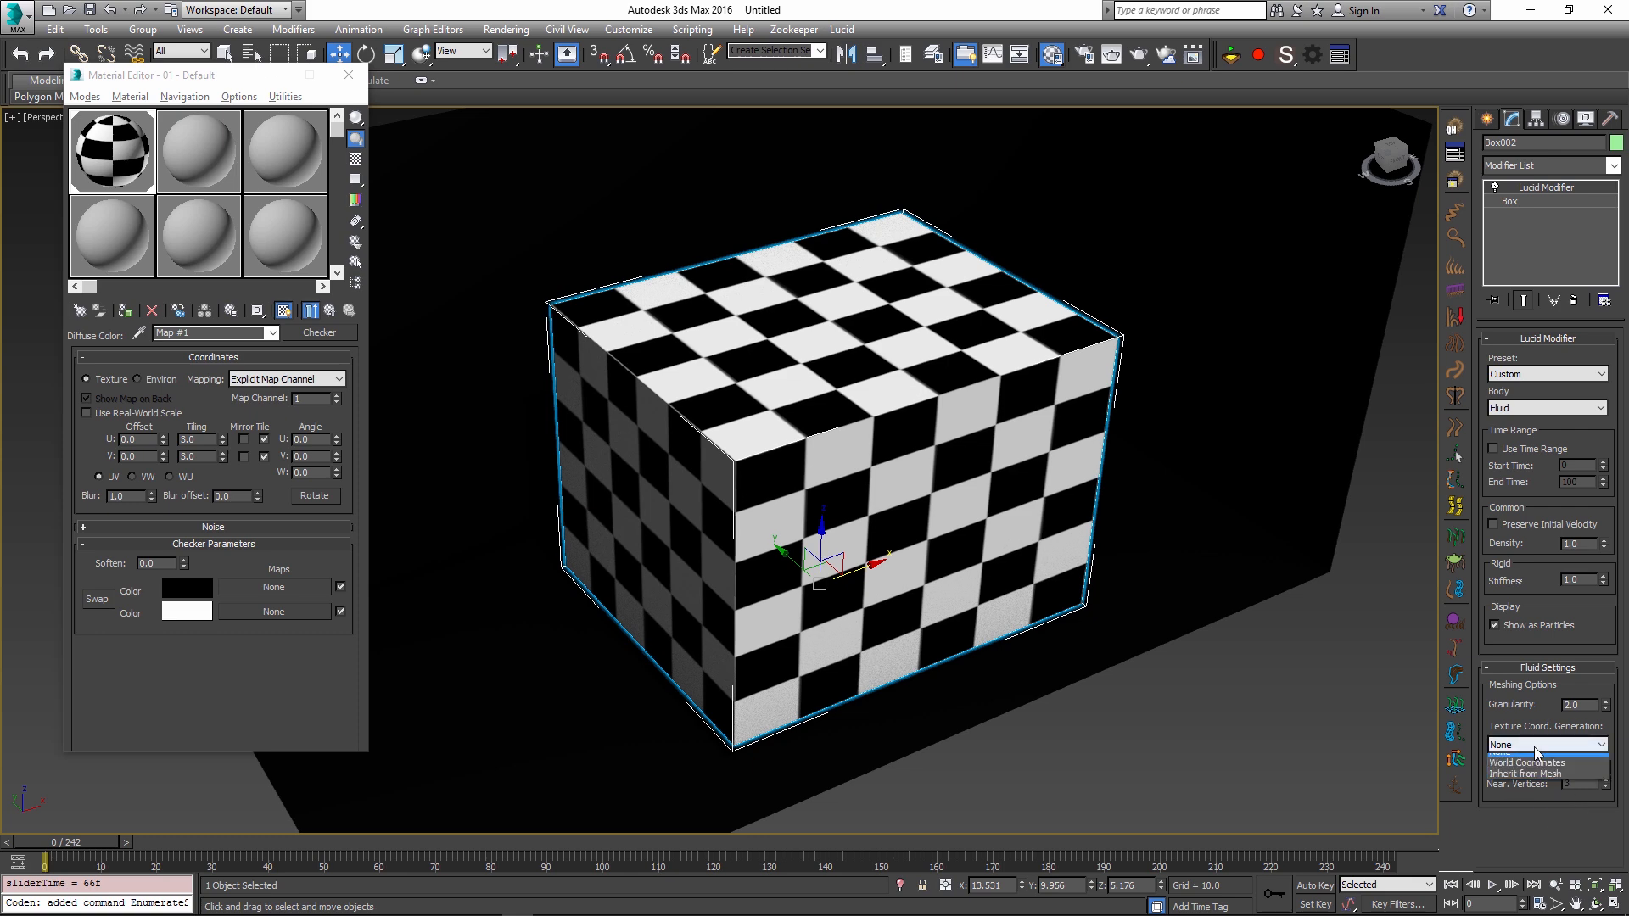
{"action": "left_click", "coordinate": [1543, 743]}
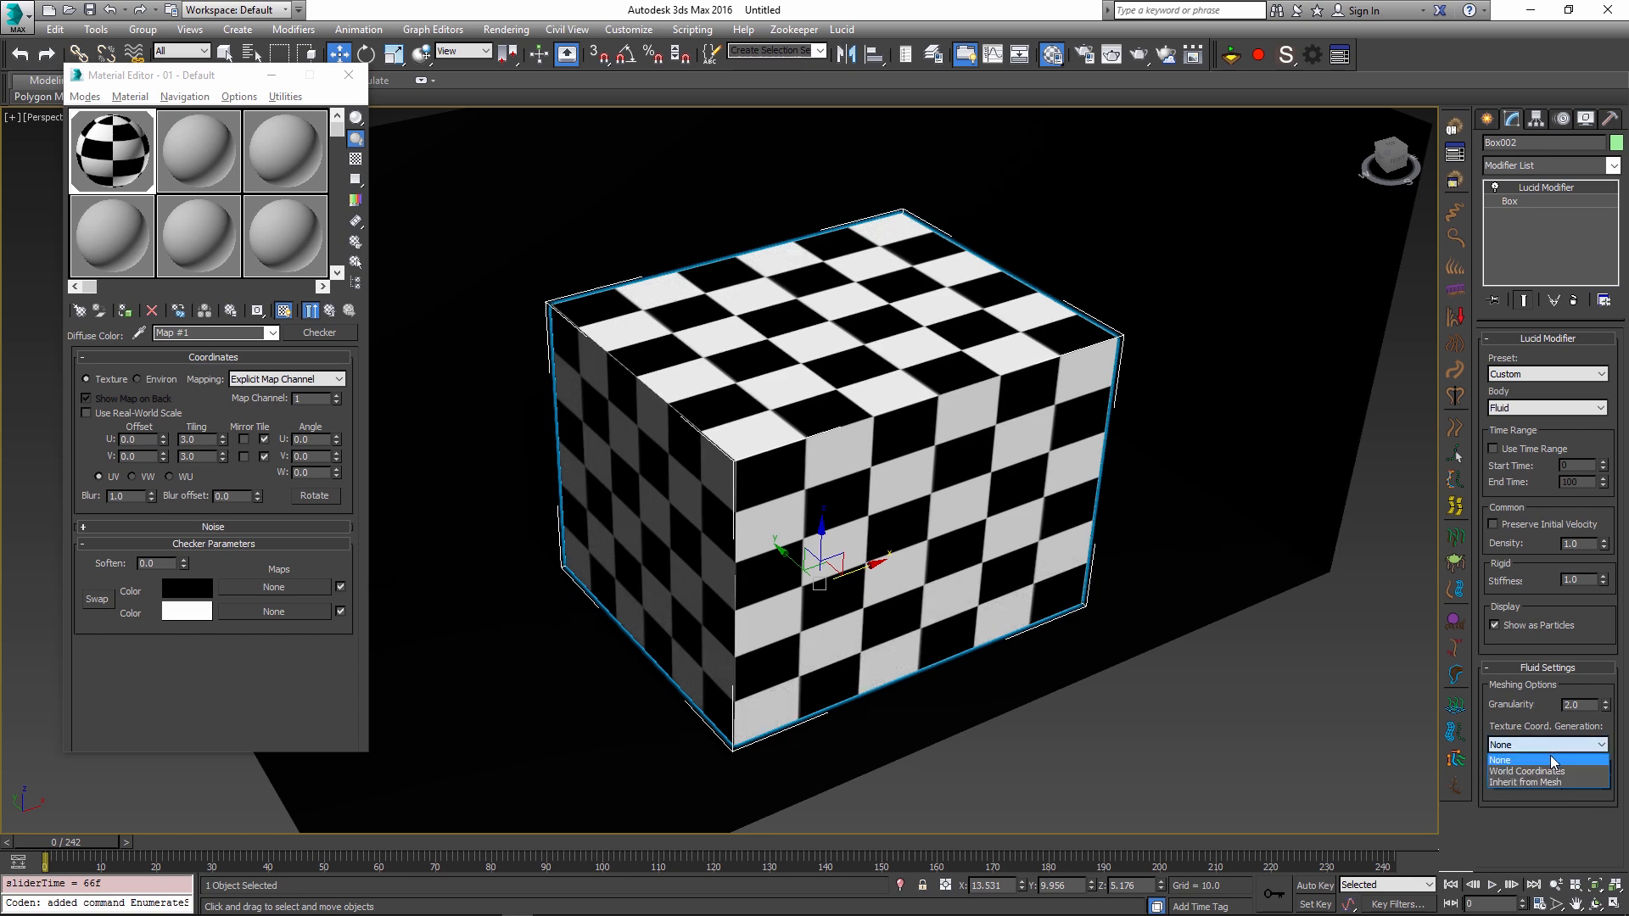
{"action": "left_click", "coordinate": [1527, 781]}
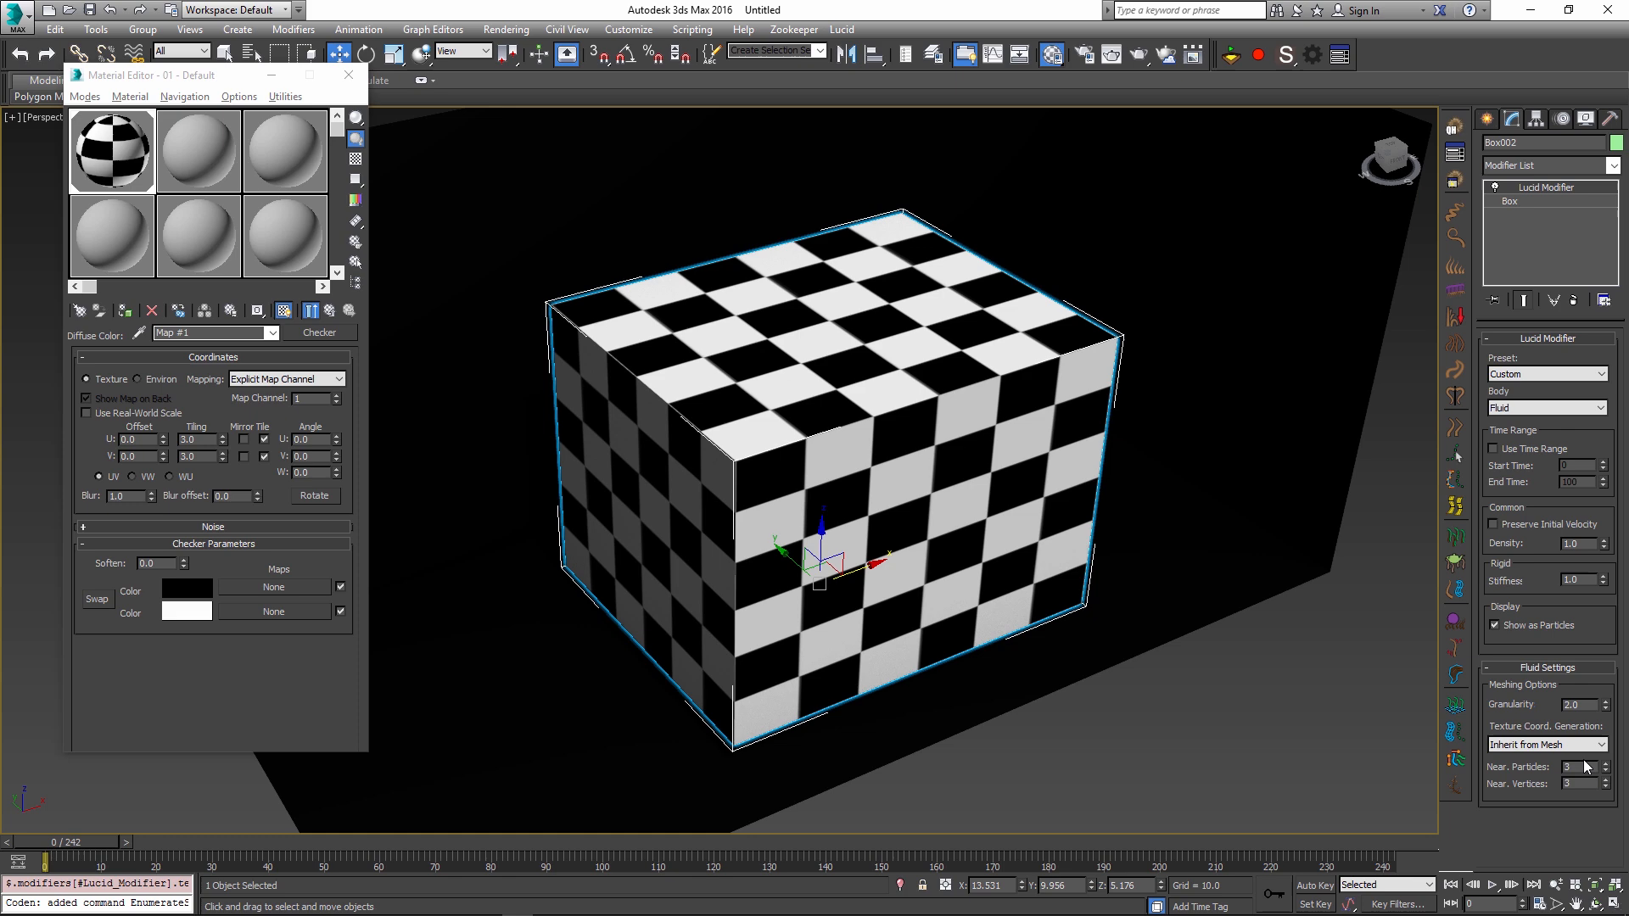
{"action": "mouse_move", "coordinate": [1547, 609]}
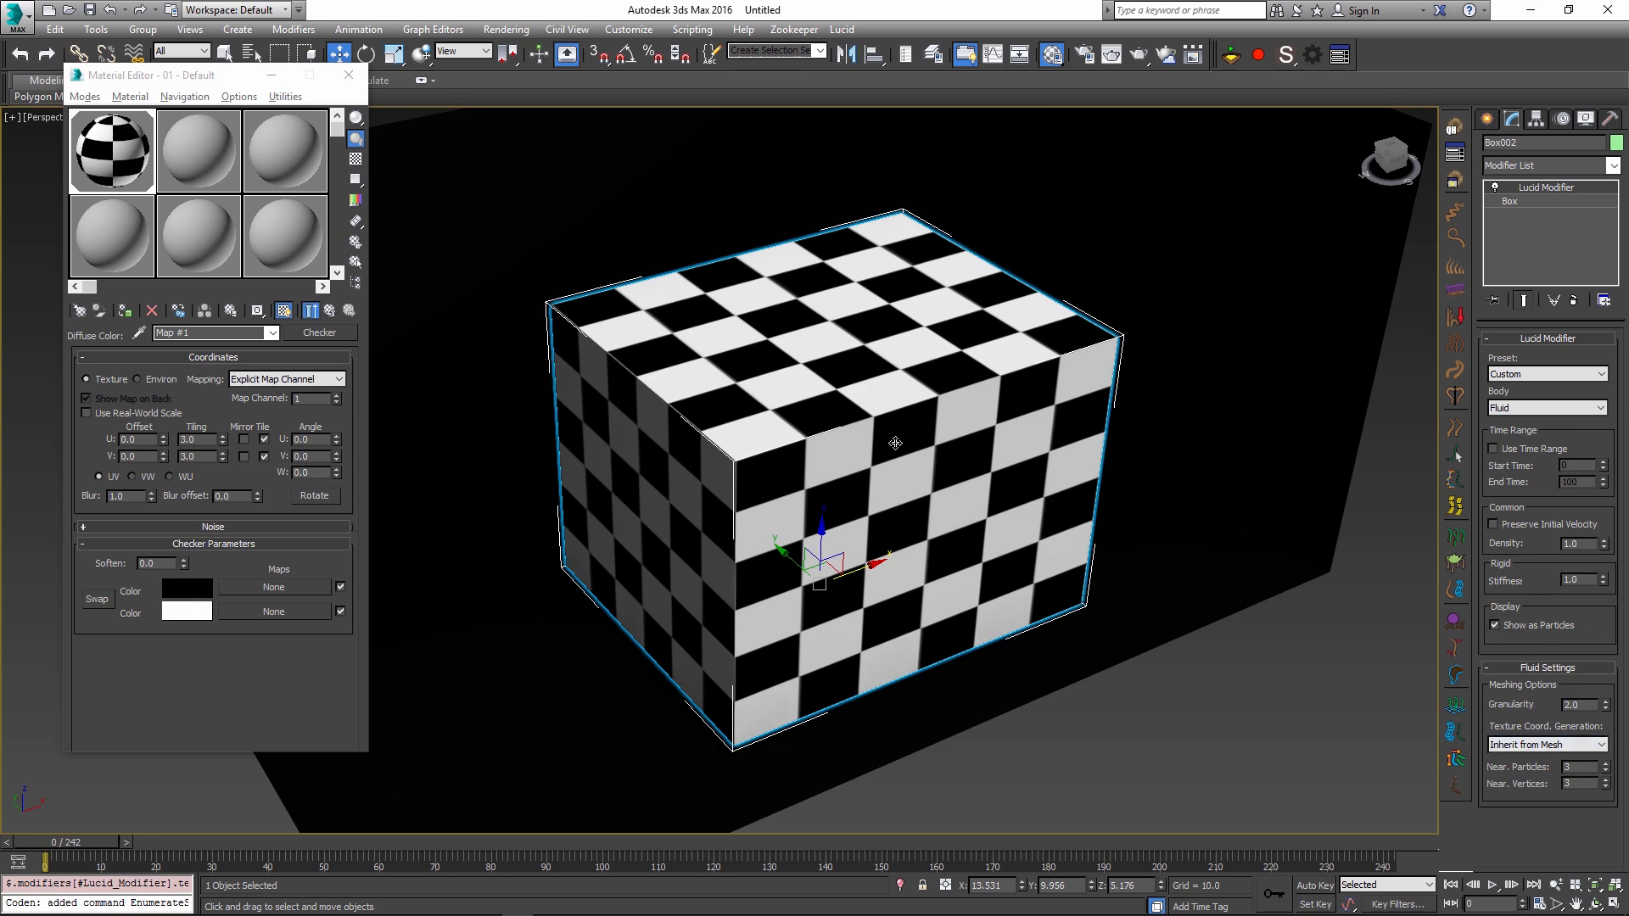
{"action": "mouse_move", "coordinate": [1237, 64]}
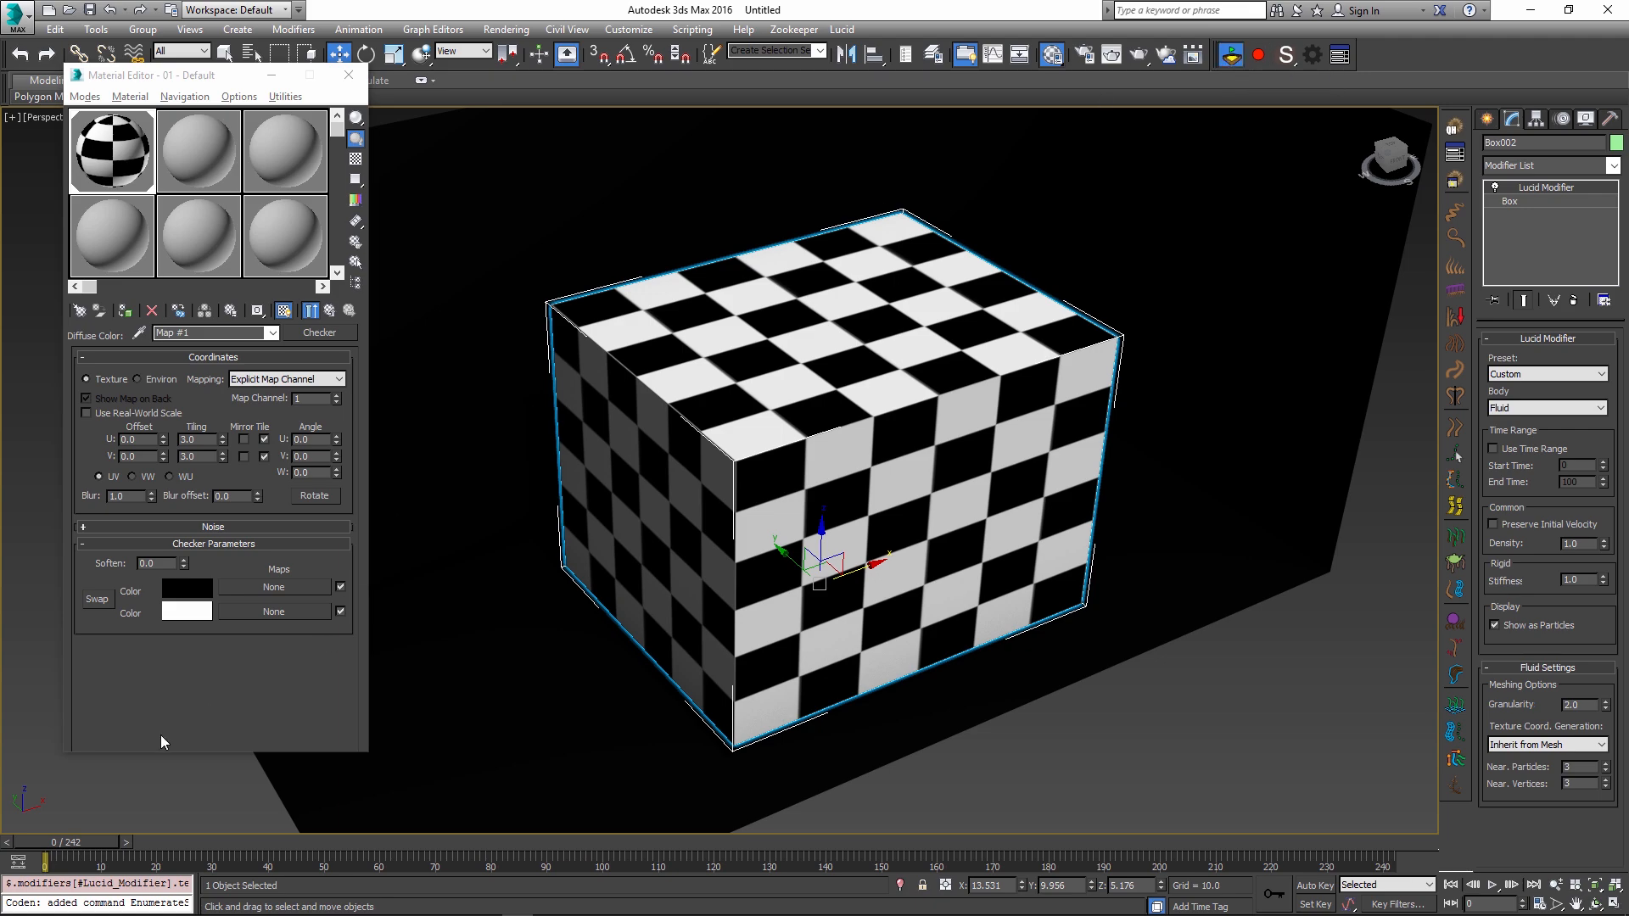
{"action": "left_click_drag", "start_coordinate": [47, 842], "coordinate": [83, 841]}
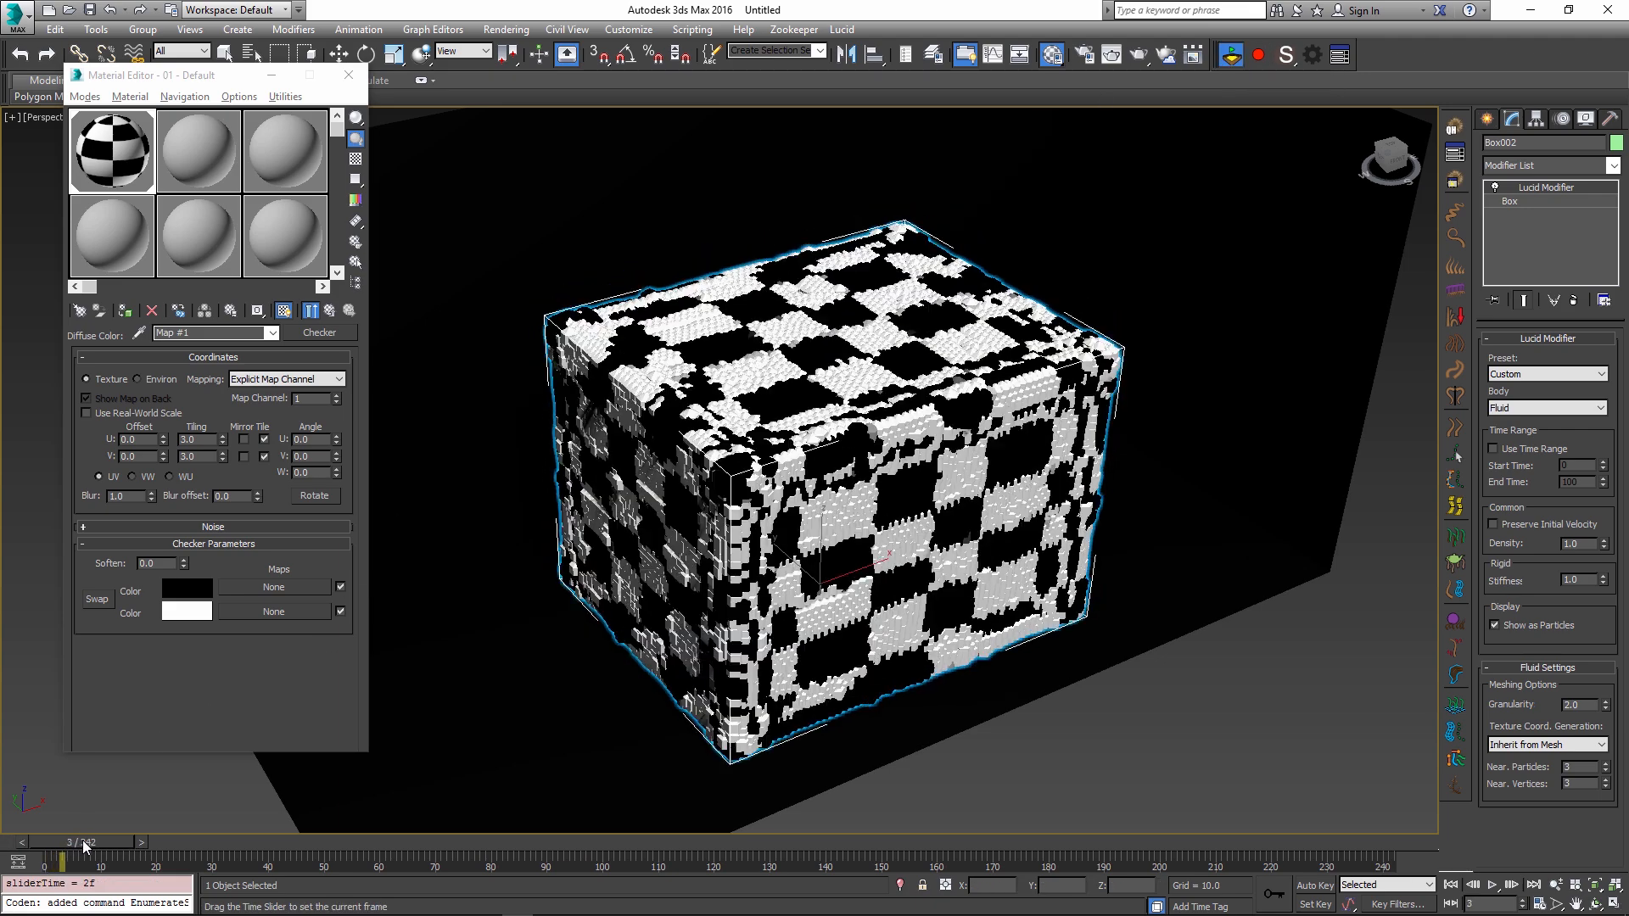
{"action": "left_click_drag", "start_coordinate": [85, 843], "coordinate": [182, 843]}
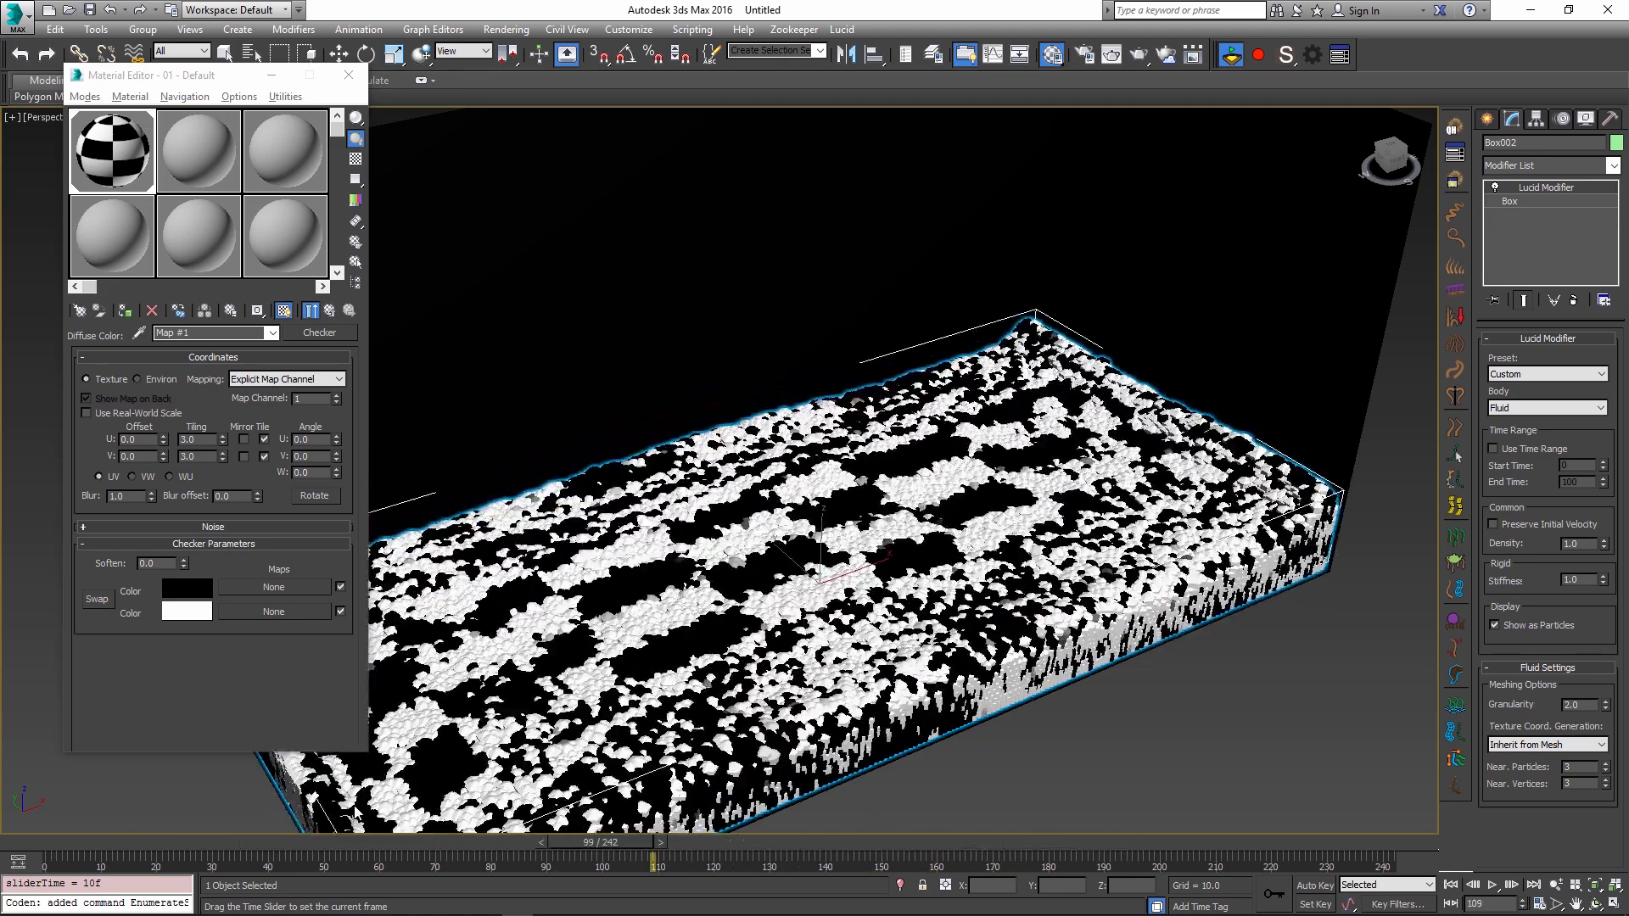
{"action": "left_click_drag", "start_coordinate": [656, 860], "coordinate": [381, 860]}
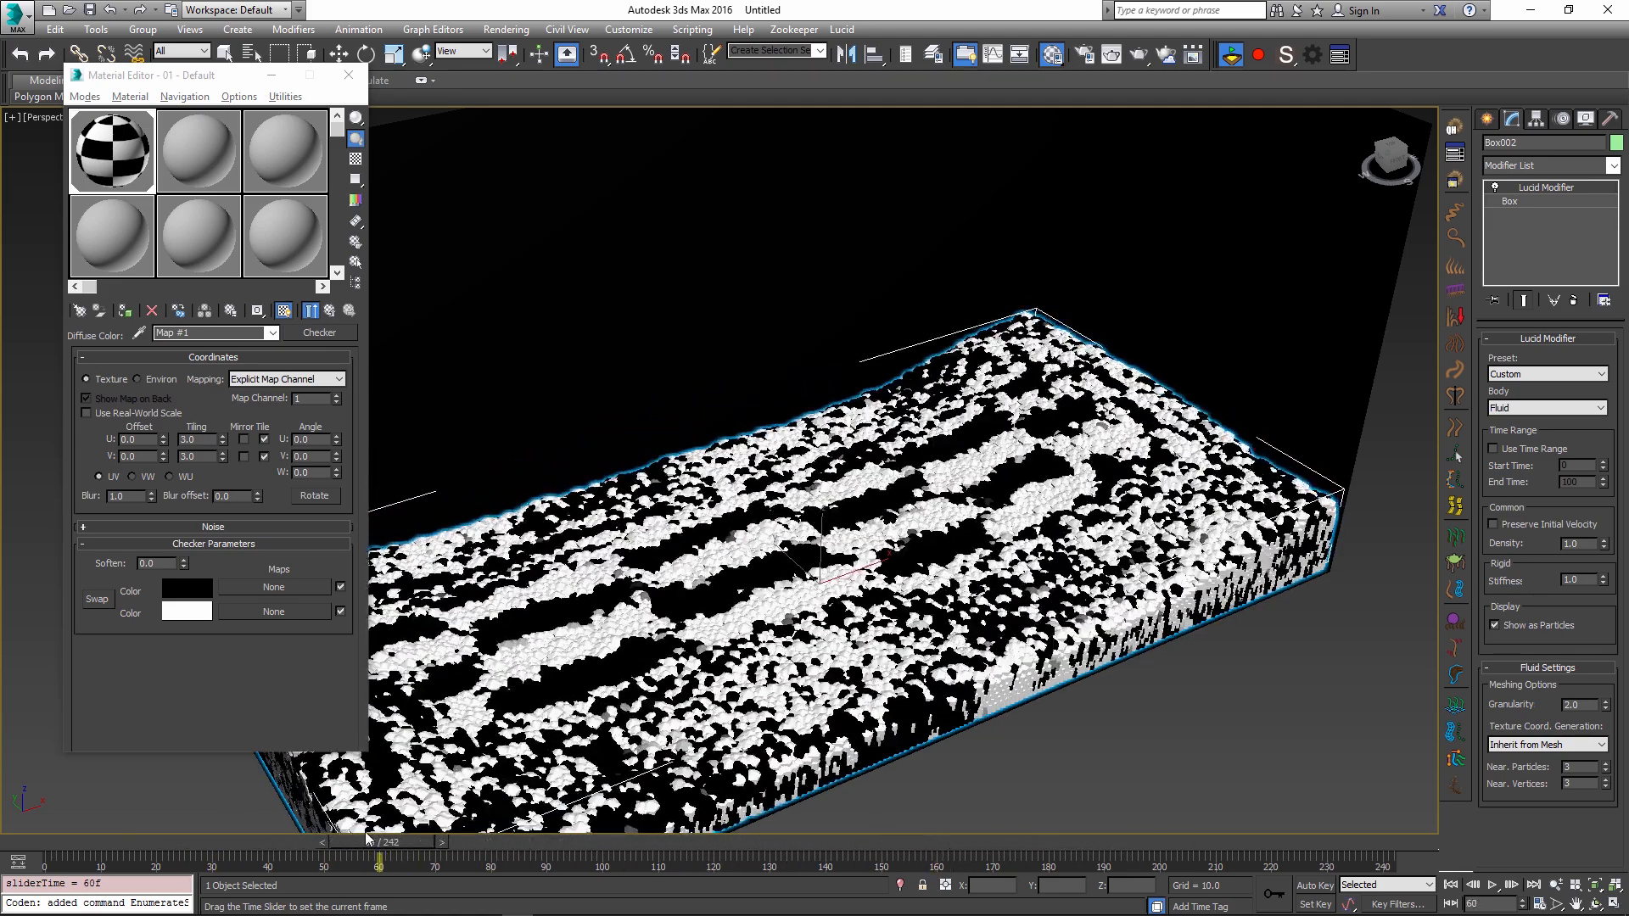
{"action": "left_click_drag", "start_coordinate": [382, 863], "coordinate": [711, 864]}
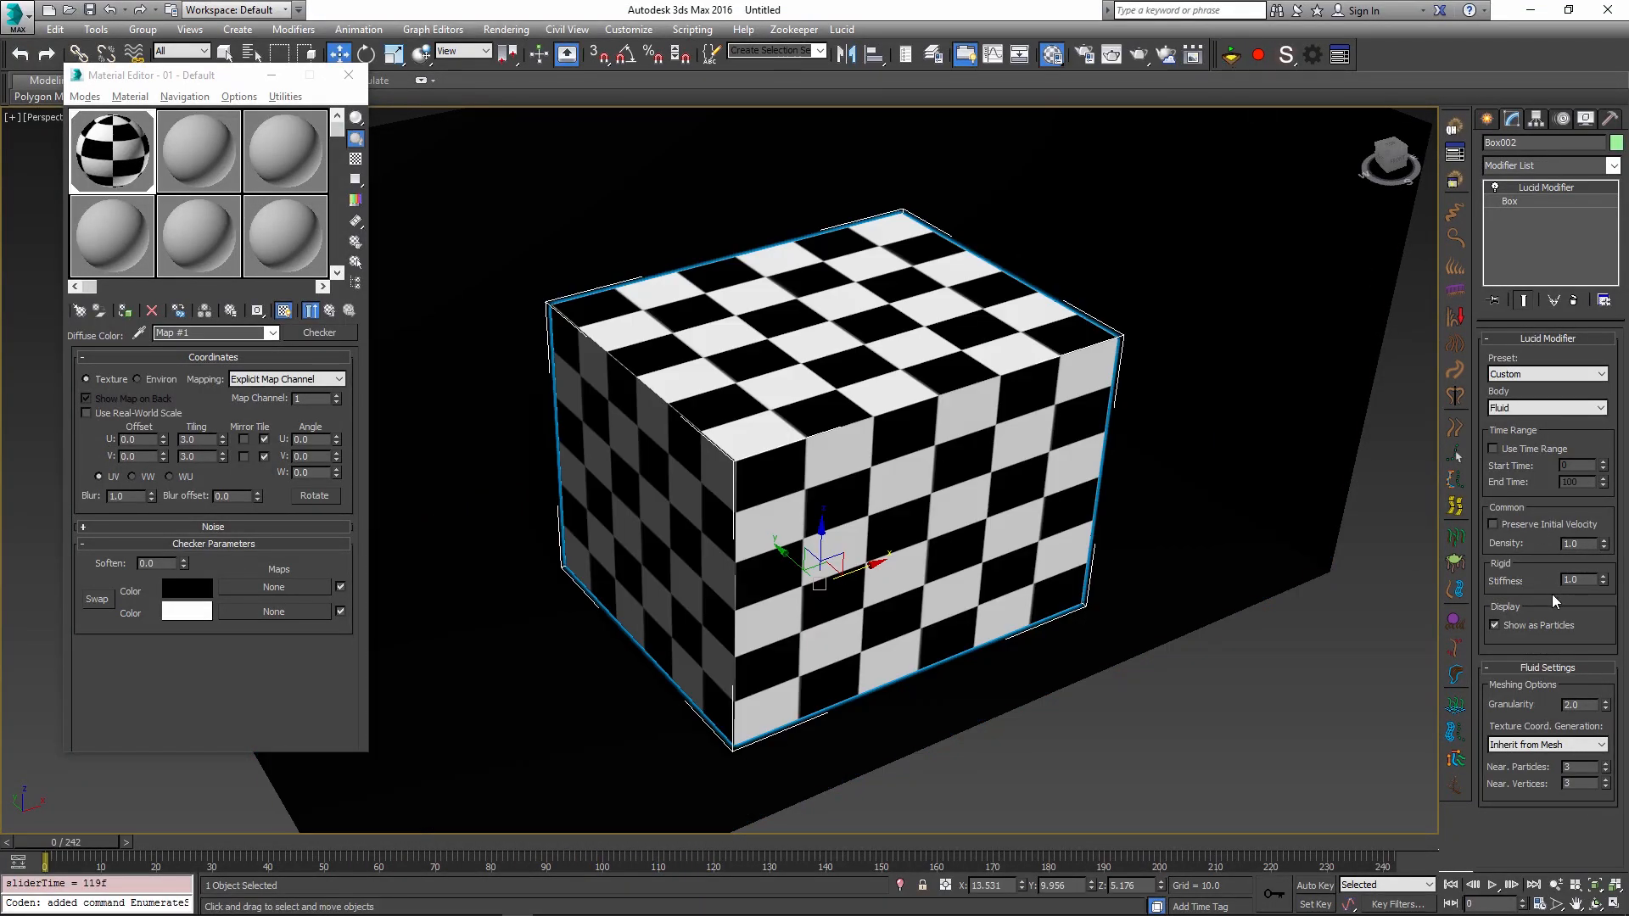
{"action": "mouse_move", "coordinate": [1232, 54]}
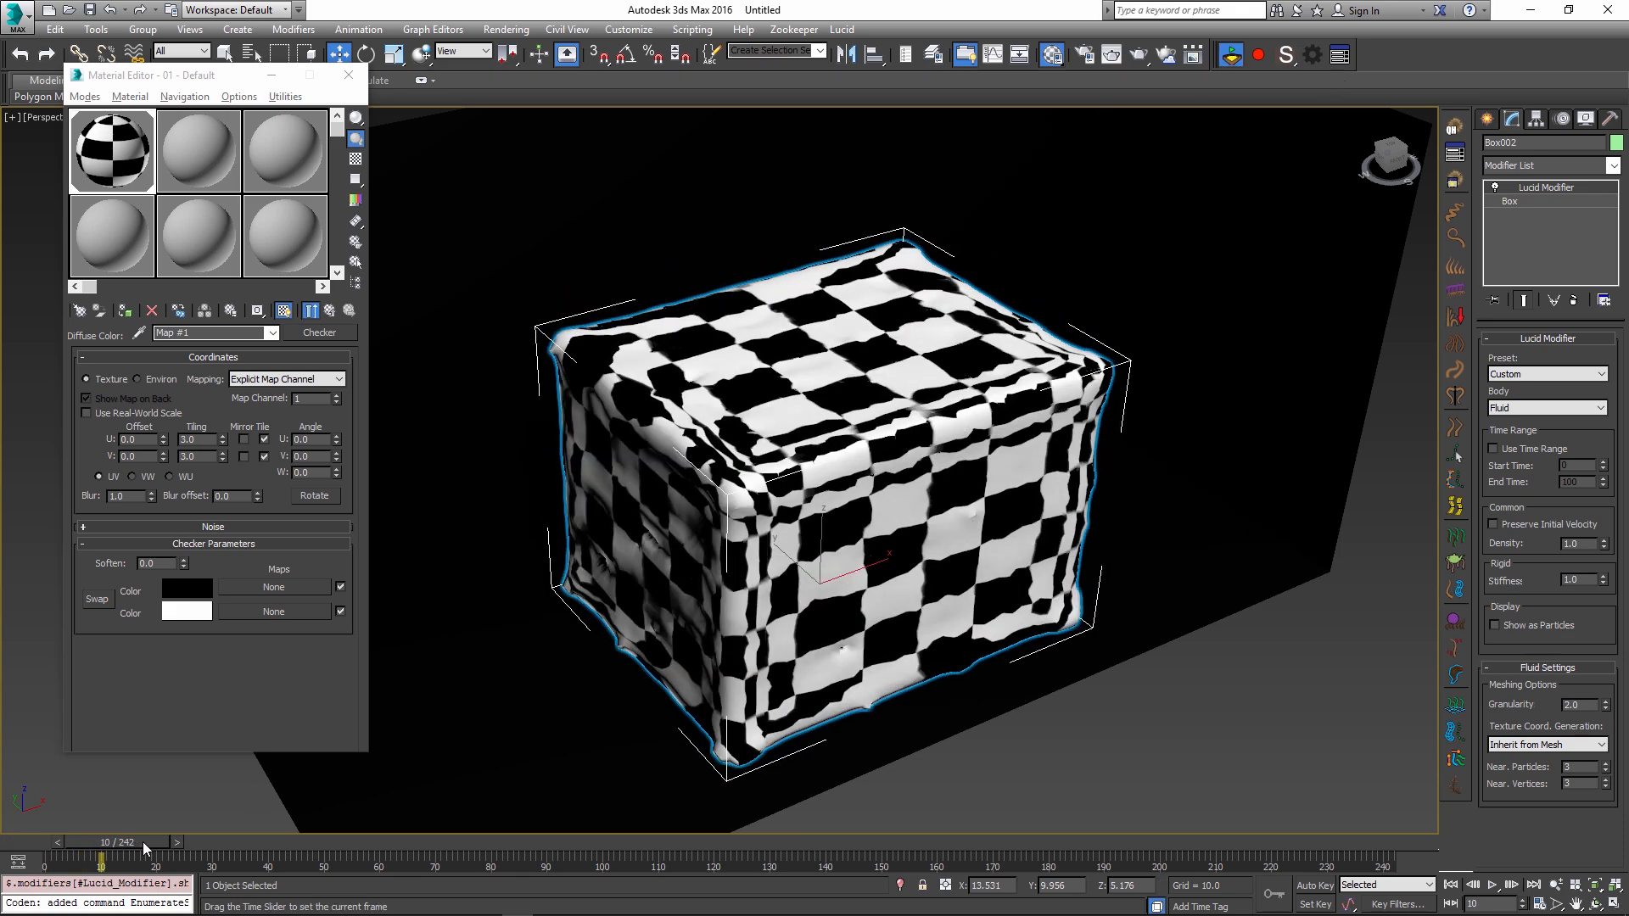
Step: Scrub through the collapse to see the fluid as a smooth checkered mesh
{"action": "left_click_drag", "start_coordinate": [100, 859], "coordinate": [577, 858]}
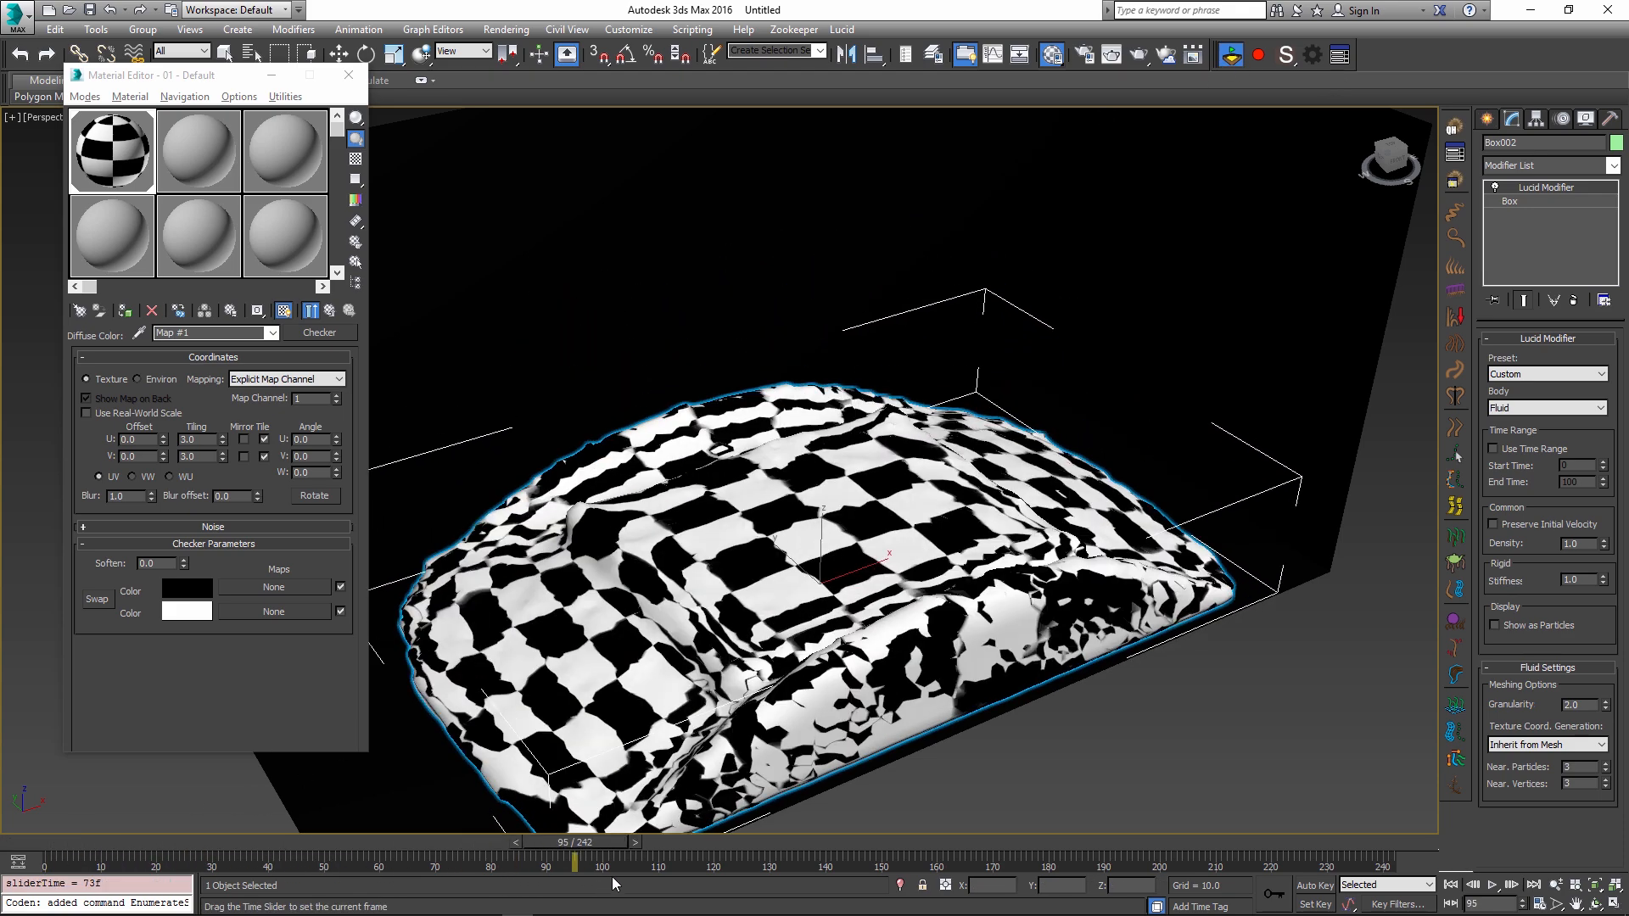
{"action": "left_click_drag", "start_coordinate": [577, 861], "coordinate": [1204, 861]}
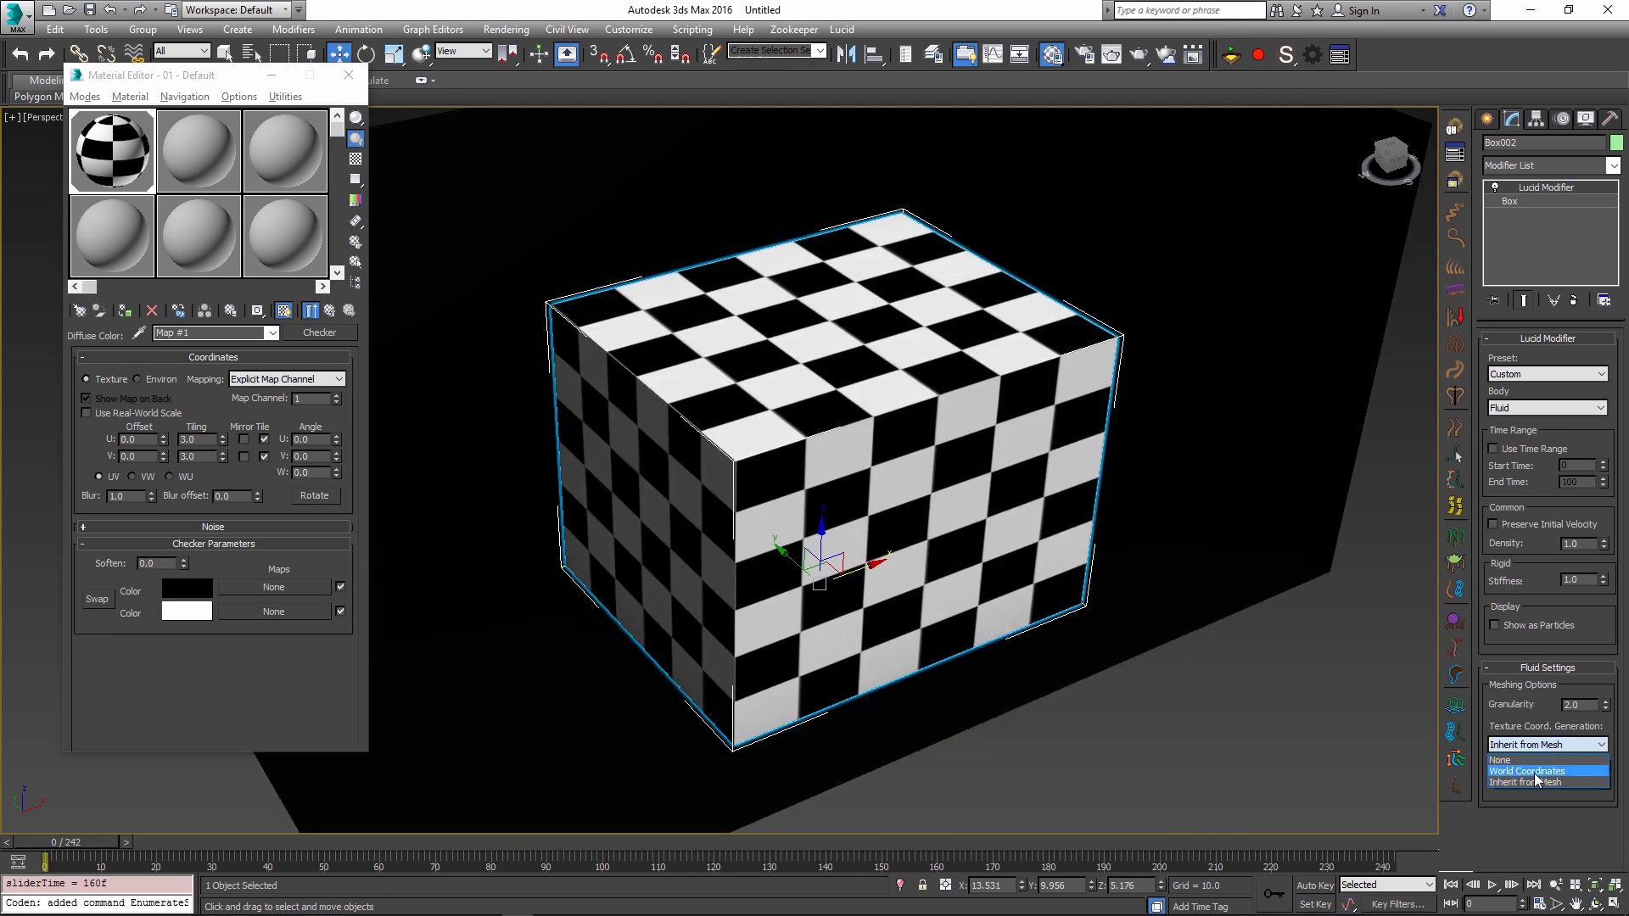
Step: Set Texture Coord. Generation to World Coordinates and scrub to the flattened fluid
{"action": "left_click", "coordinate": [1543, 771]}
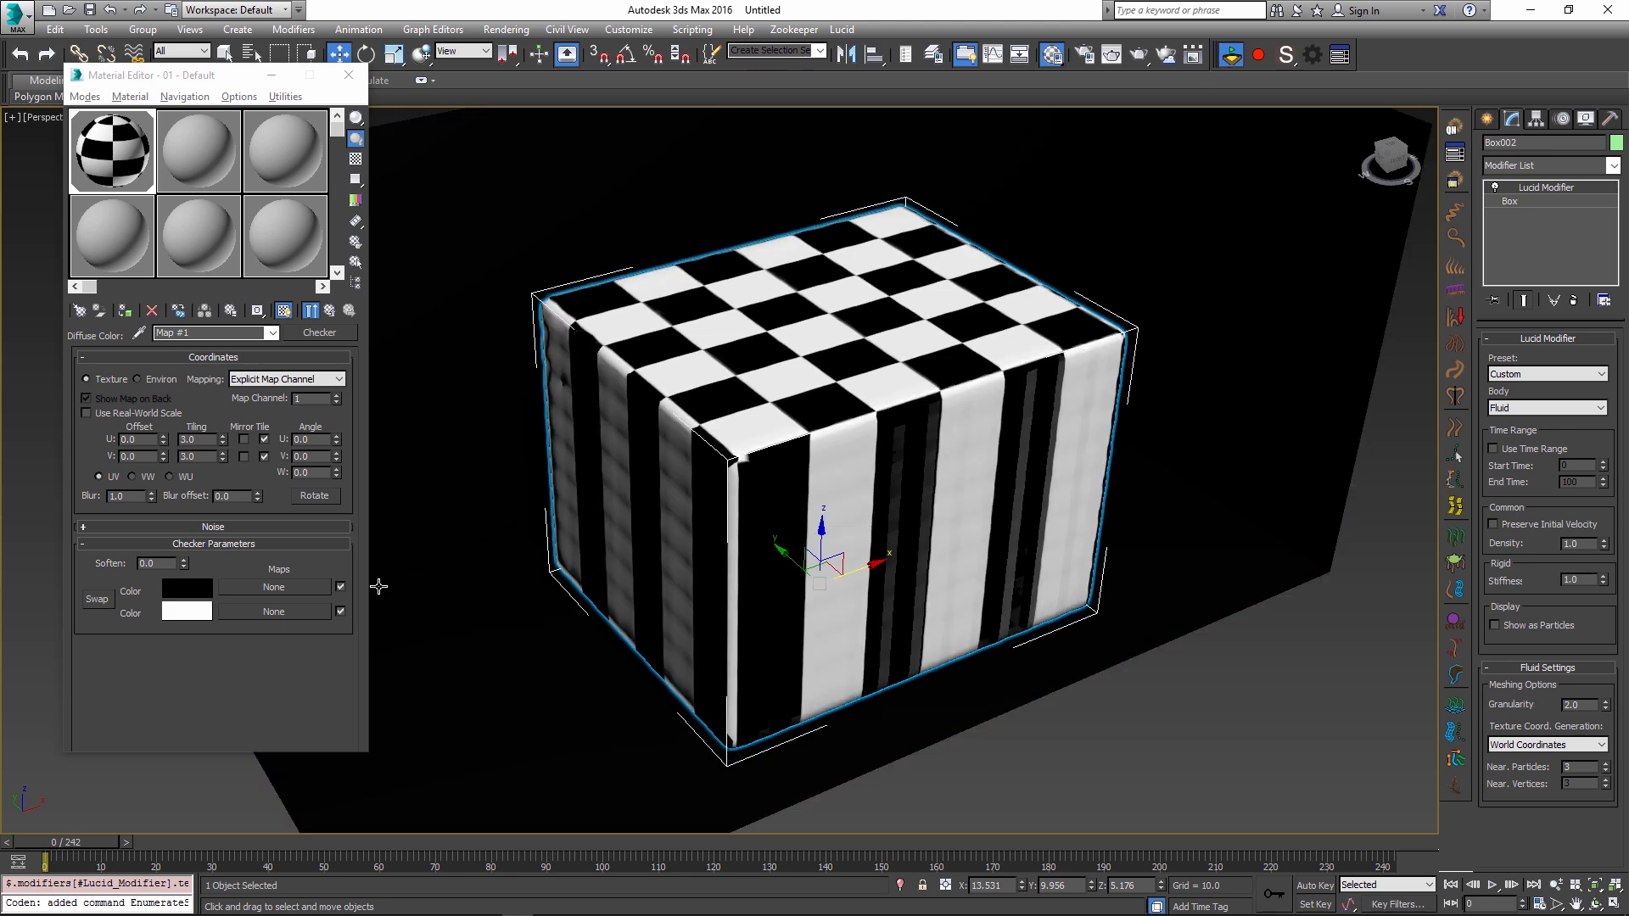
{"action": "left_click_drag", "start_coordinate": [31, 862], "coordinate": [226, 862]}
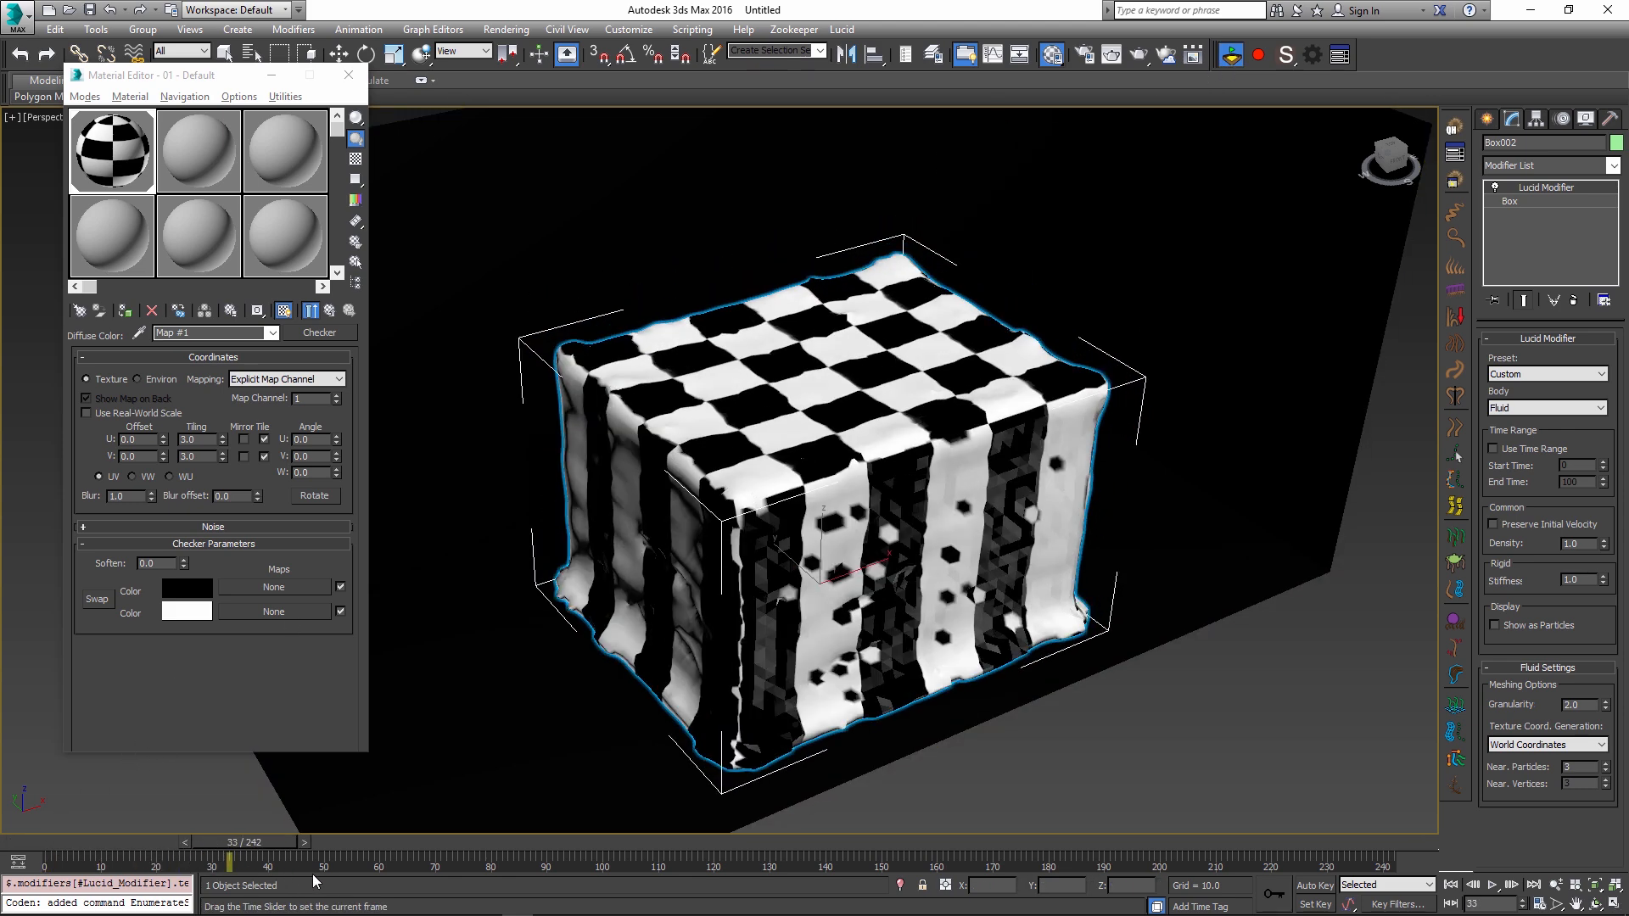
{"action": "left_click_drag", "start_coordinate": [224, 862], "coordinate": [705, 862]}
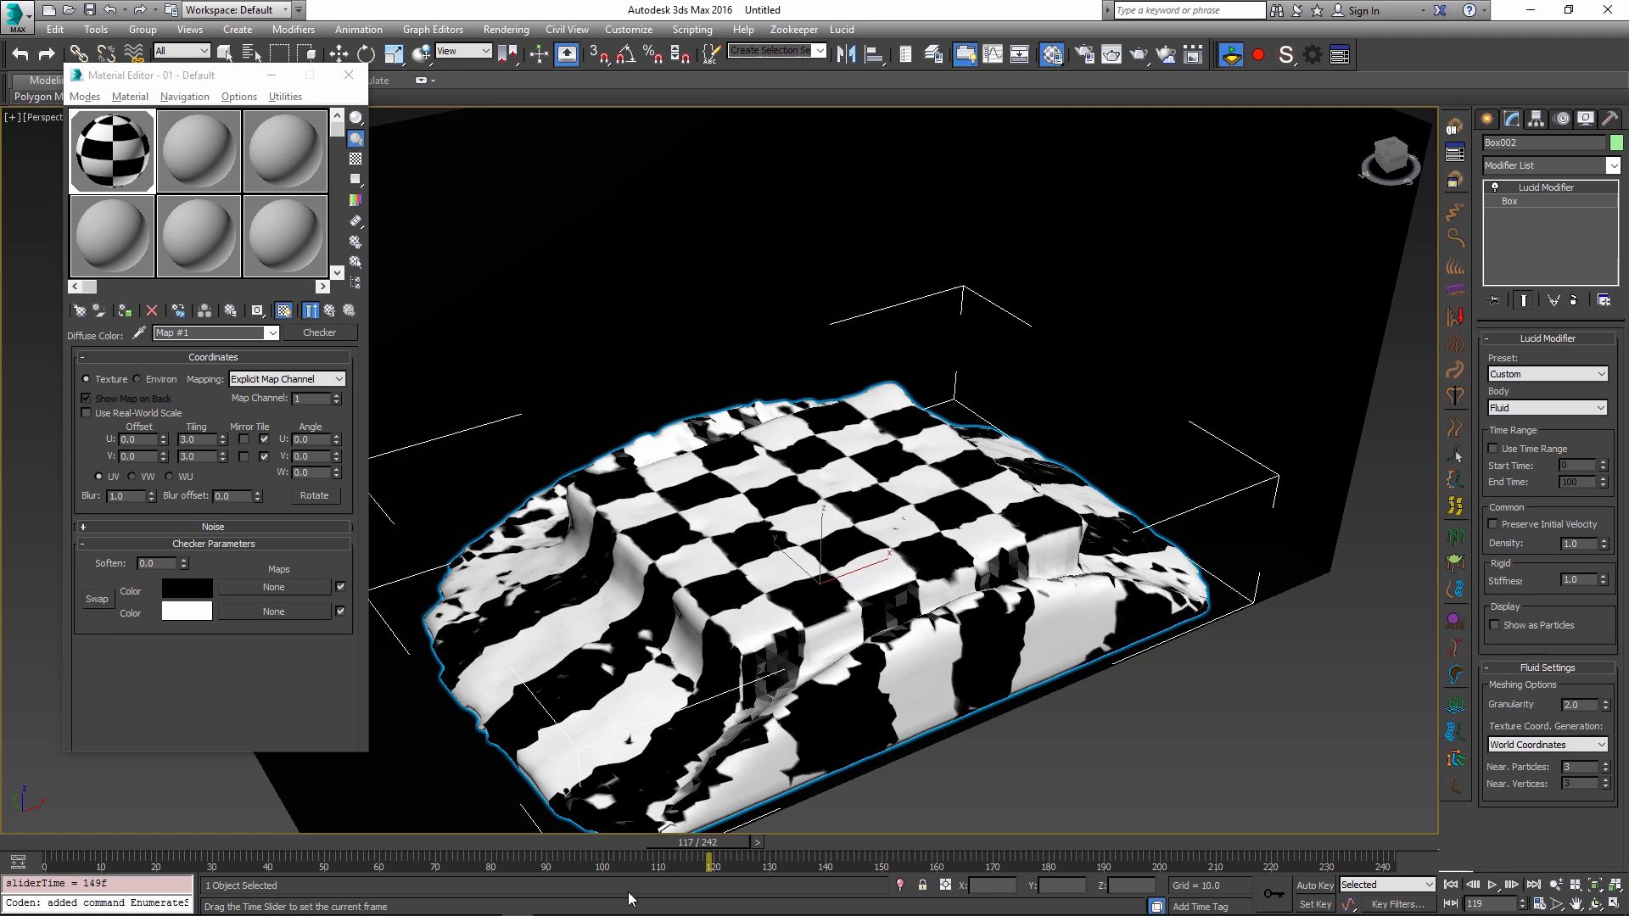
Step: Scrub through late and mid-collapse frames showing the smeared checker, ending at frame 0
{"action": "left_click_drag", "start_coordinate": [711, 862], "coordinate": [675, 862]}
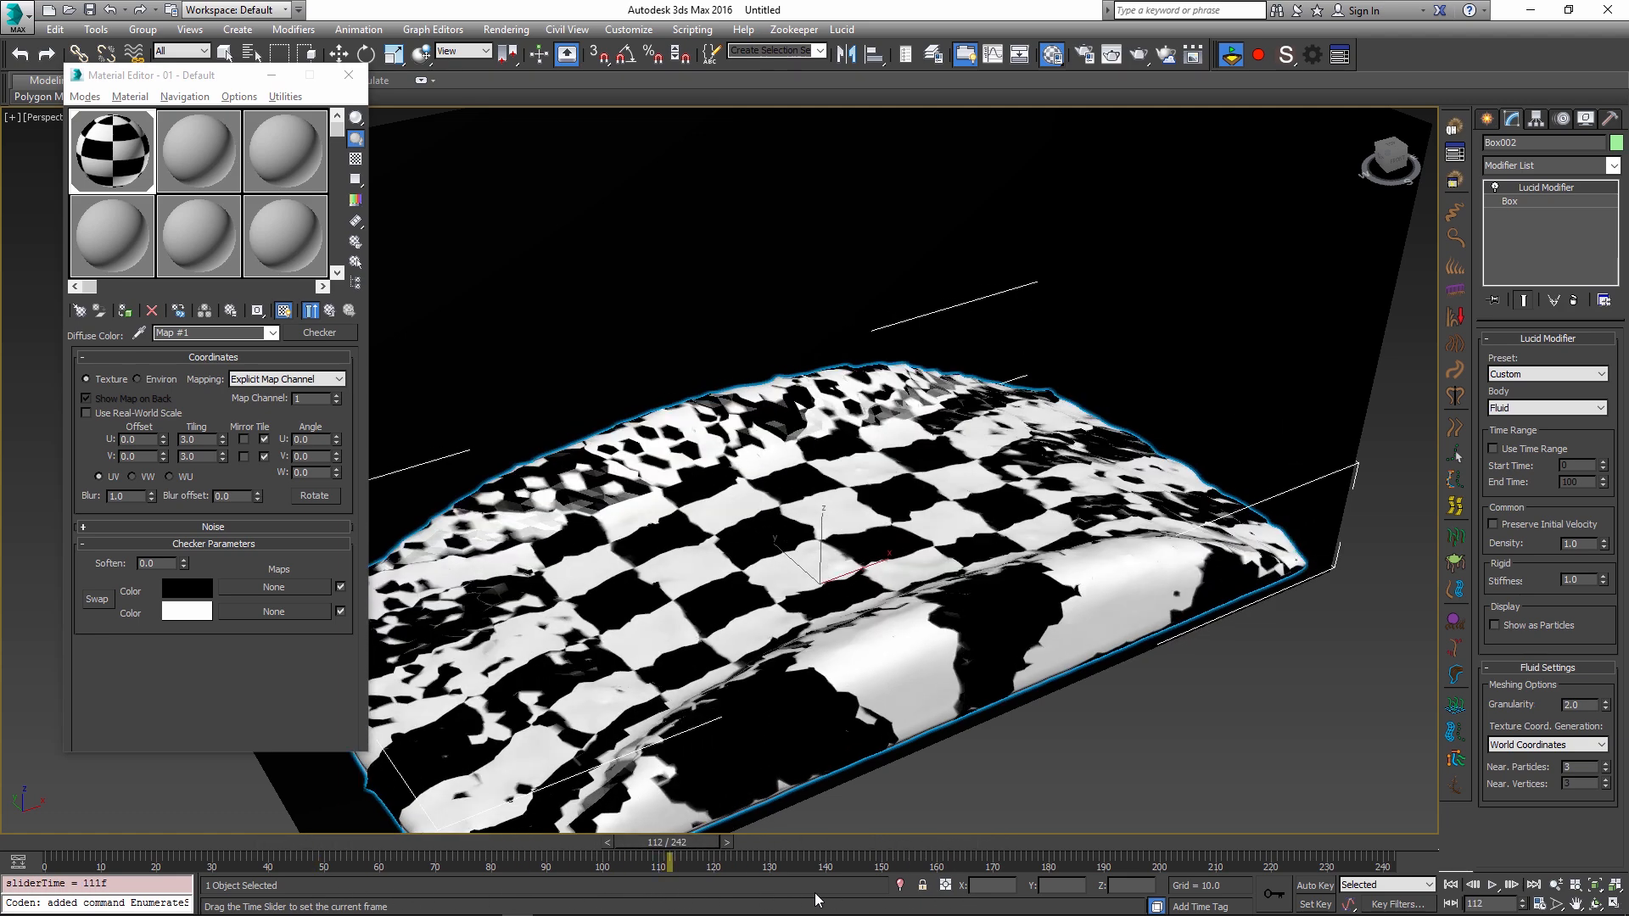
{"action": "left_click_drag", "start_coordinate": [673, 861], "coordinate": [1013, 861]}
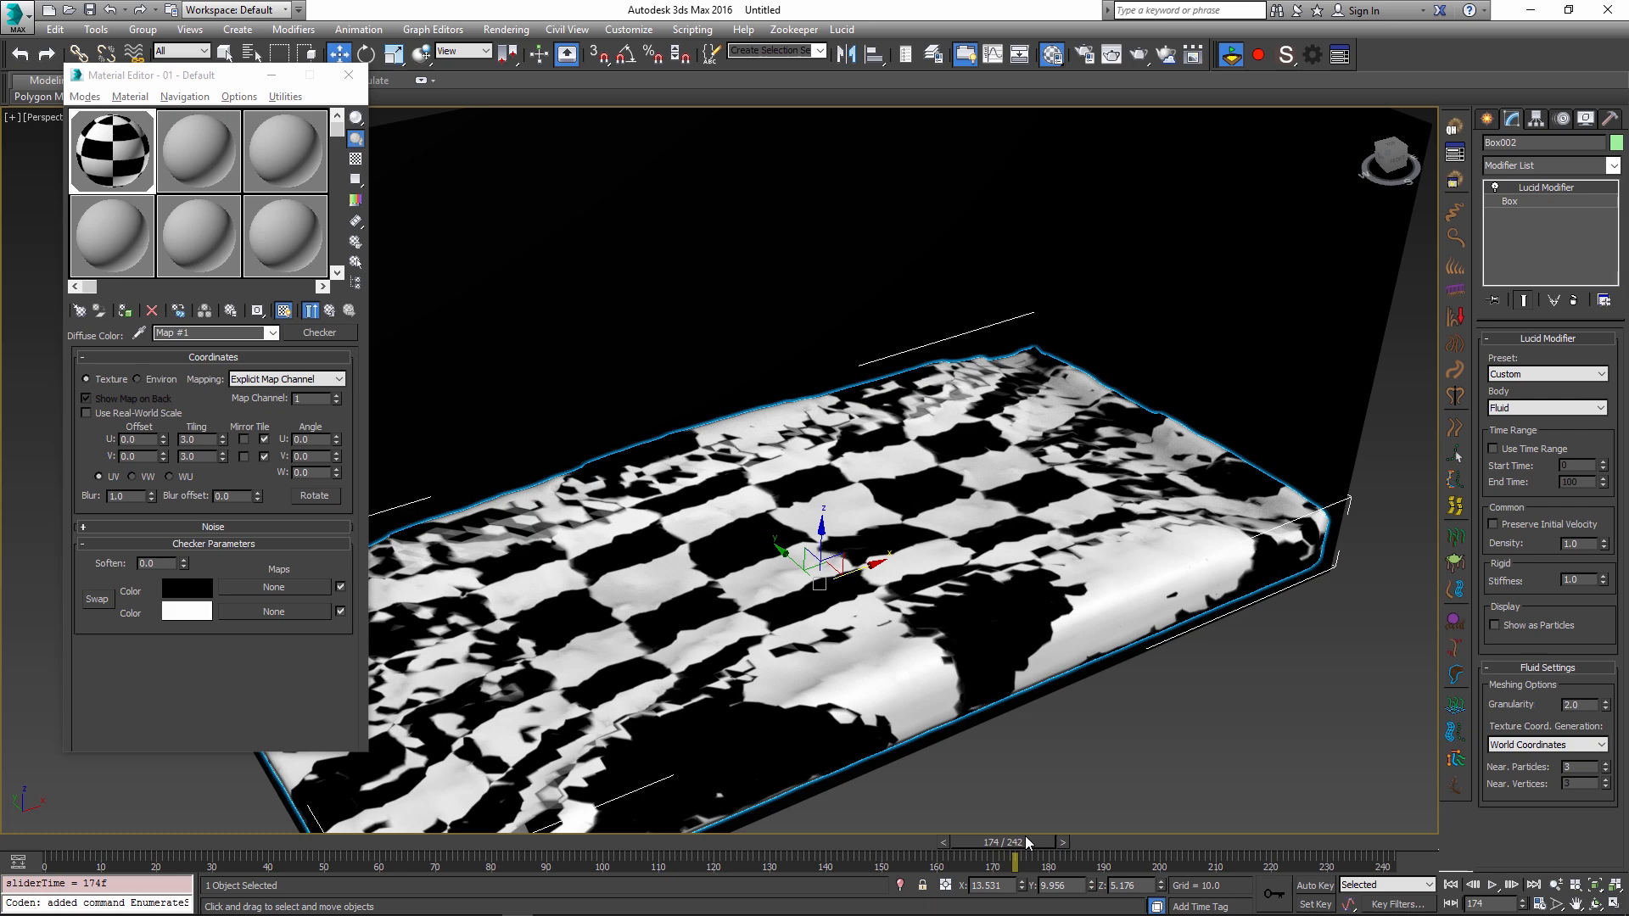
{"action": "left_click_drag", "start_coordinate": [1013, 858], "coordinate": [519, 859]}
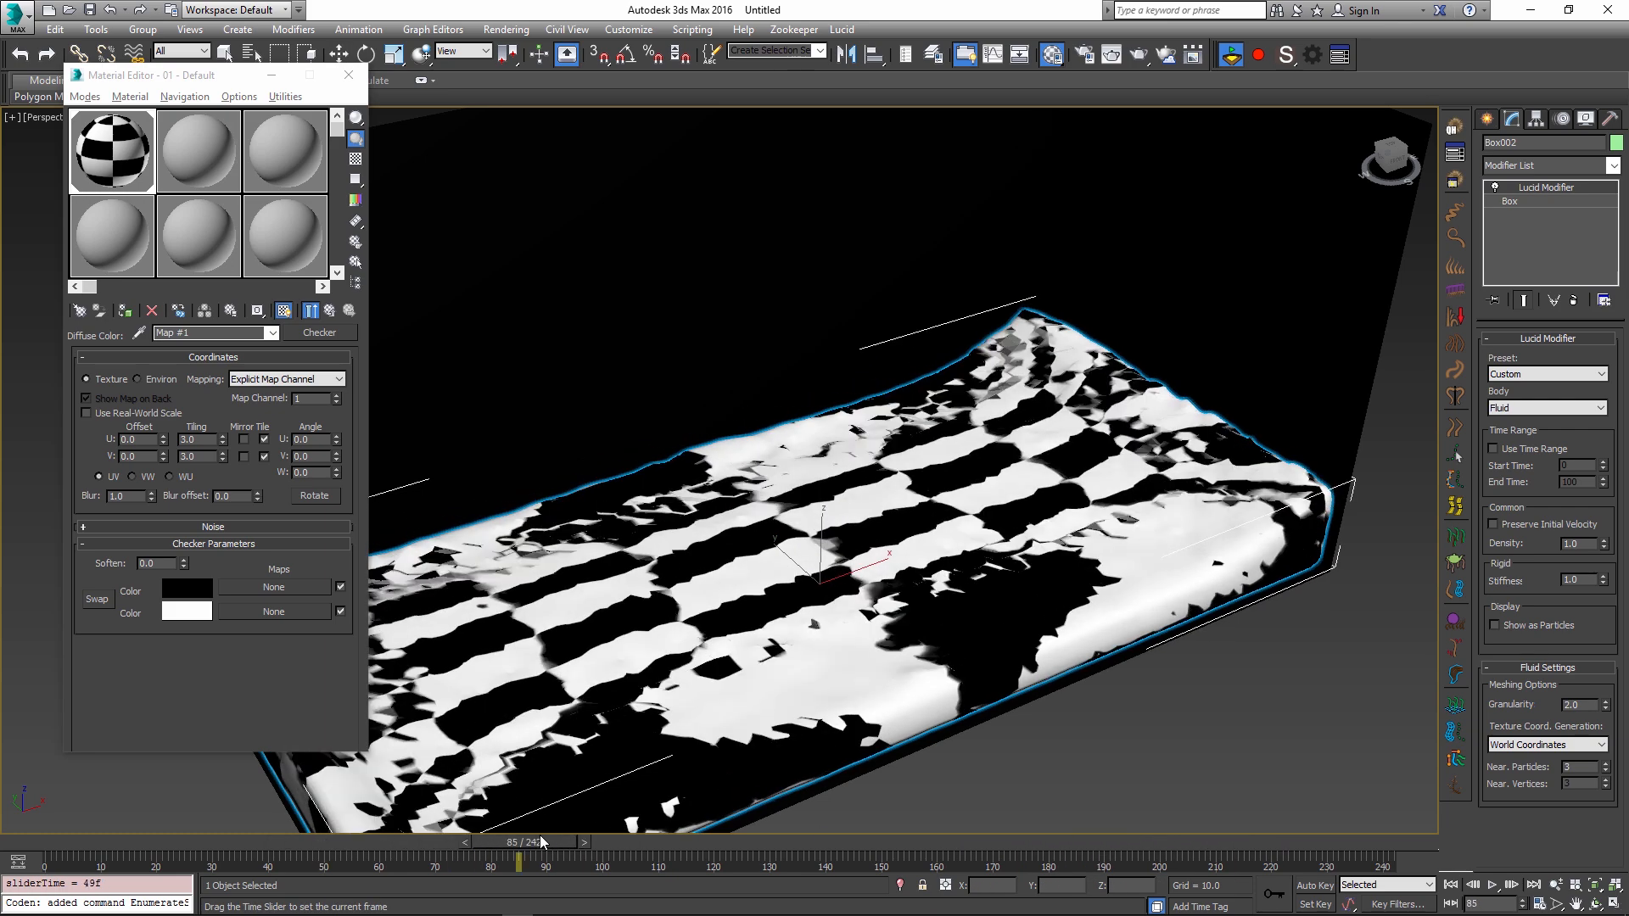
{"action": "left_click_drag", "start_coordinate": [540, 842], "coordinate": [617, 841]}
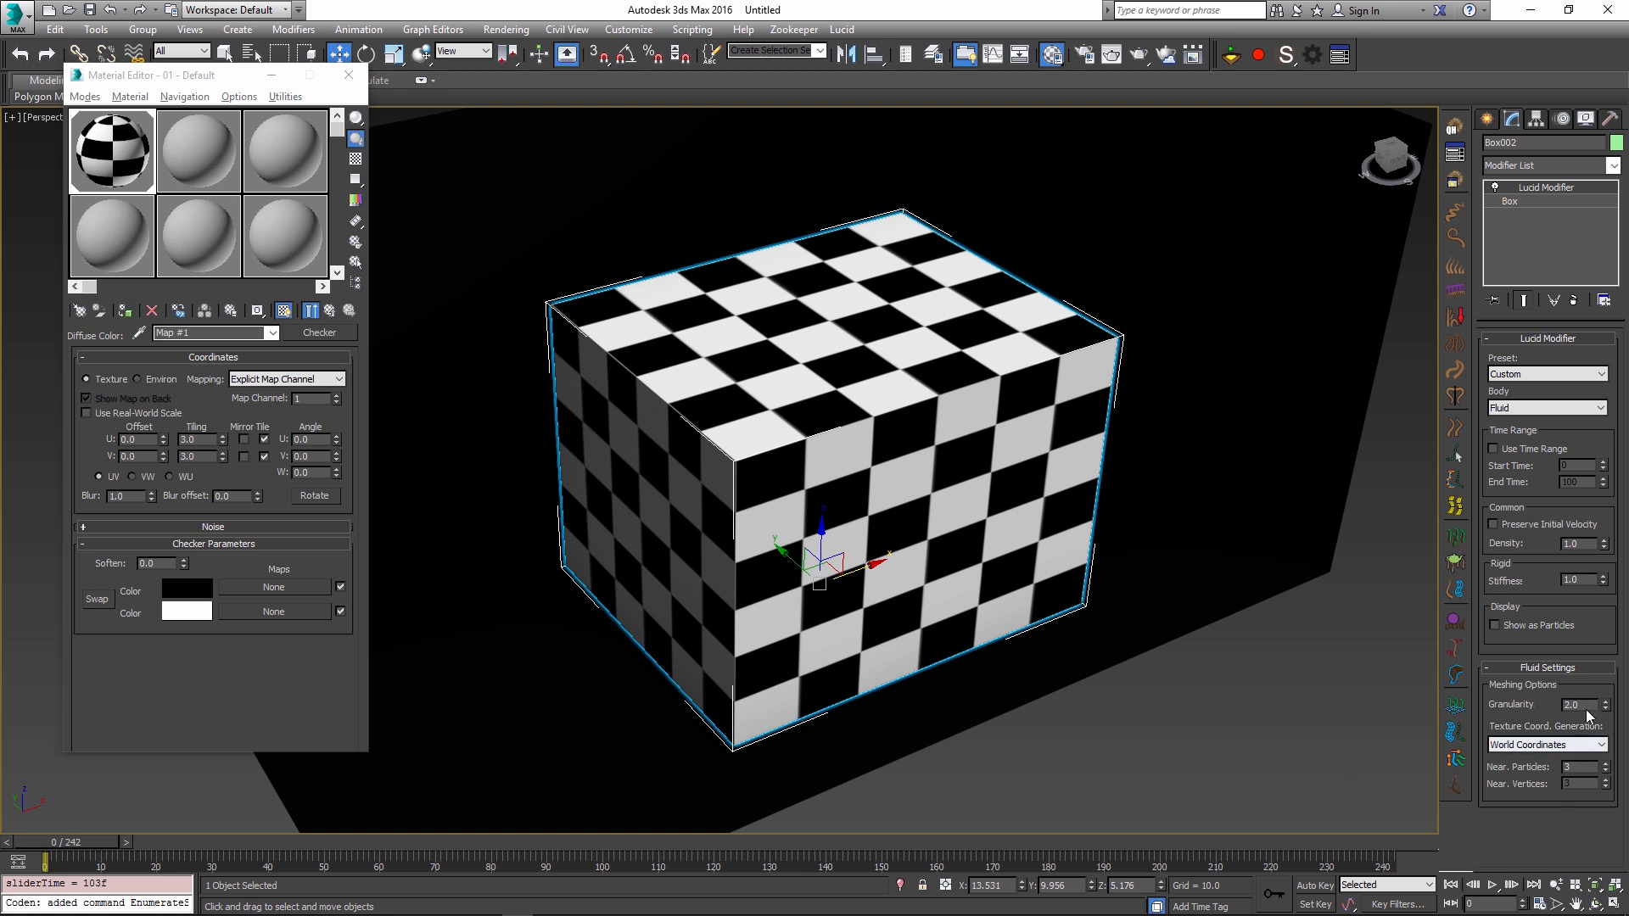
Step: Restore Texture Coord. Generation to Inherit from Mesh and scrub the time slider back
{"action": "left_click", "coordinate": [1547, 745]}
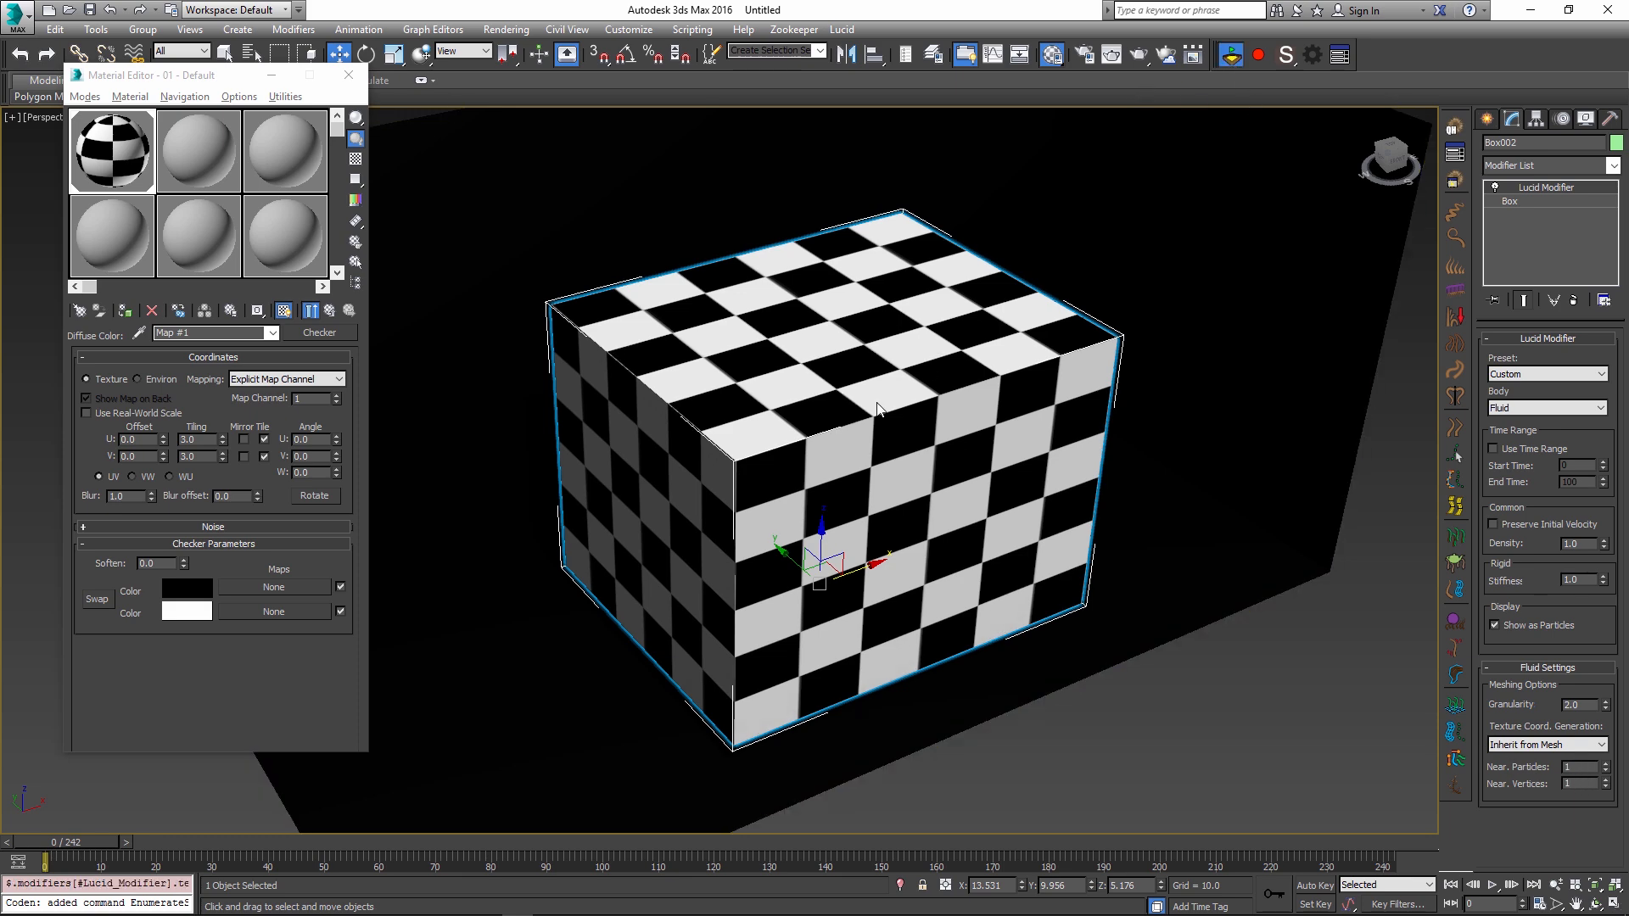
{"action": "left_click_drag", "start_coordinate": [10, 859], "coordinate": [156, 859]}
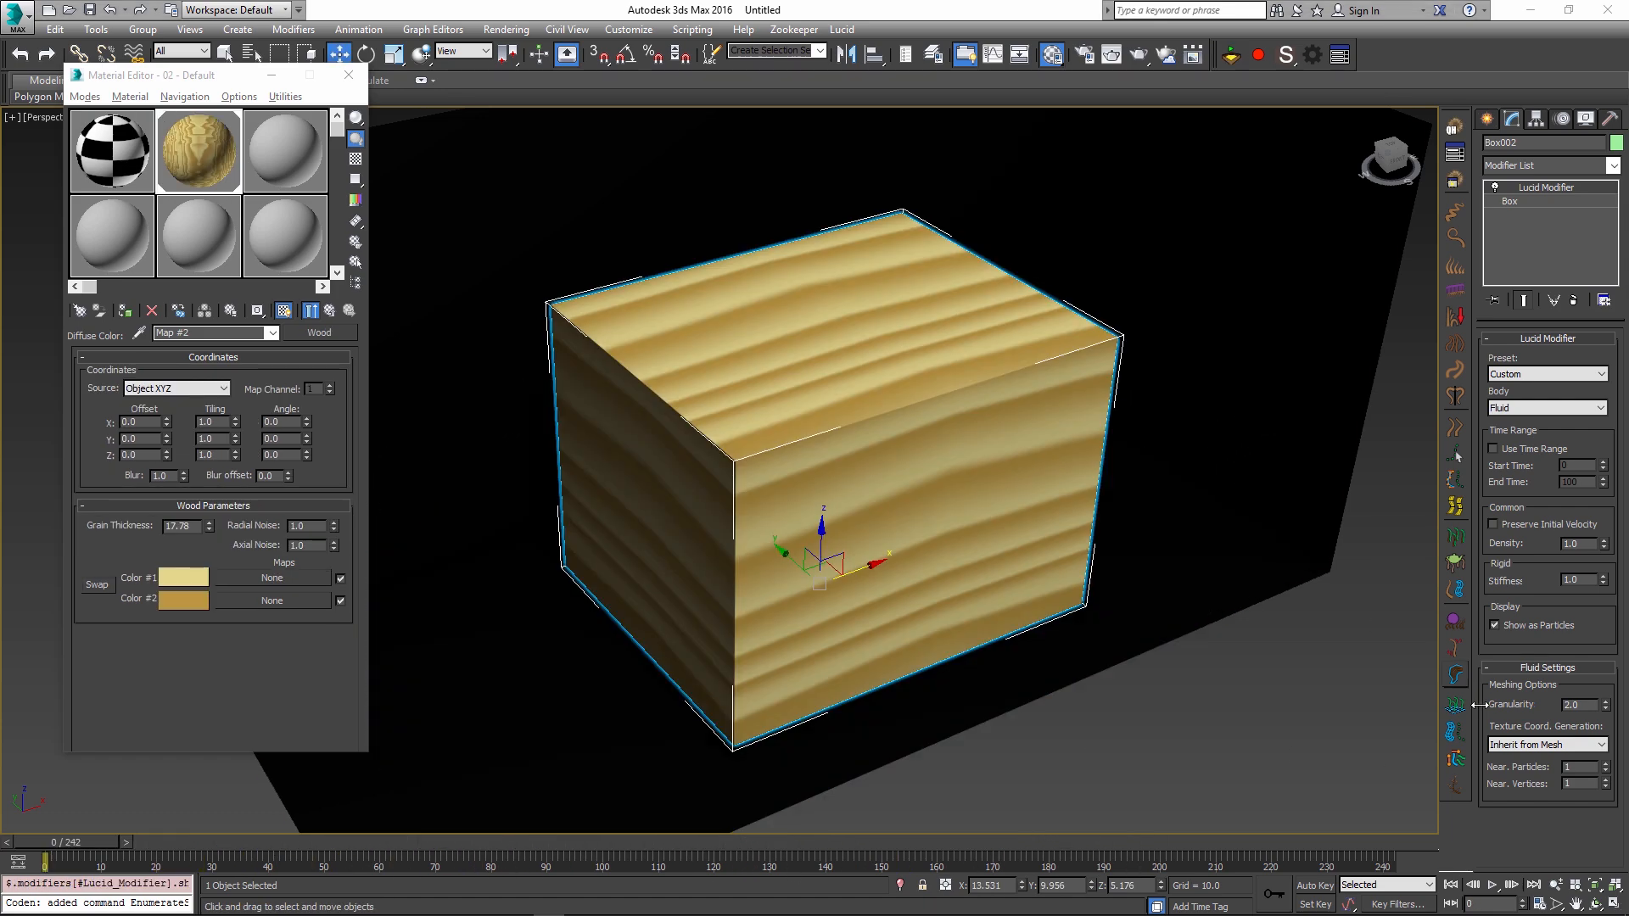
{"action": "mouse_move", "coordinate": [994, 489]}
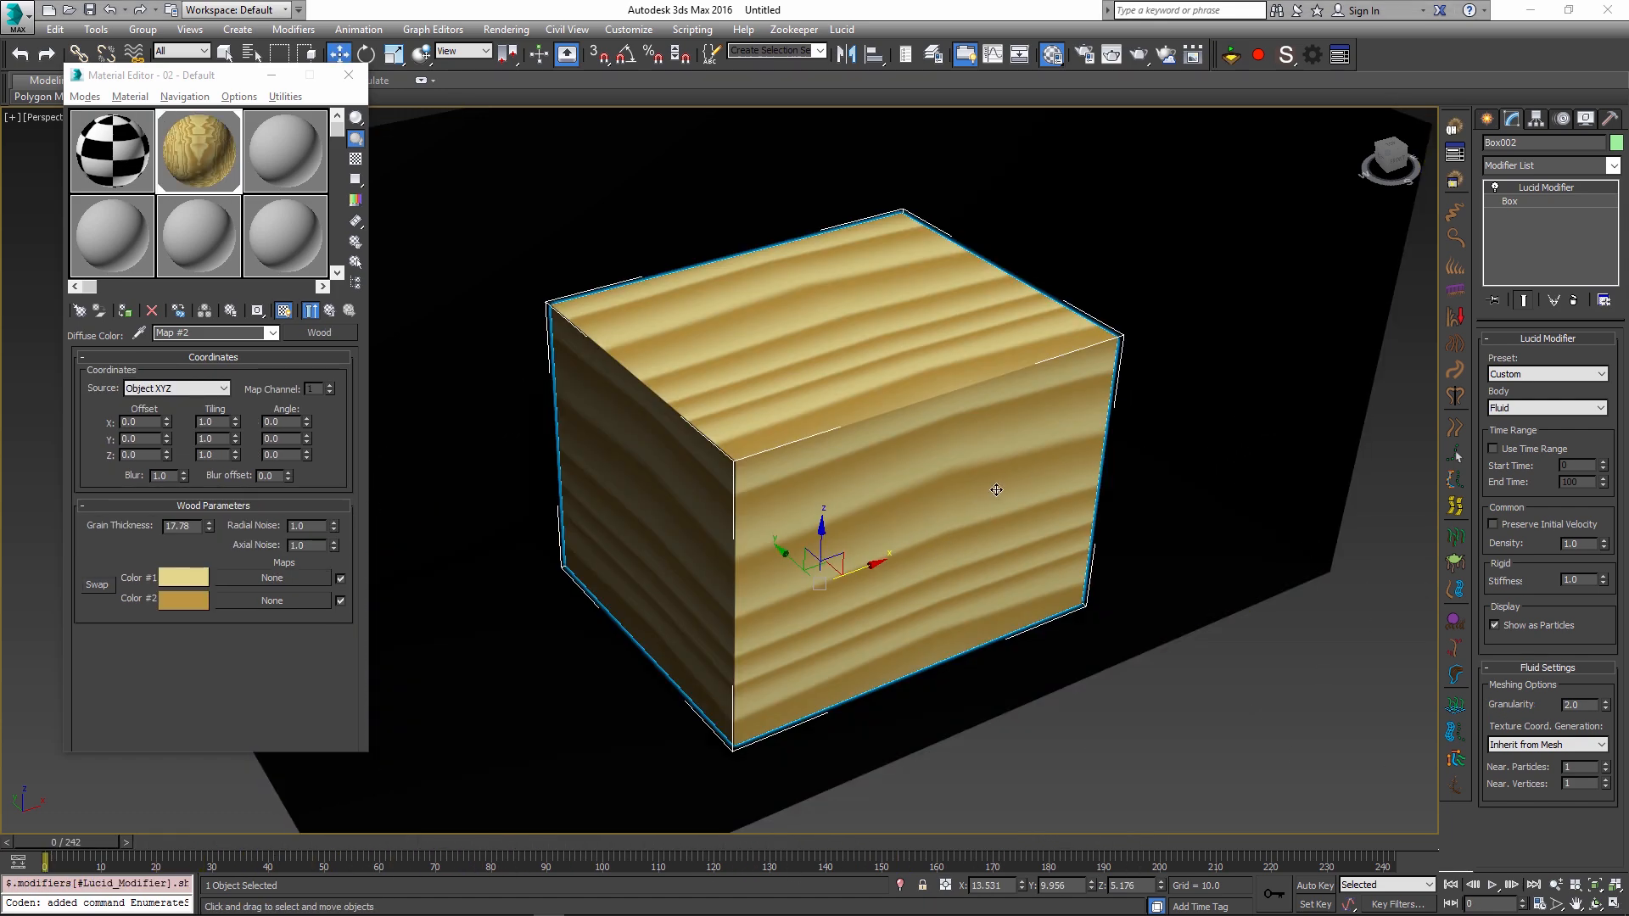
{"action": "mouse_move", "coordinate": [1130, 709]}
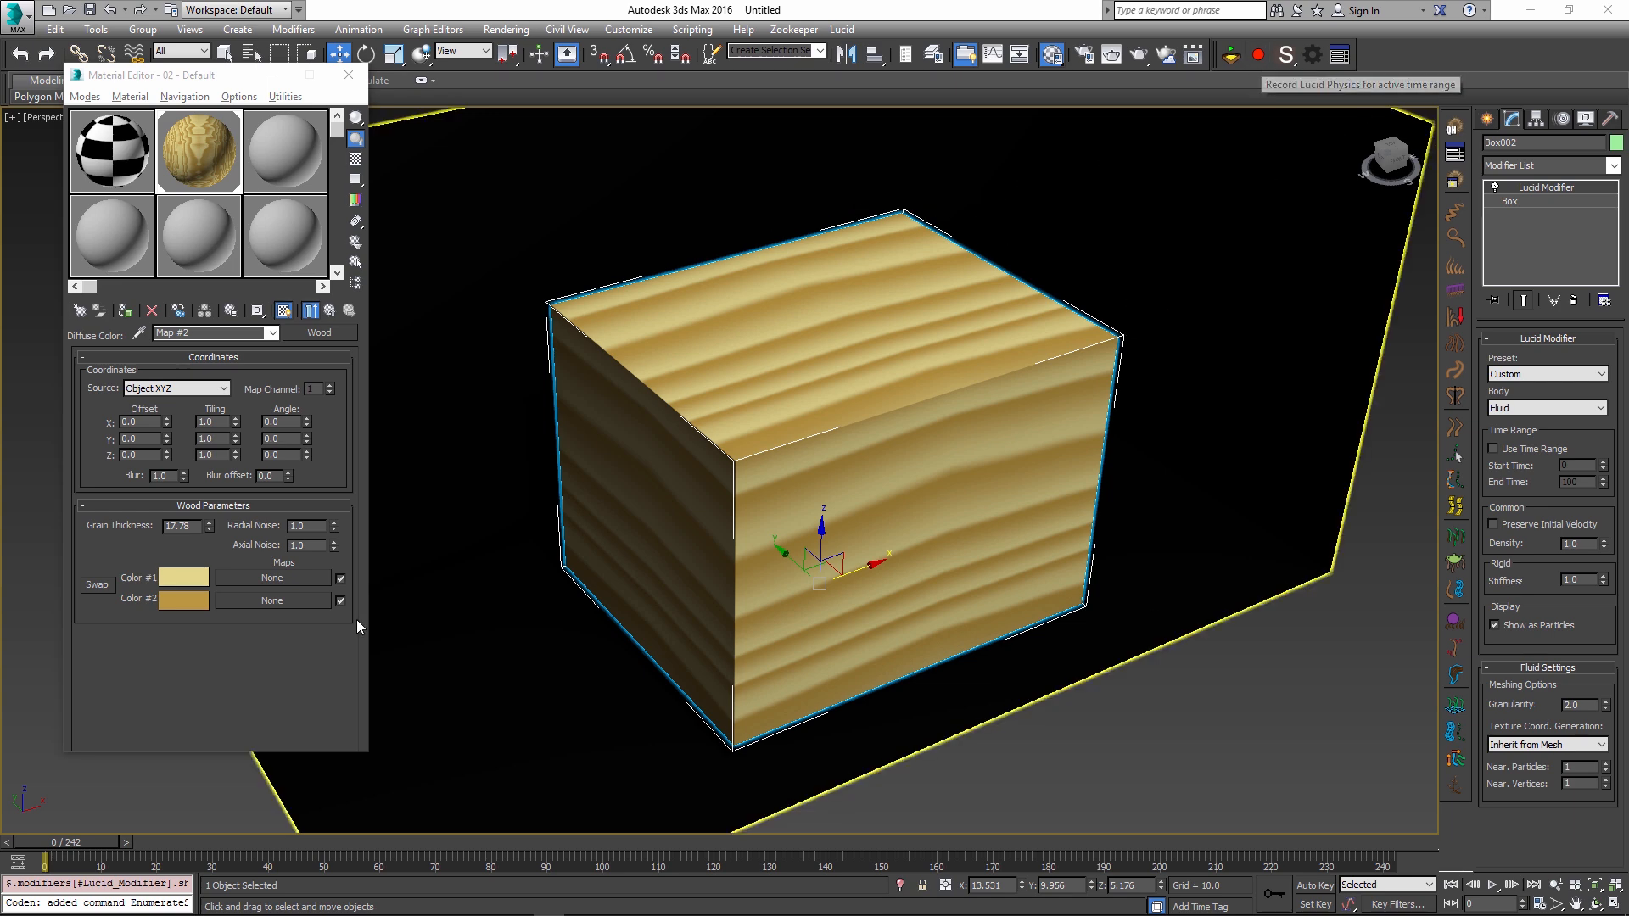
Step: Record Lucid Physics over the active range and scrub the wood box collapsing into a slab, to about frame 46
{"action": "left_click", "coordinate": [1257, 54]}
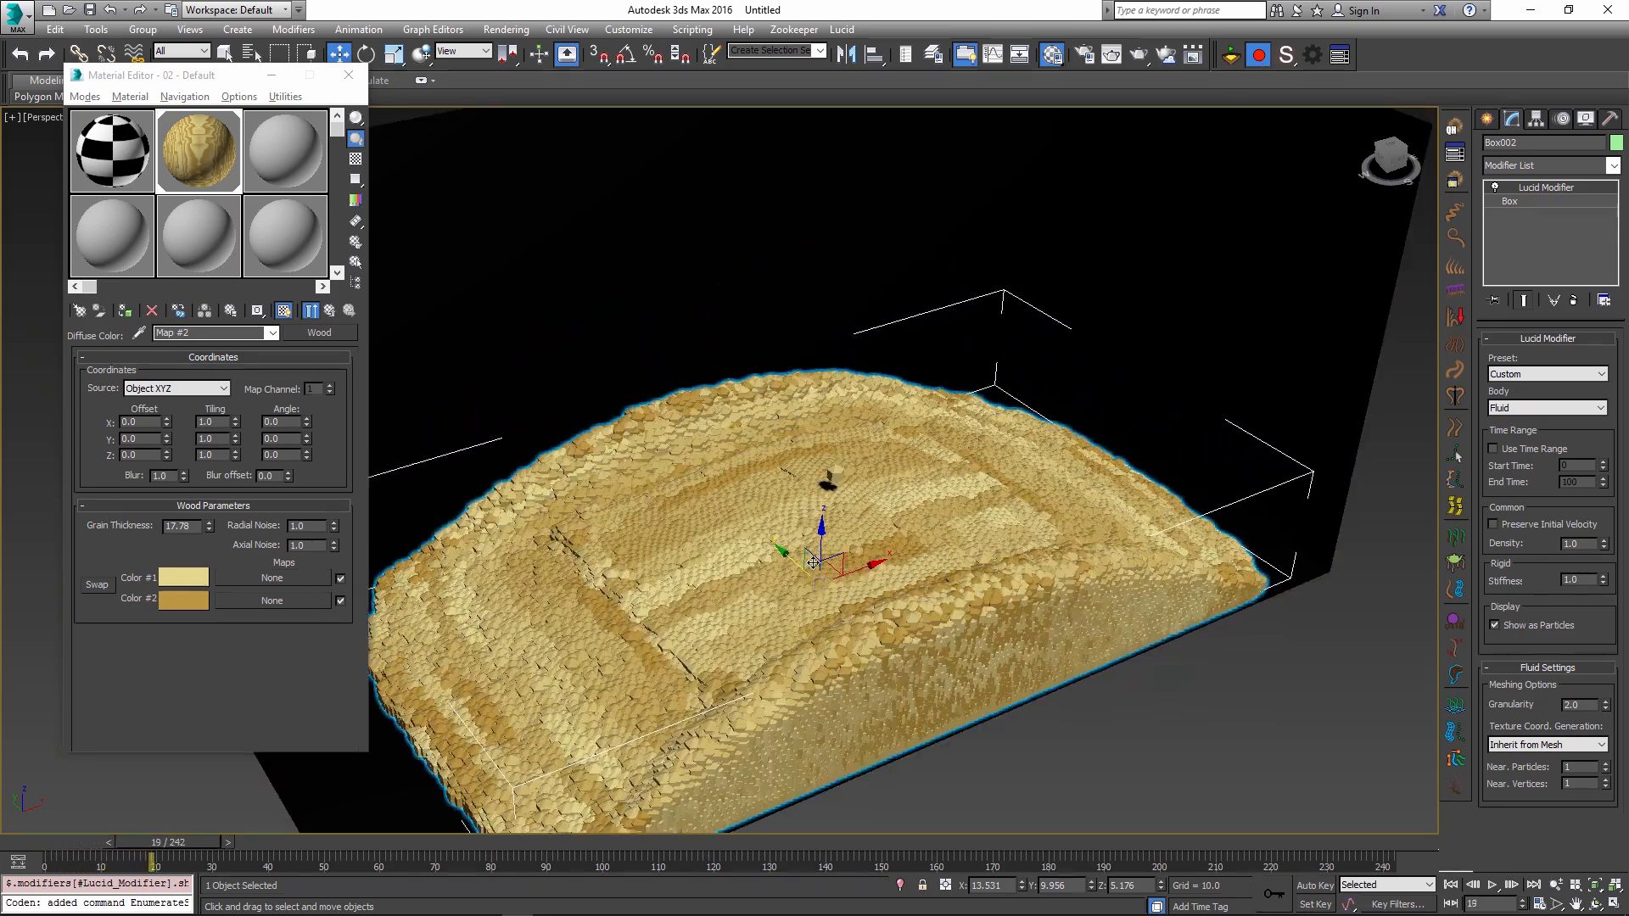
{"action": "left_click_drag", "start_coordinate": [155, 862], "coordinate": [246, 862]}
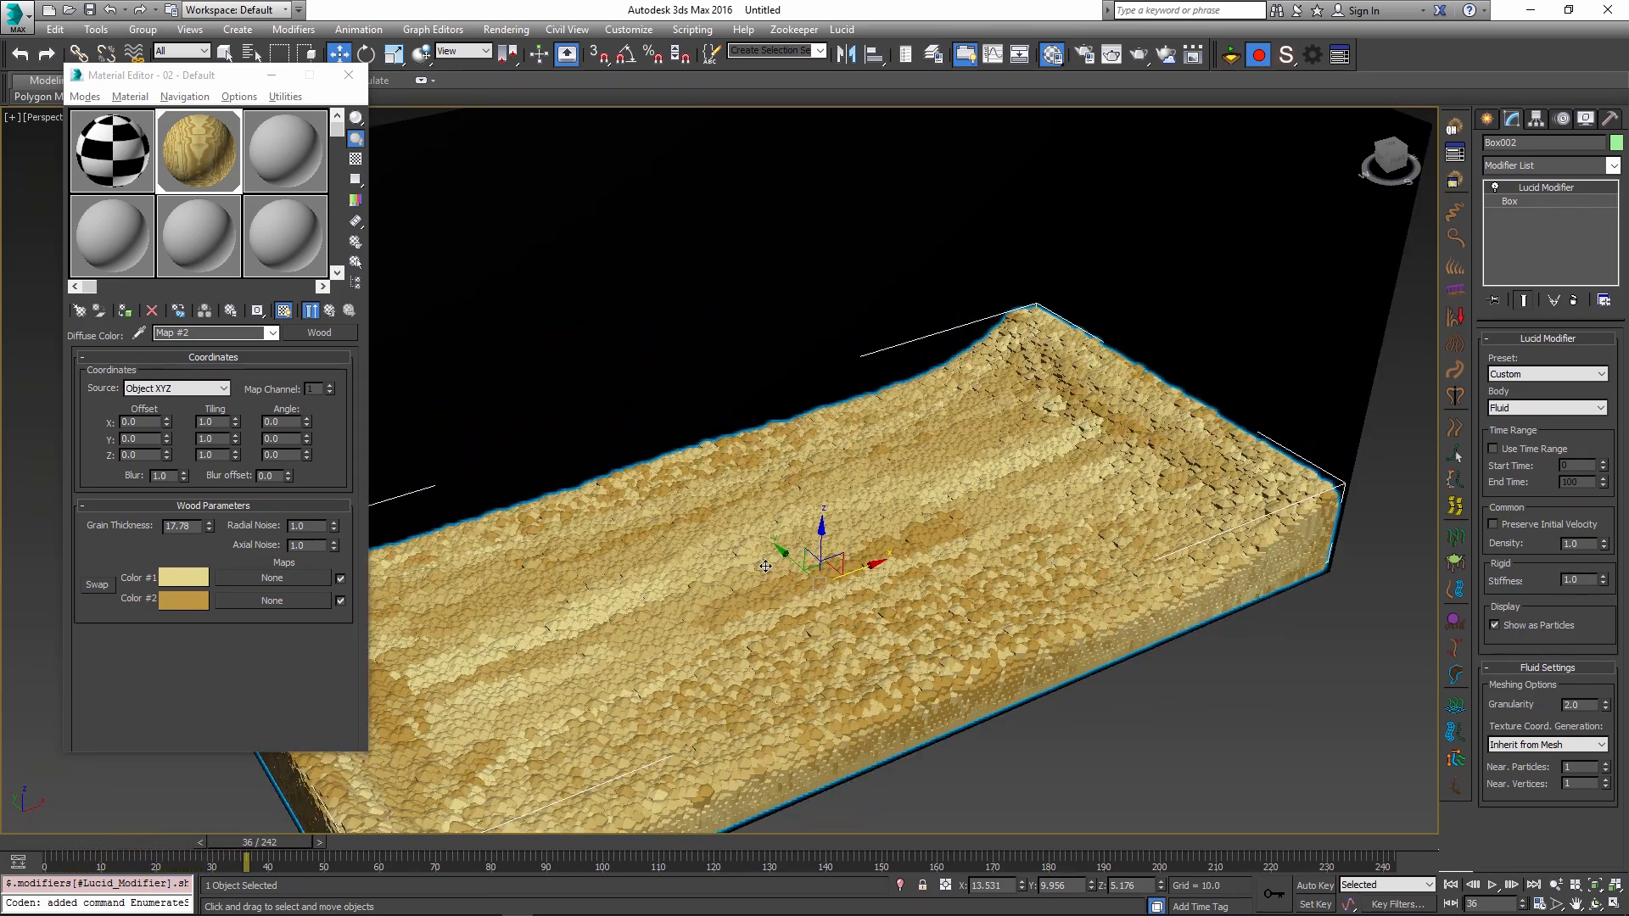
{"action": "left_click_drag", "start_coordinate": [247, 860], "coordinate": [307, 860]}
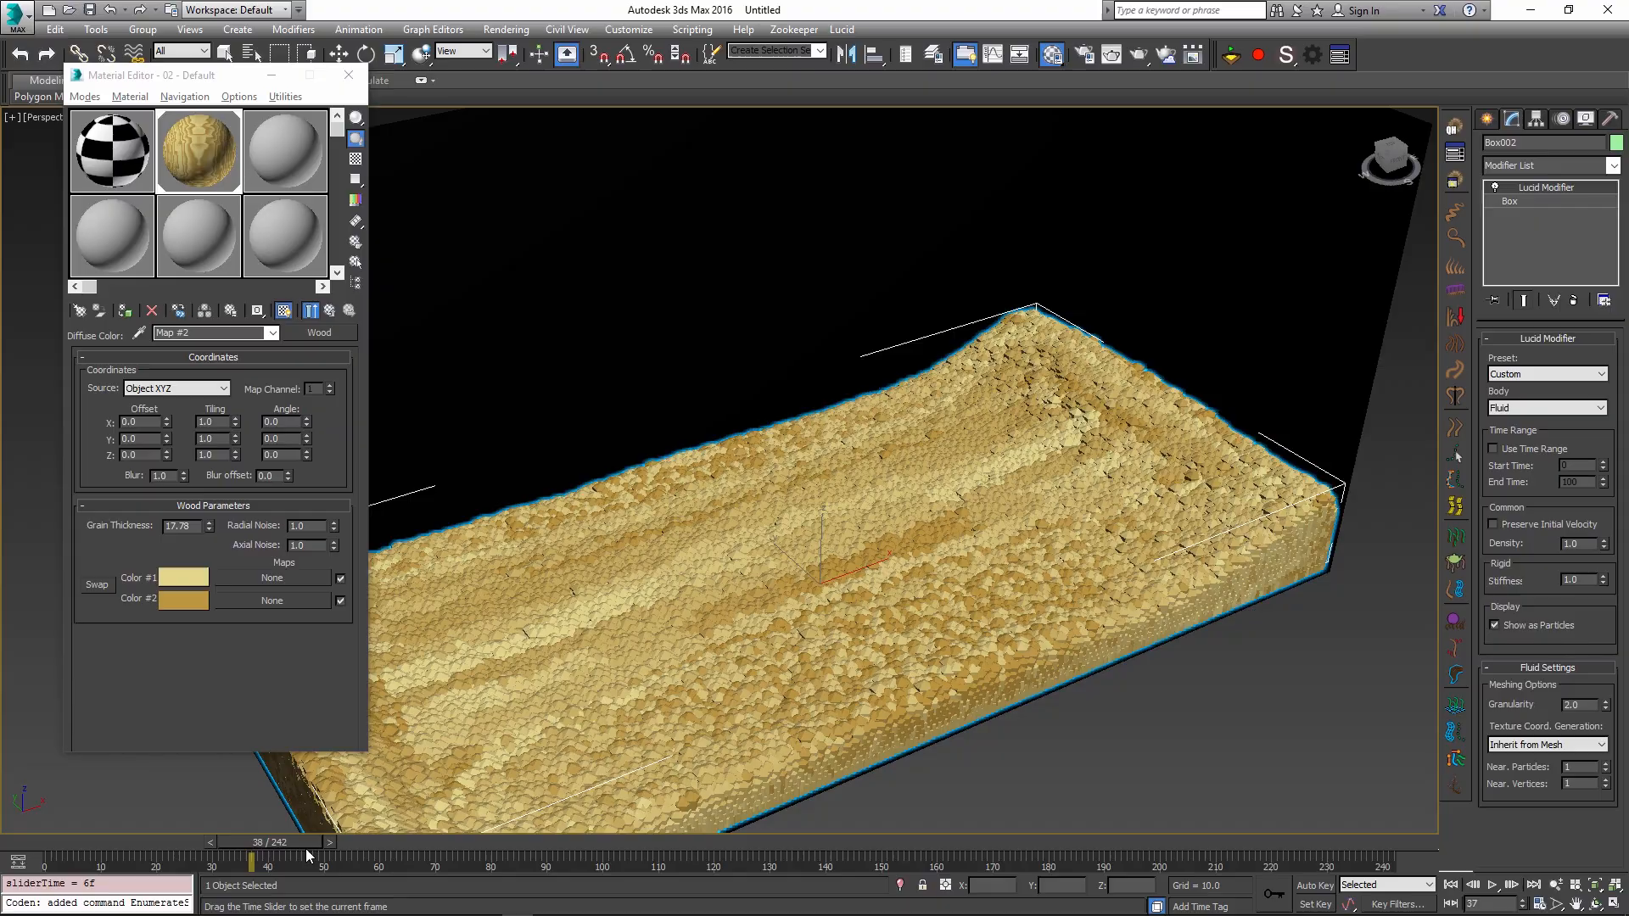
{"action": "left_click_drag", "start_coordinate": [250, 860], "coordinate": [122, 860]}
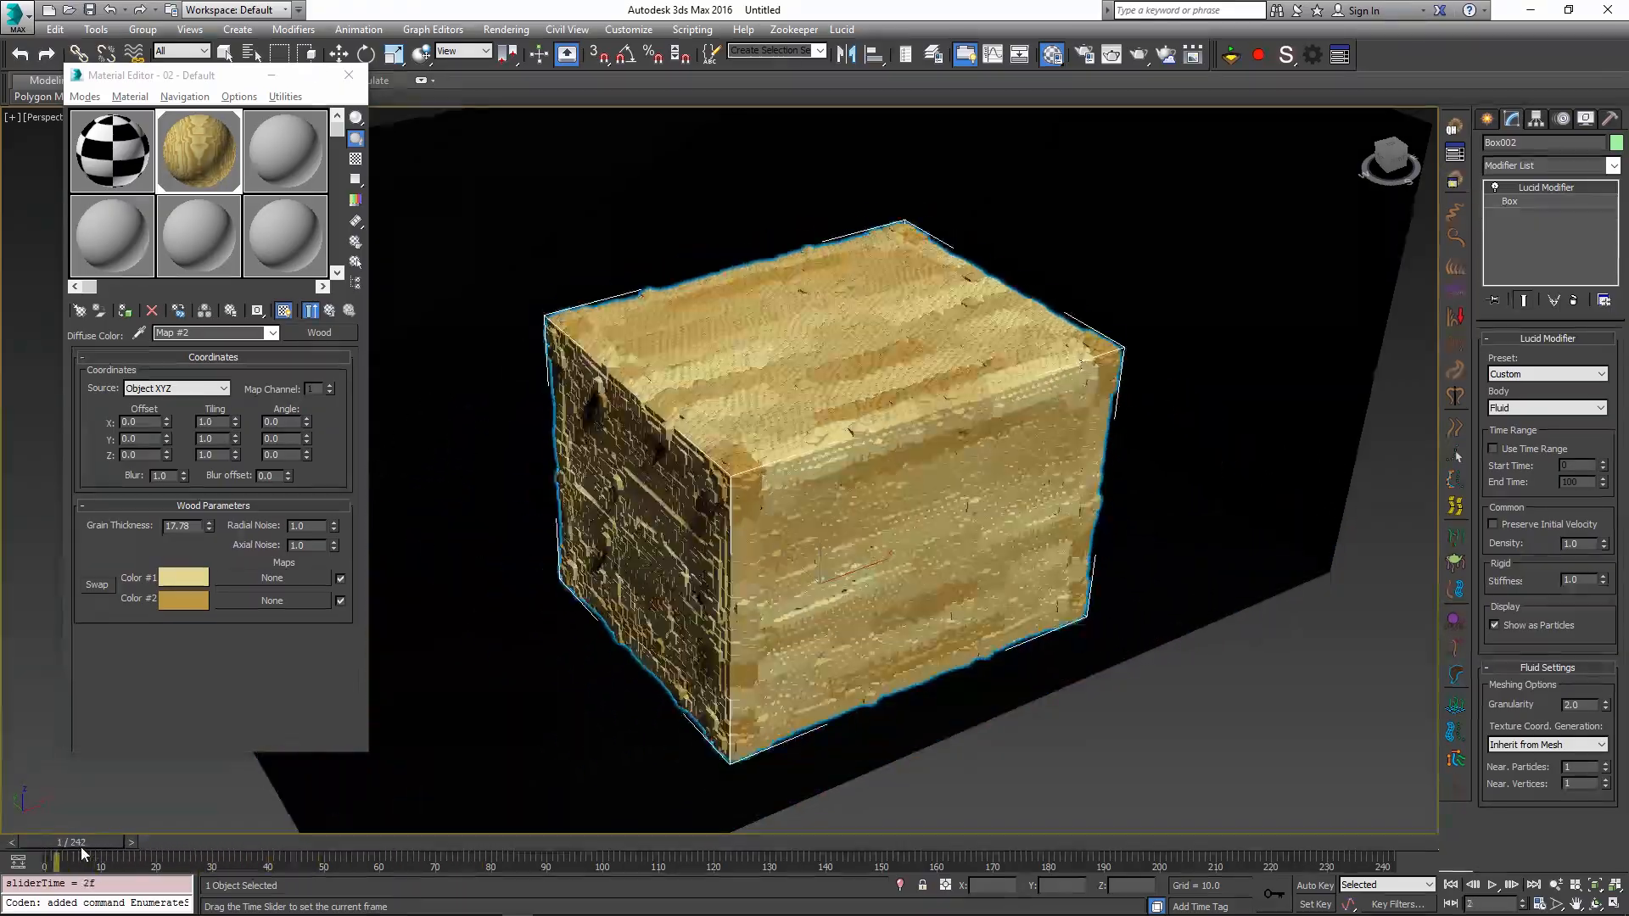
{"action": "left_click_drag", "start_coordinate": [40, 862], "coordinate": [307, 862]}
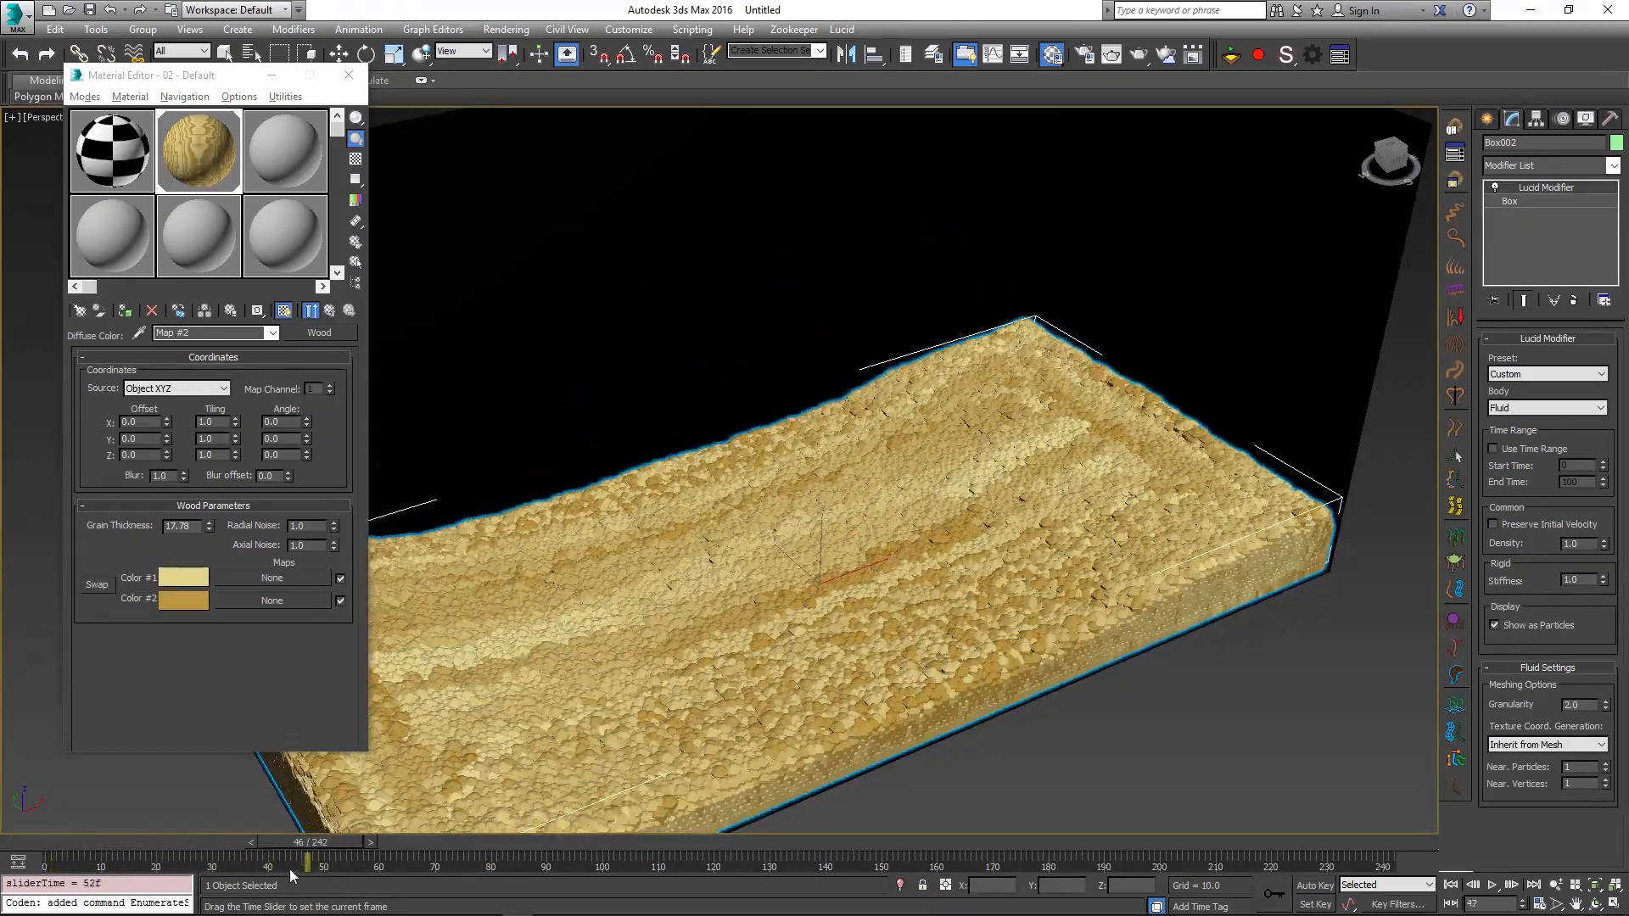